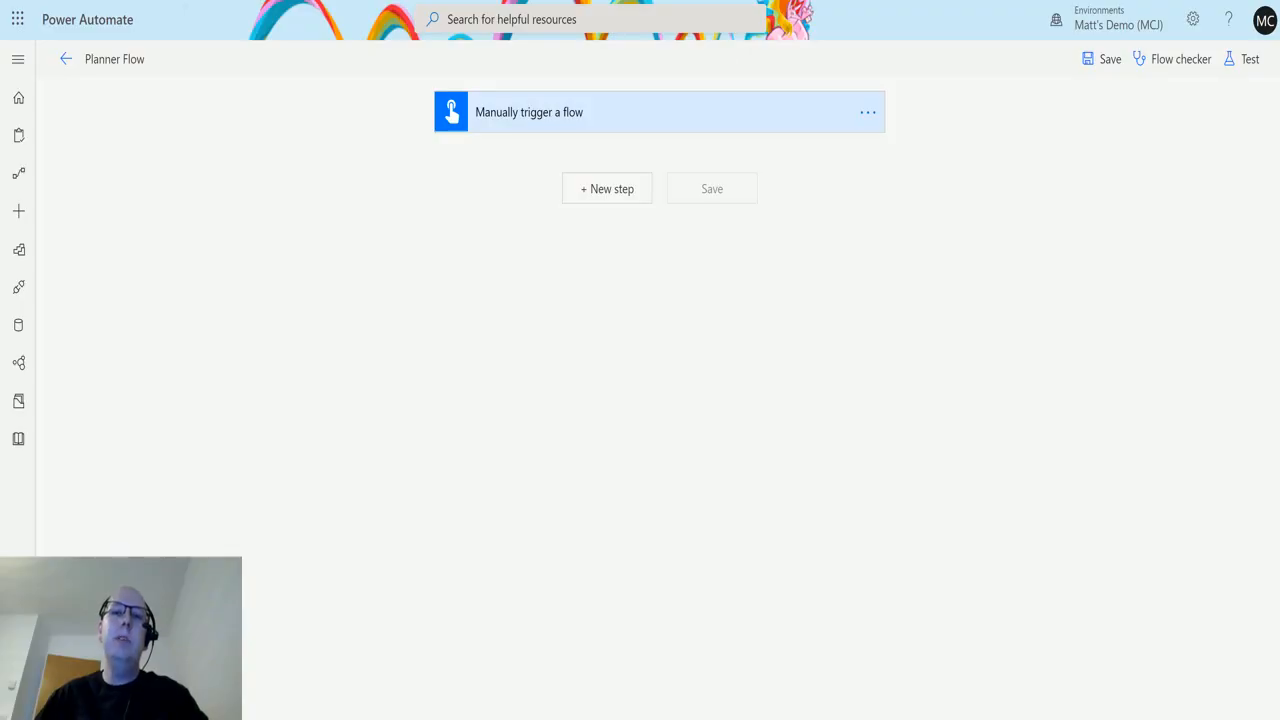
pyautogui.moveTo(764, 380)
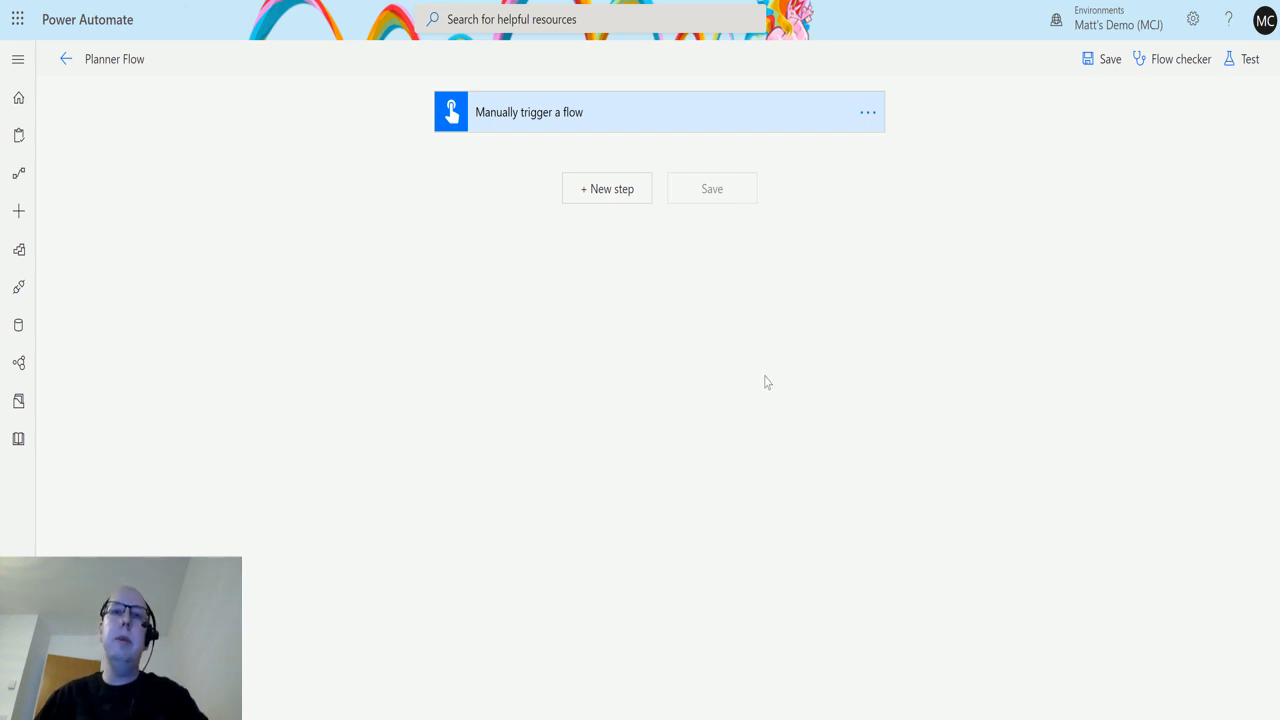
pyautogui.moveTo(756, 344)
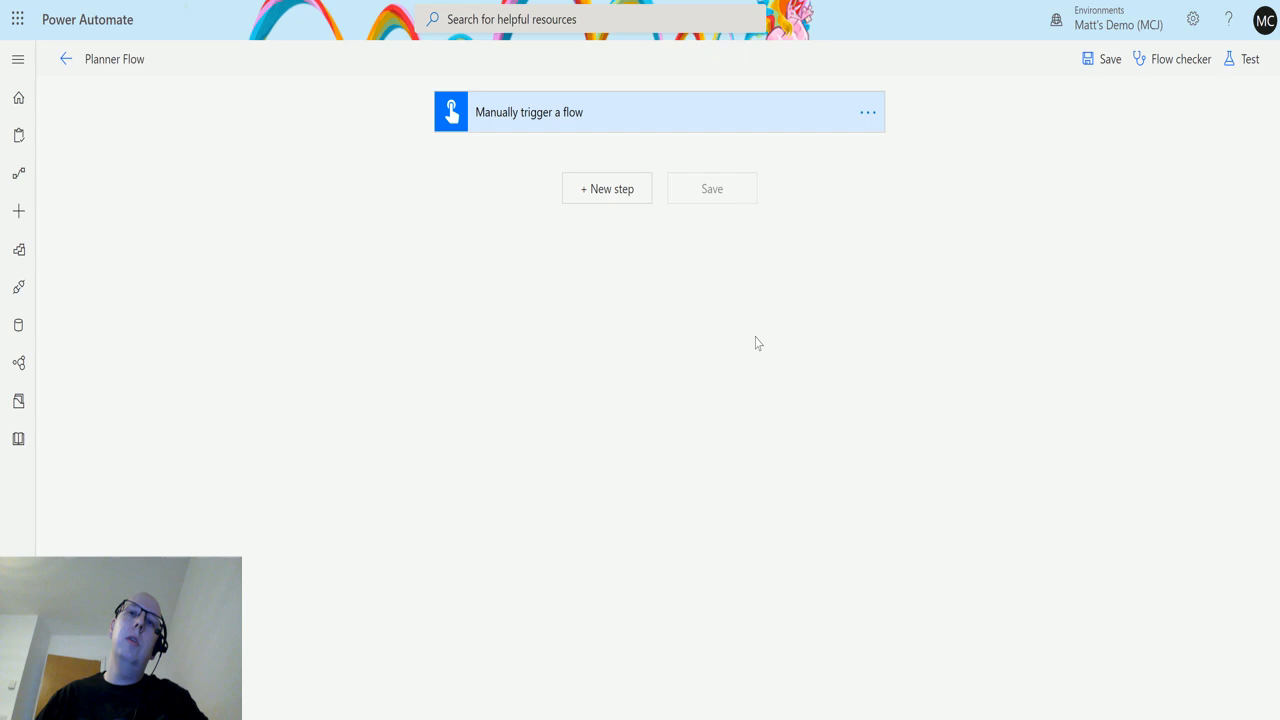
pyautogui.moveTo(796, 376)
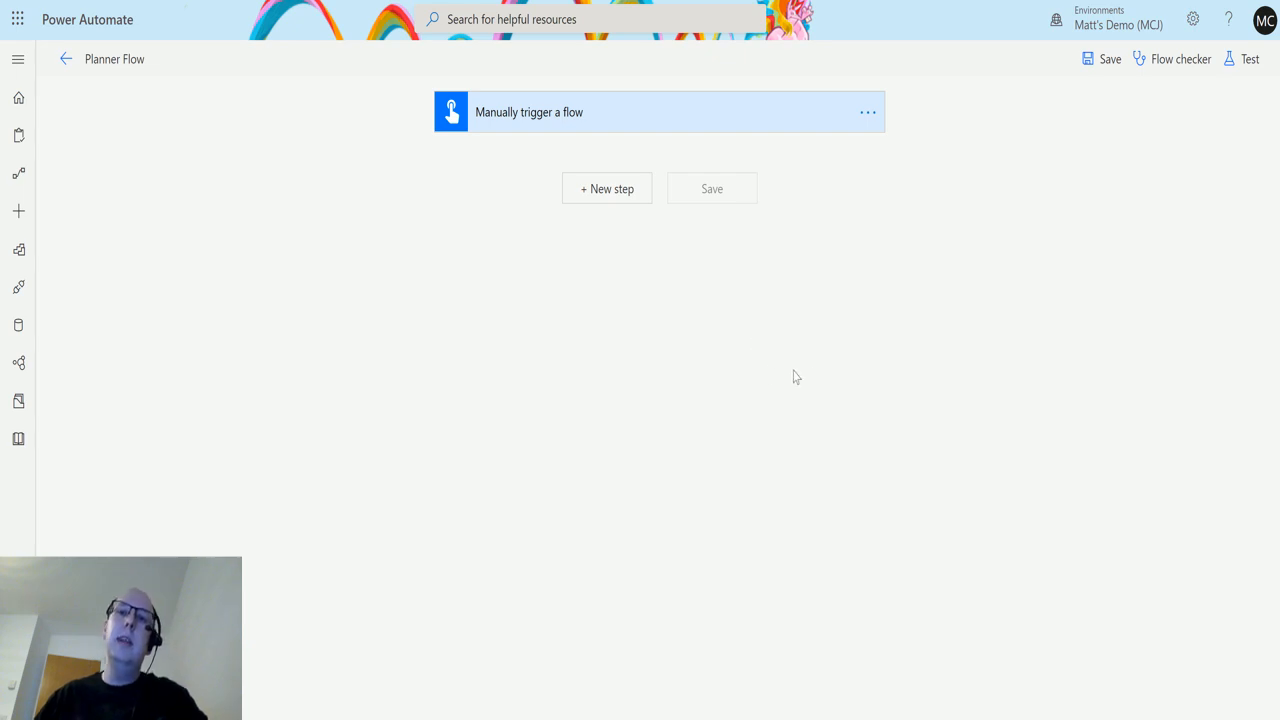
pyautogui.moveTo(716, 382)
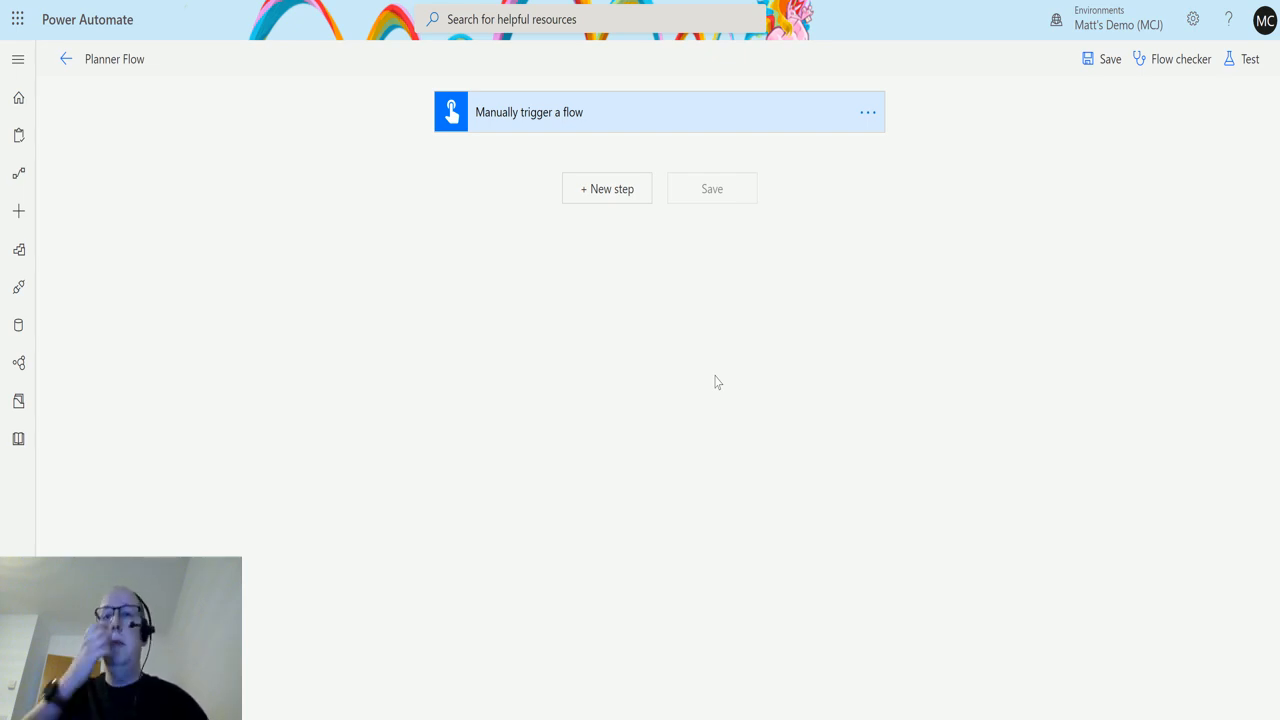
pyautogui.moveTo(652, 400)
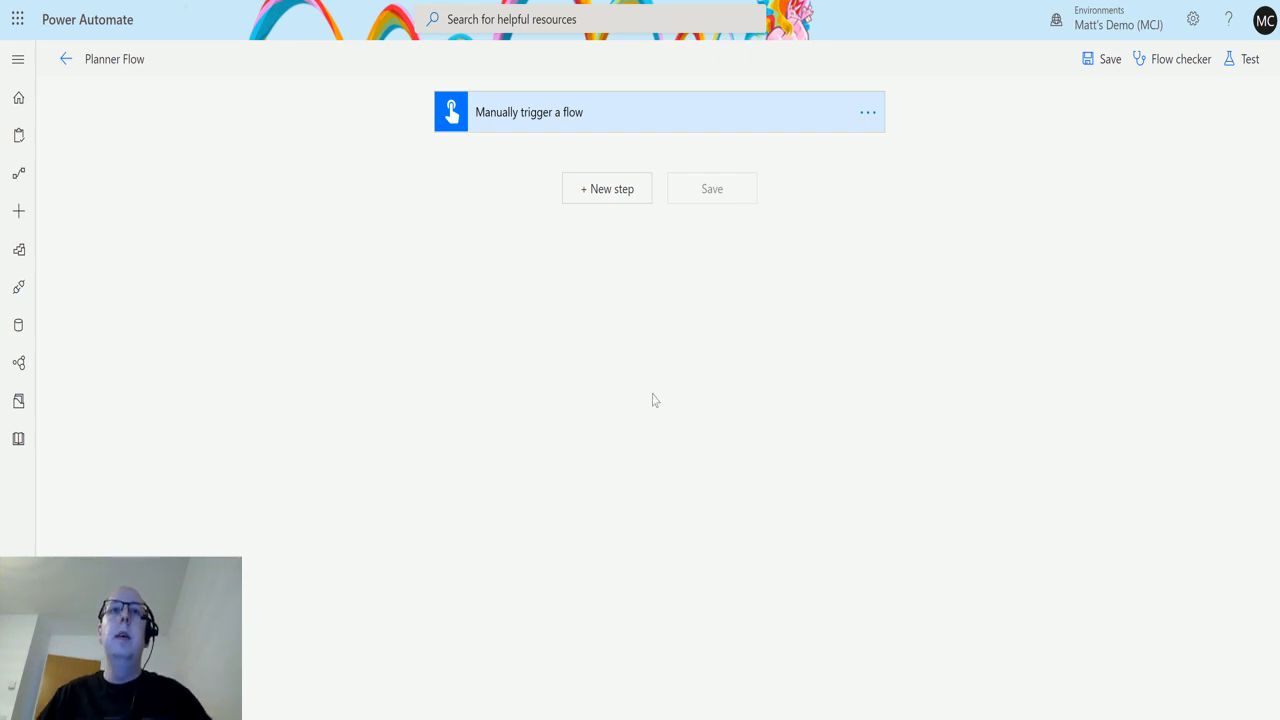
pyautogui.moveTo(76, 98)
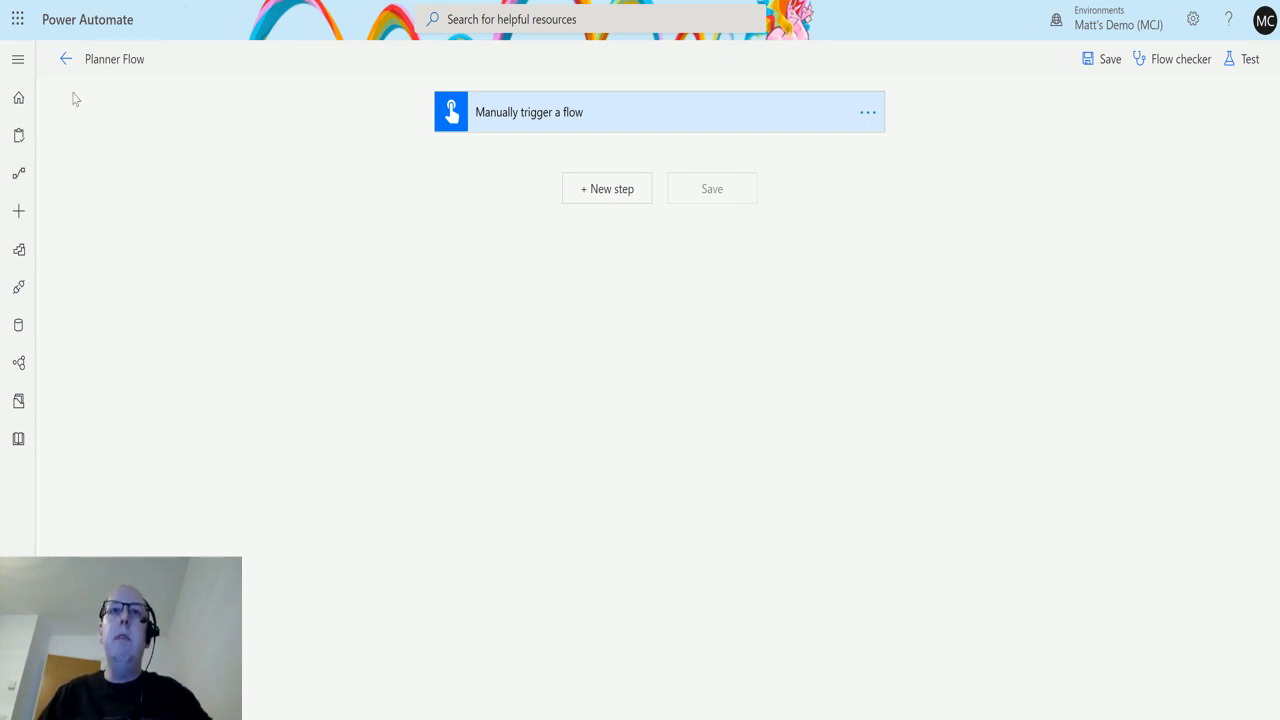
pyautogui.moveTo(832, 228)
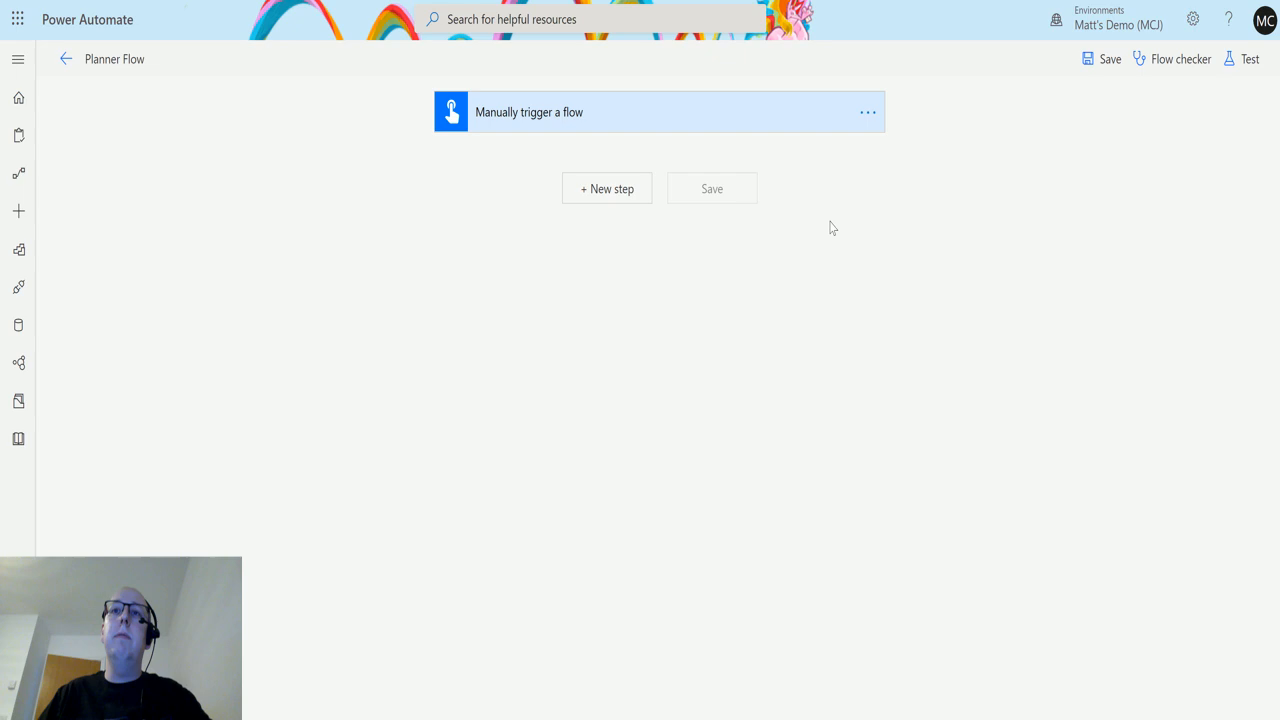
# Add a new Planner 'List plans for a group' action after the manual trigger
pyautogui.click(606, 188)
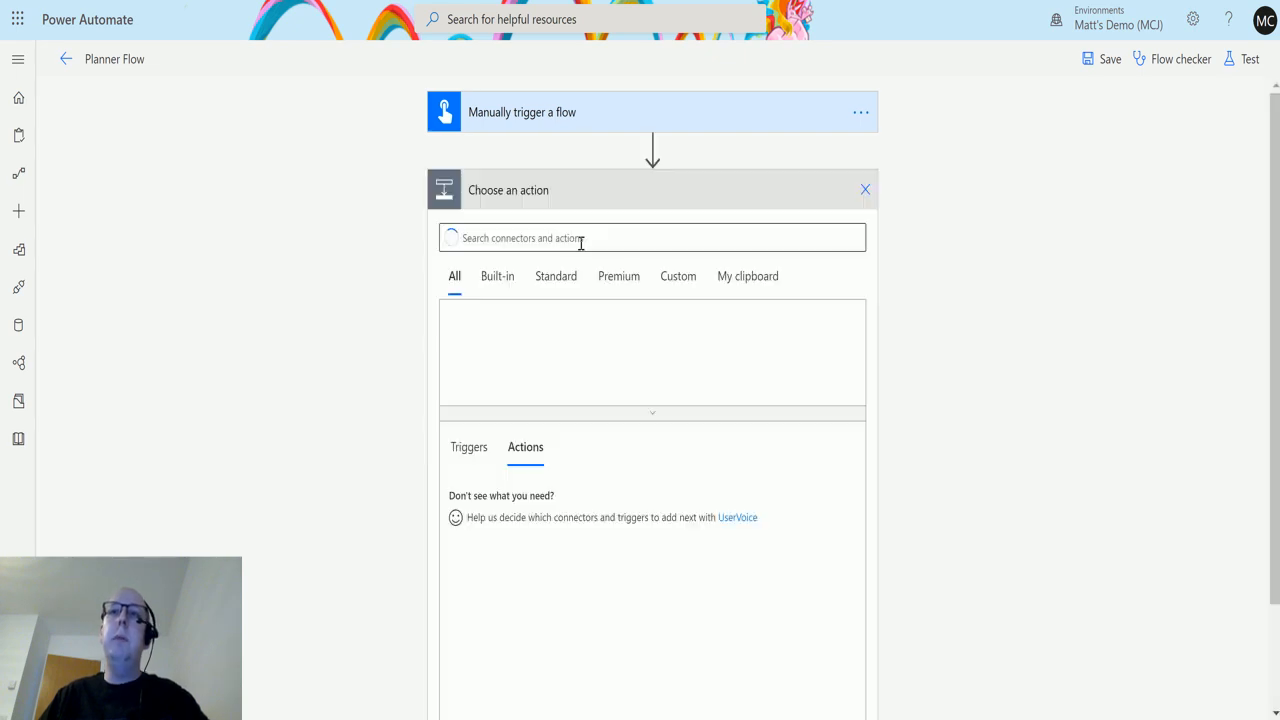
pyautogui.write('planner')
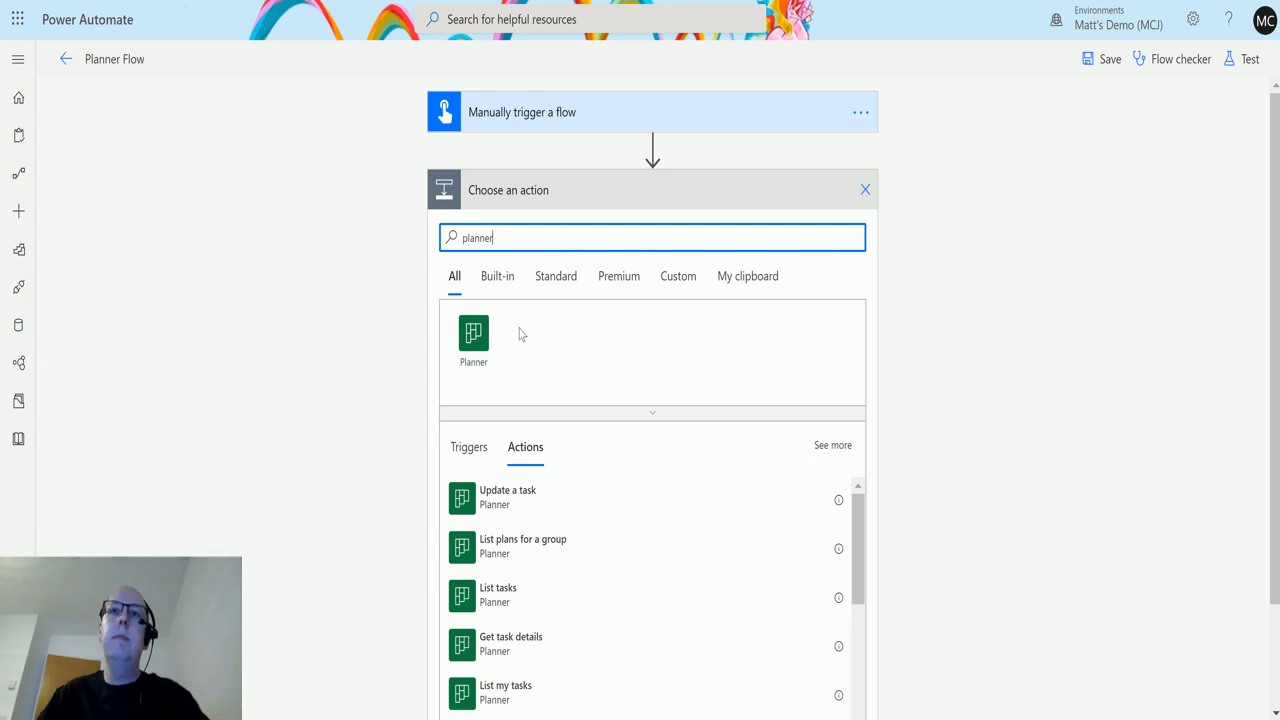
pyautogui.click(472, 336)
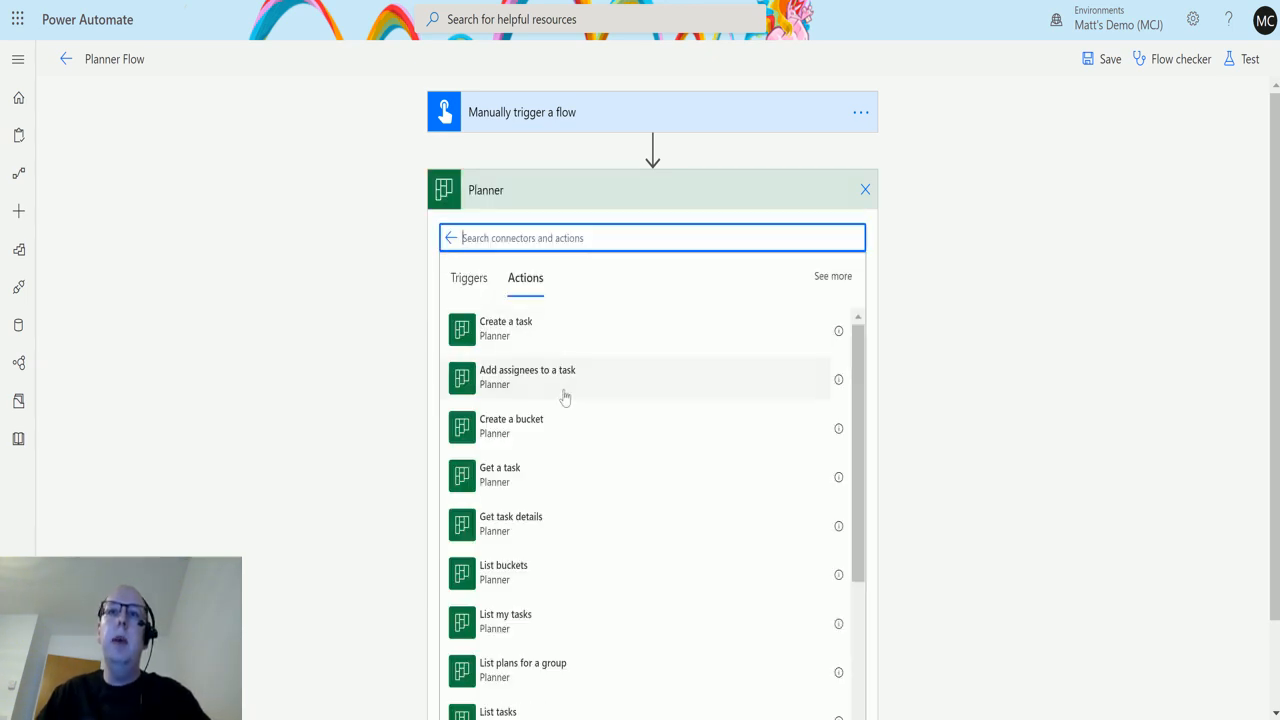
pyautogui.scroll(-3)
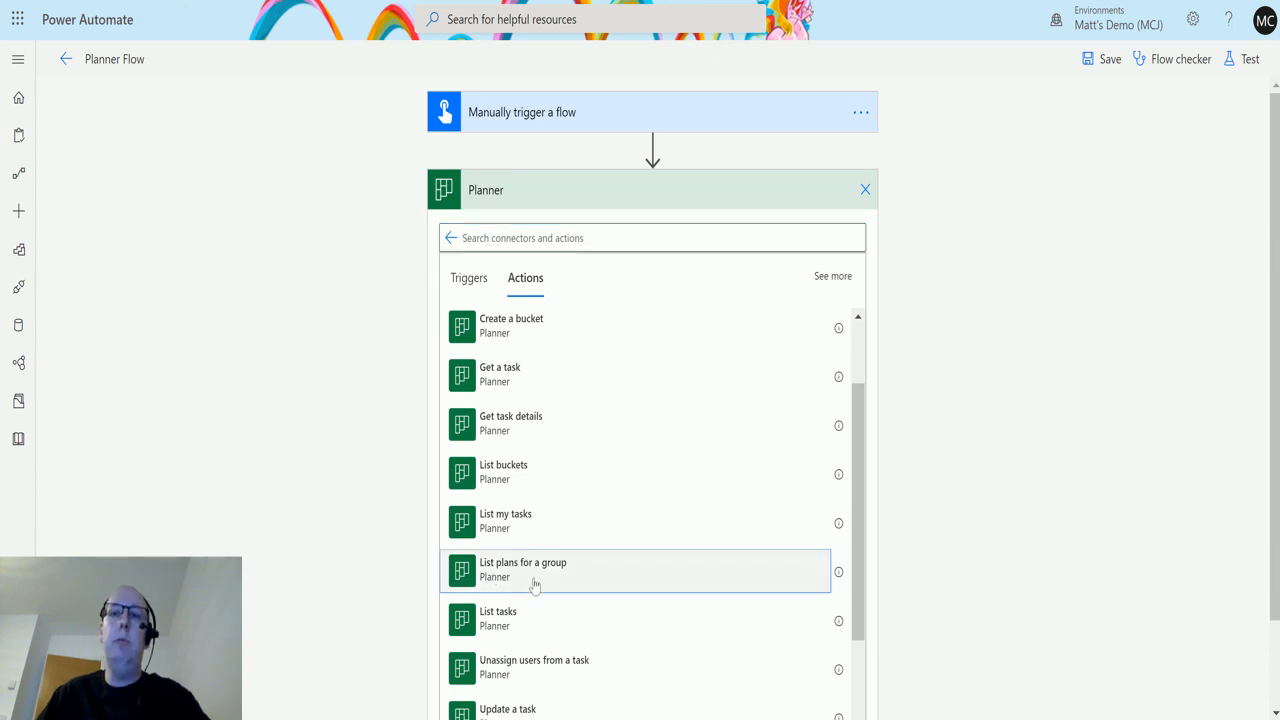
pyautogui.click(524, 570)
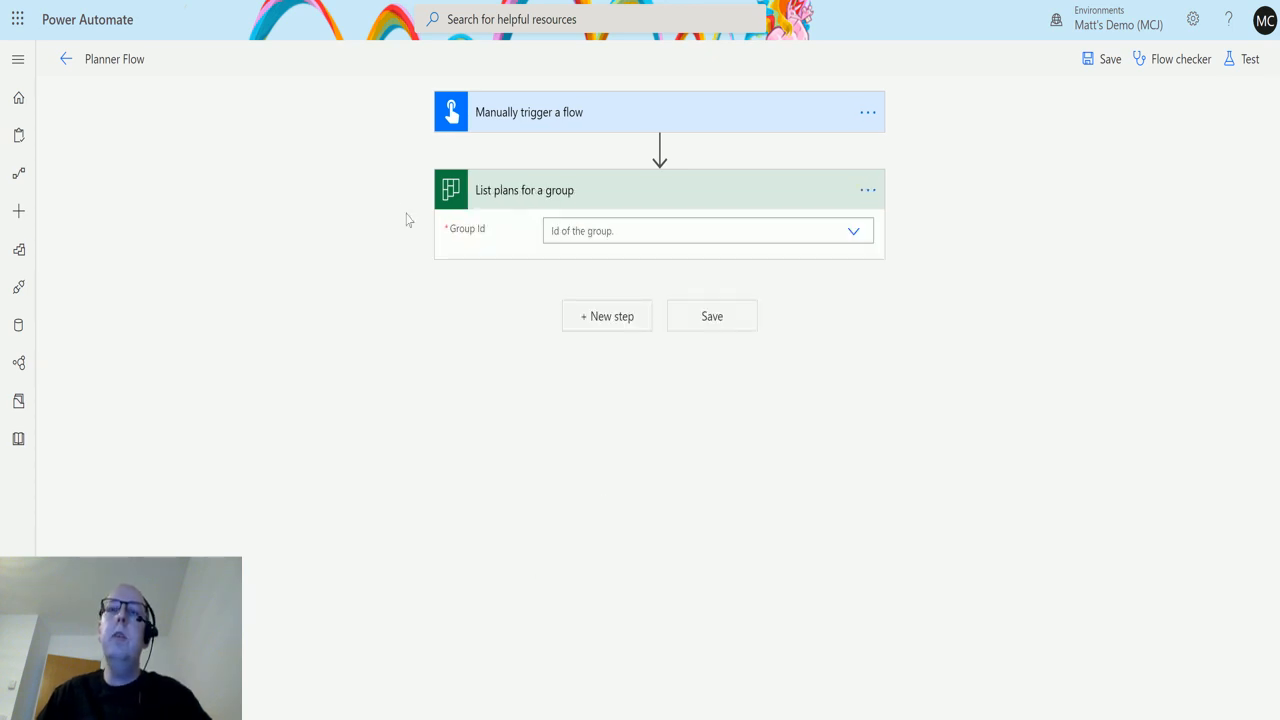
pyautogui.moveTo(712, 316)
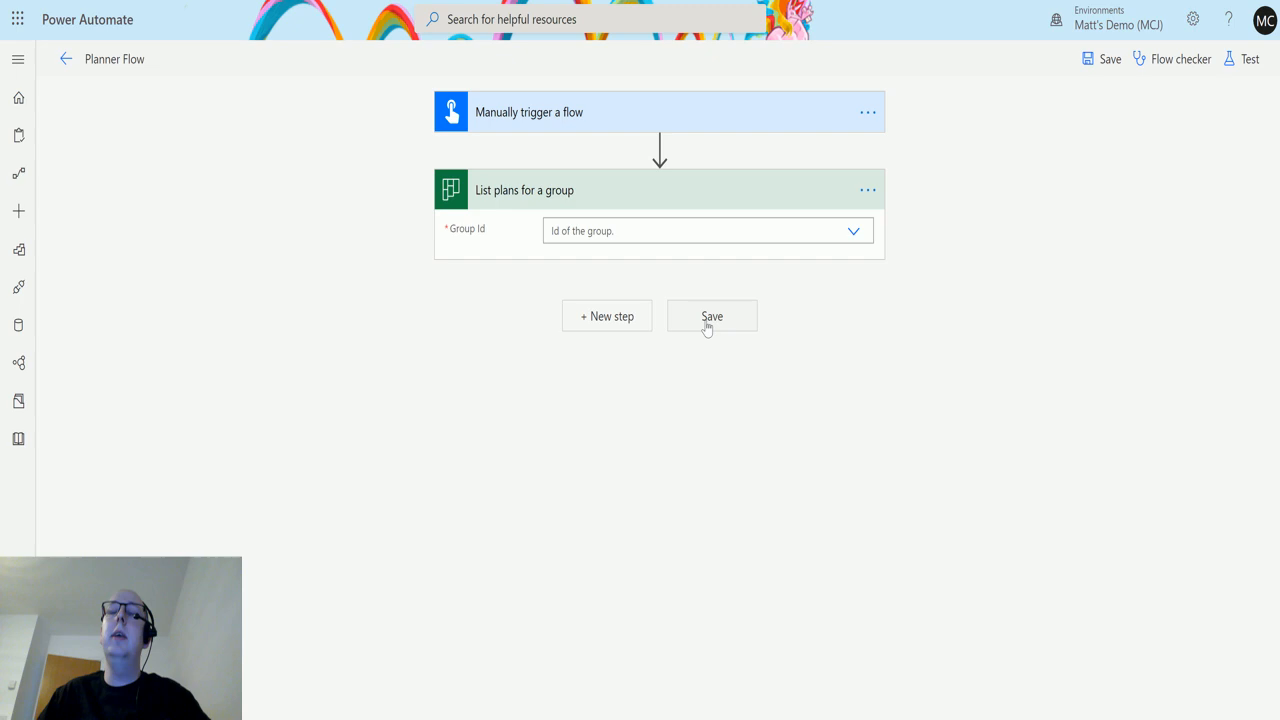
pyautogui.moveTo(920, 320)
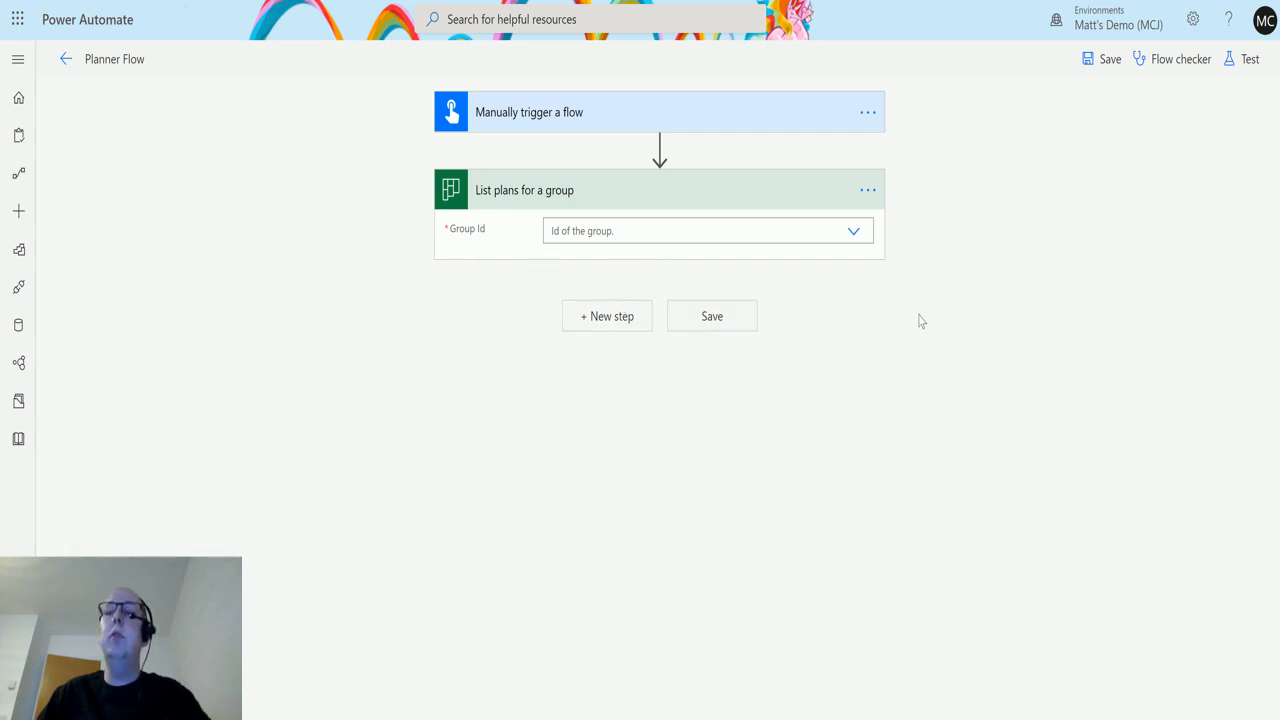
pyautogui.moveTo(888, 256)
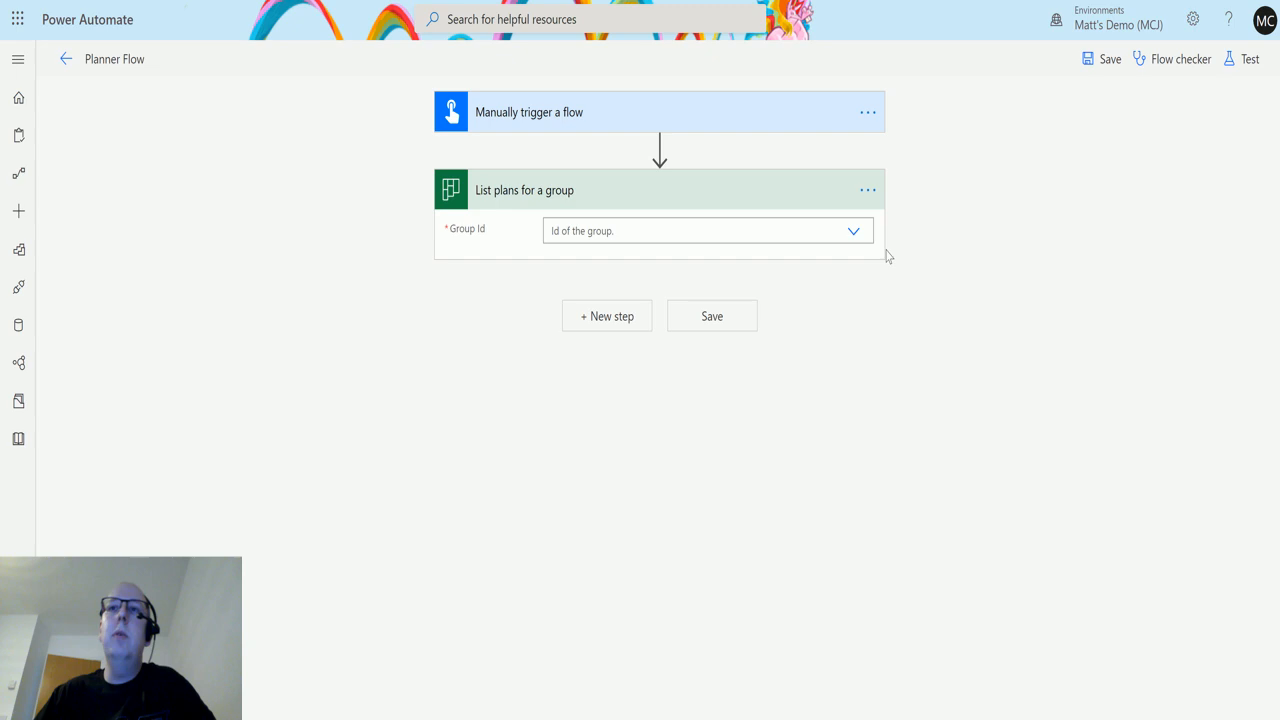
pyautogui.moveTo(856, 240)
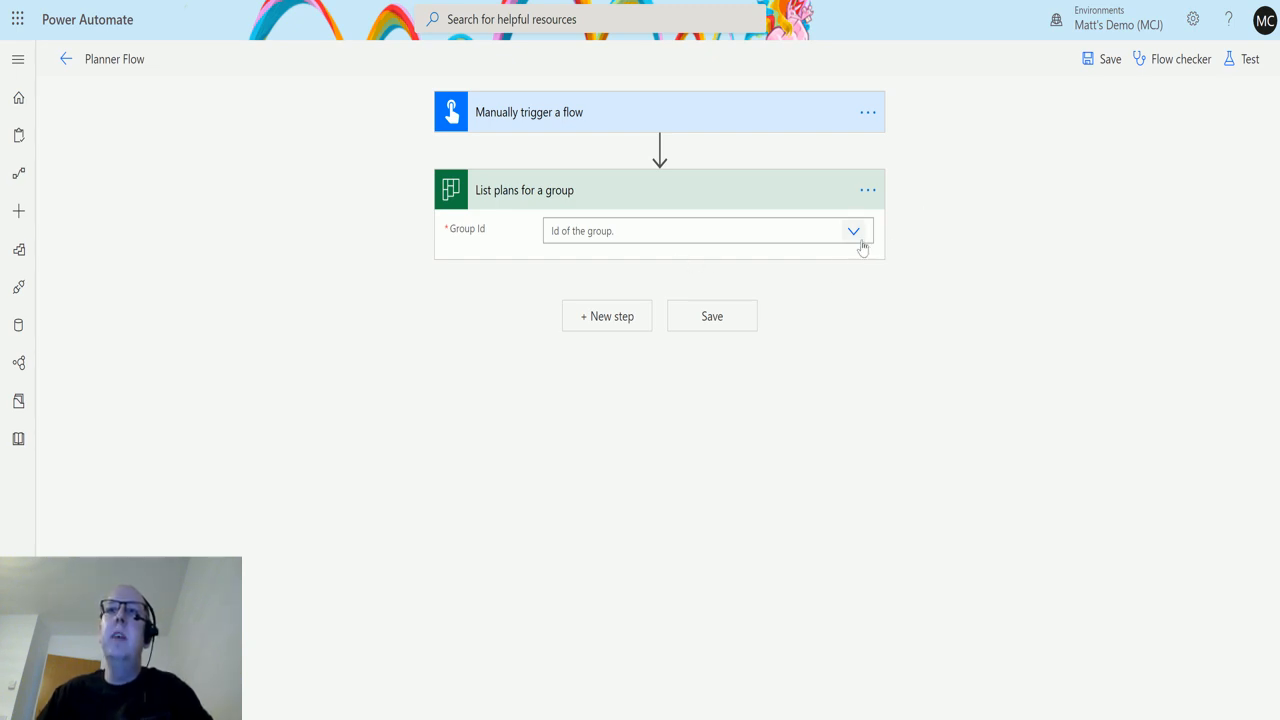
# Set the action's Group Id to the Power Automate Plan group
pyautogui.click(852, 232)
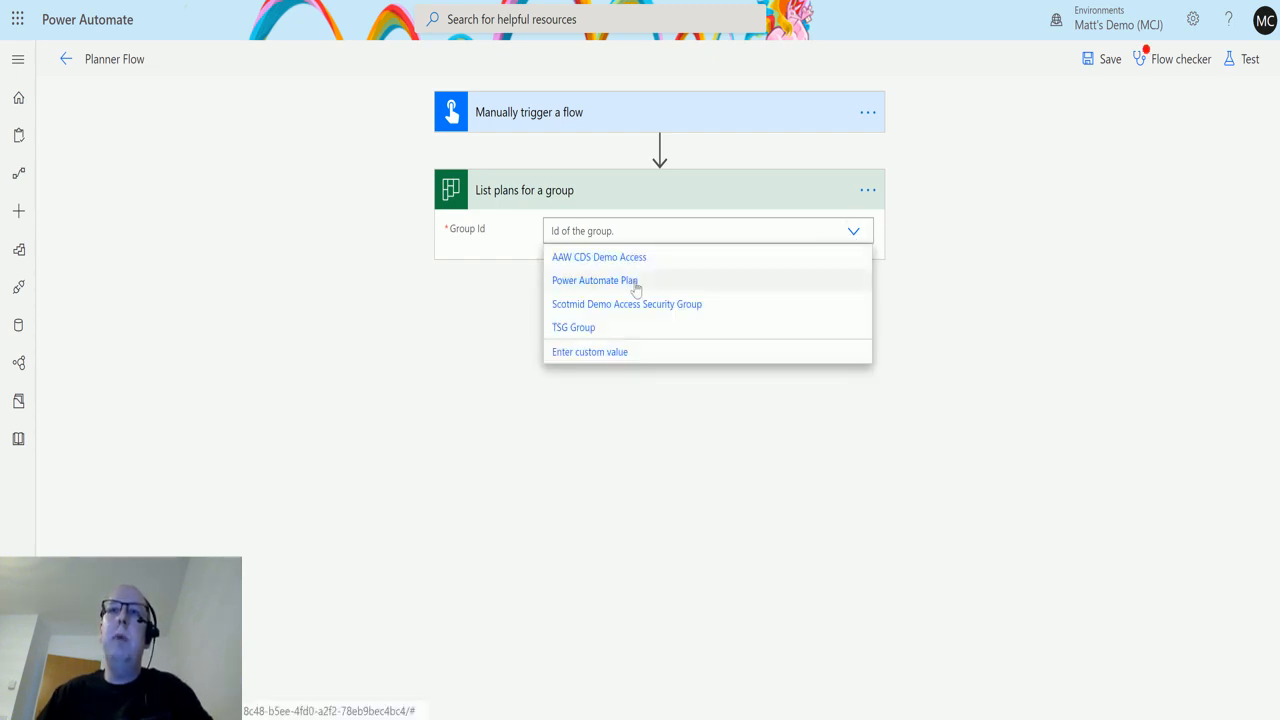
pyautogui.click(594, 280)
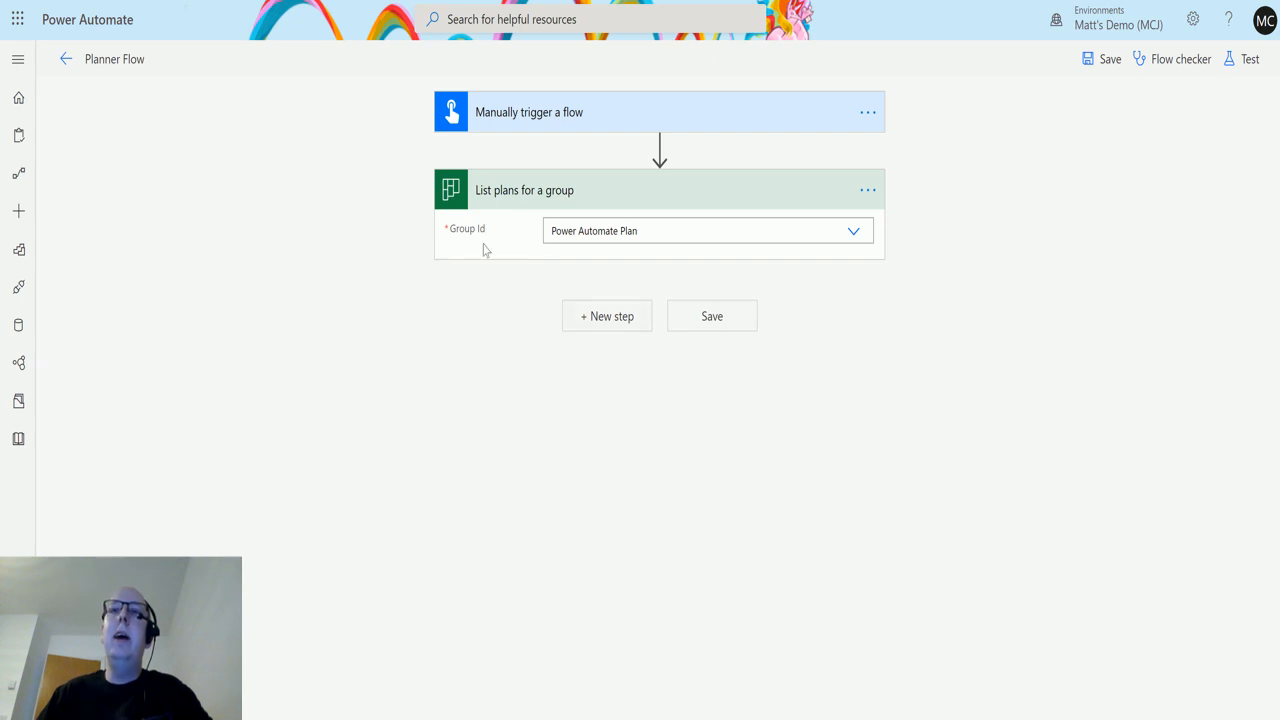
pyautogui.moveTo(660, 254)
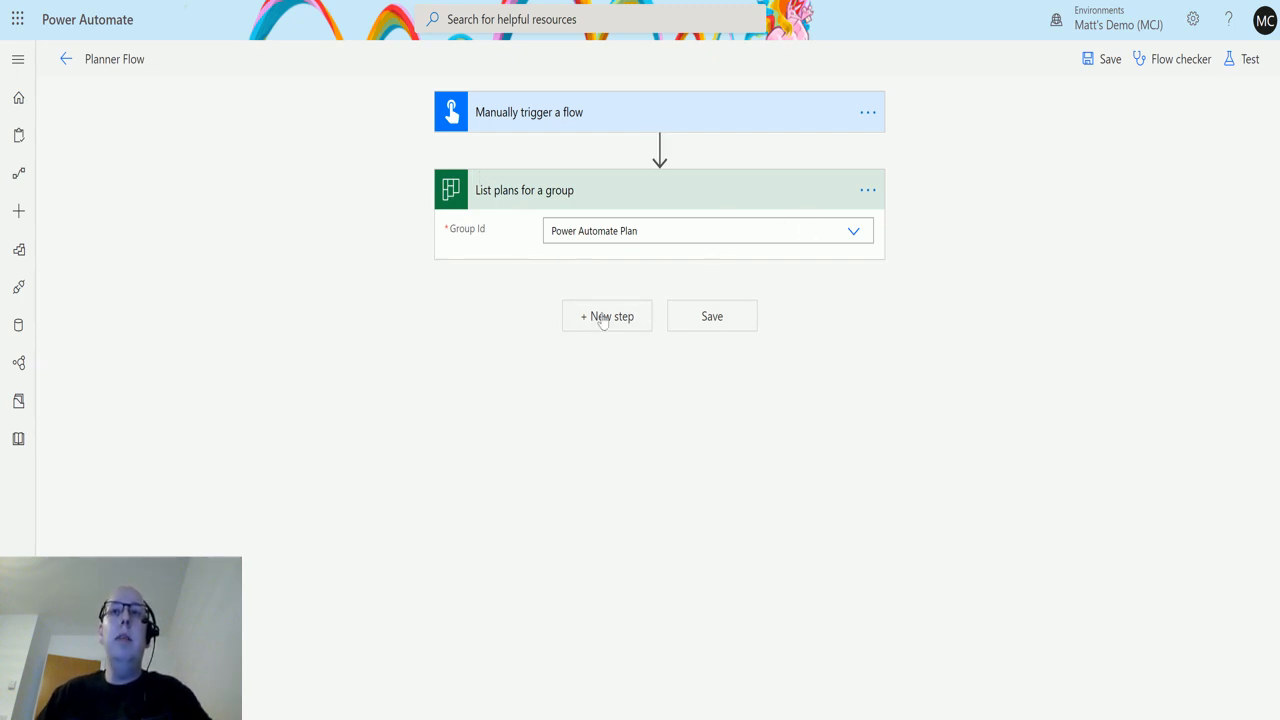
pyautogui.moveTo(878, 272)
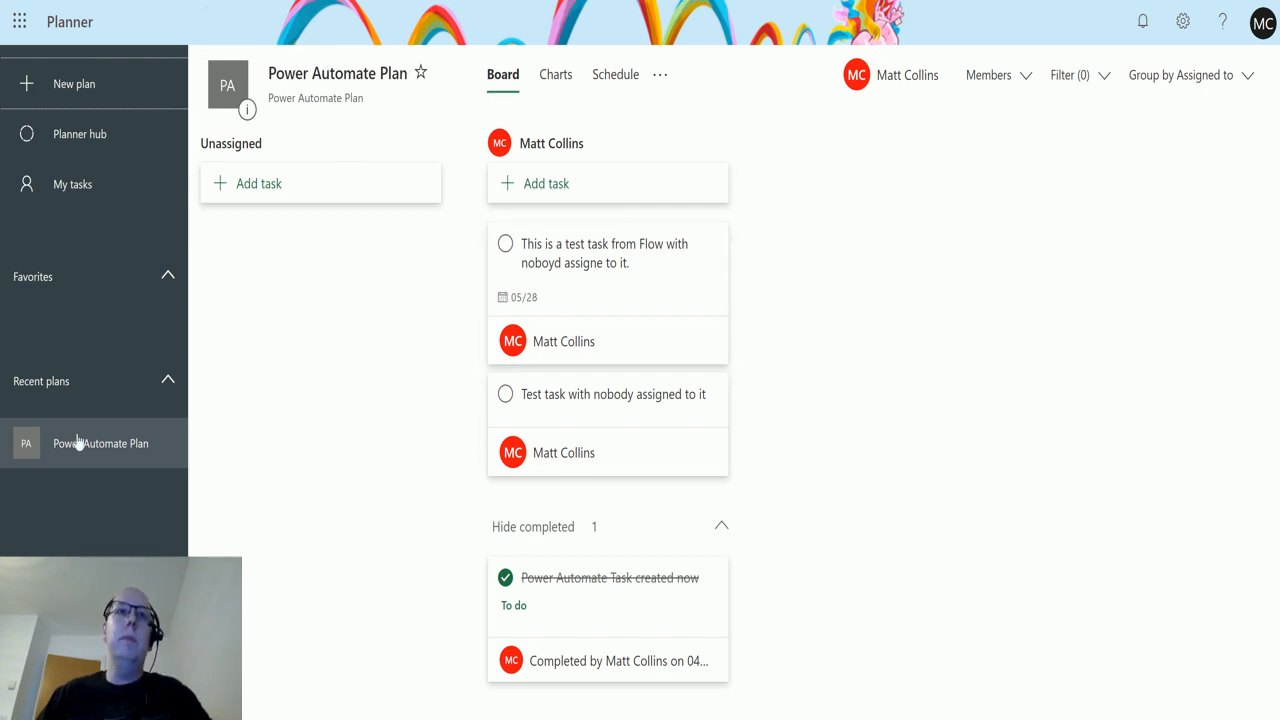
# Create a Planner plan named Test Plan 1 in the existing Power Automate Plan group
pyautogui.click(72, 84)
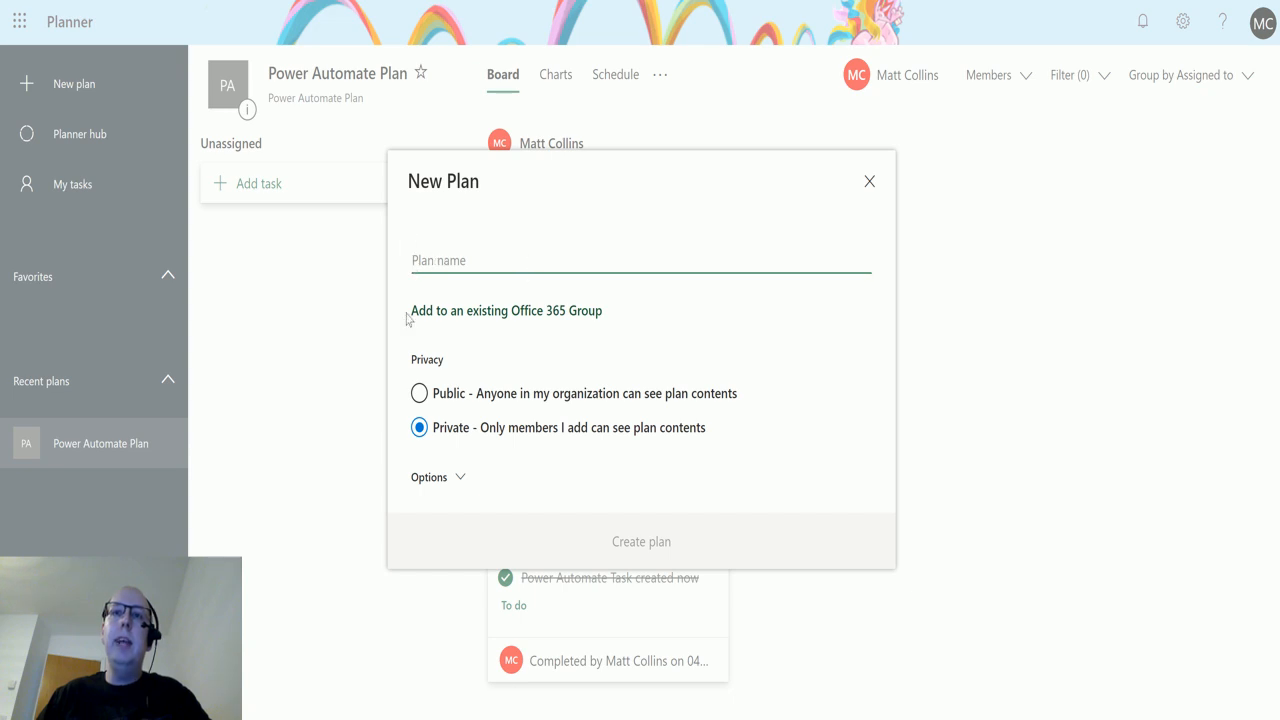
pyautogui.moveTo(596, 318)
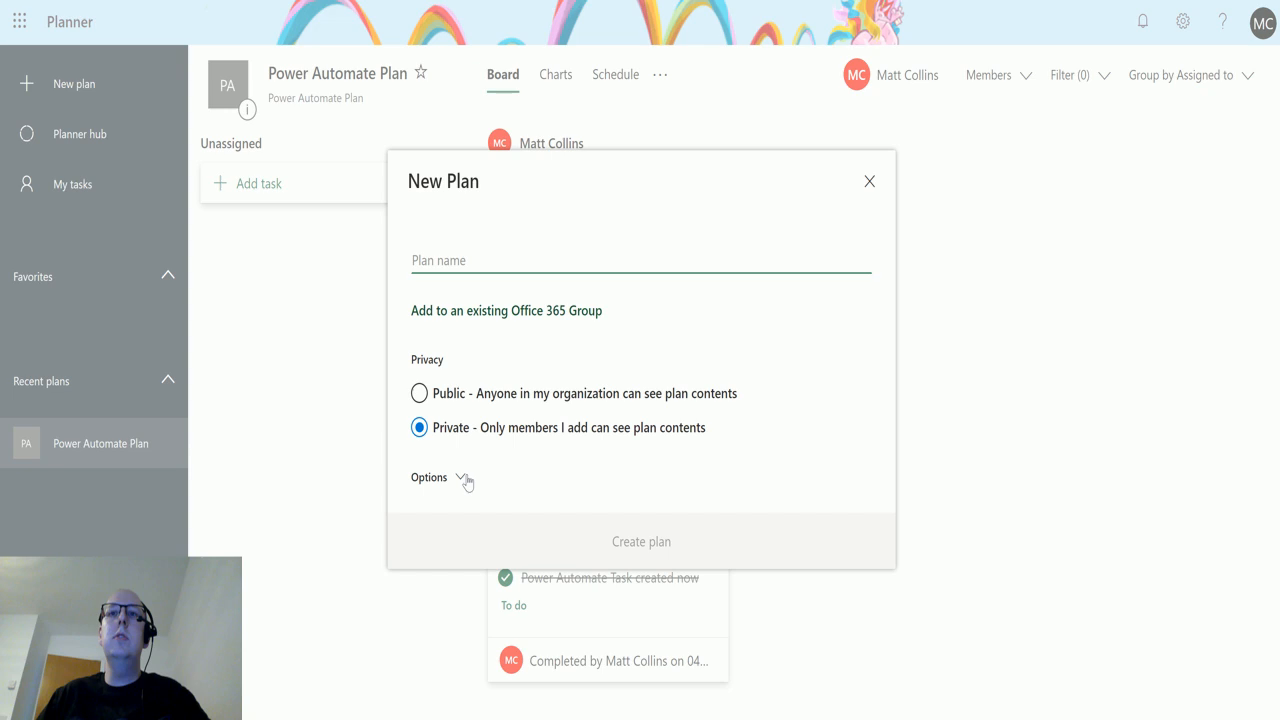
pyautogui.moveTo(738, 416)
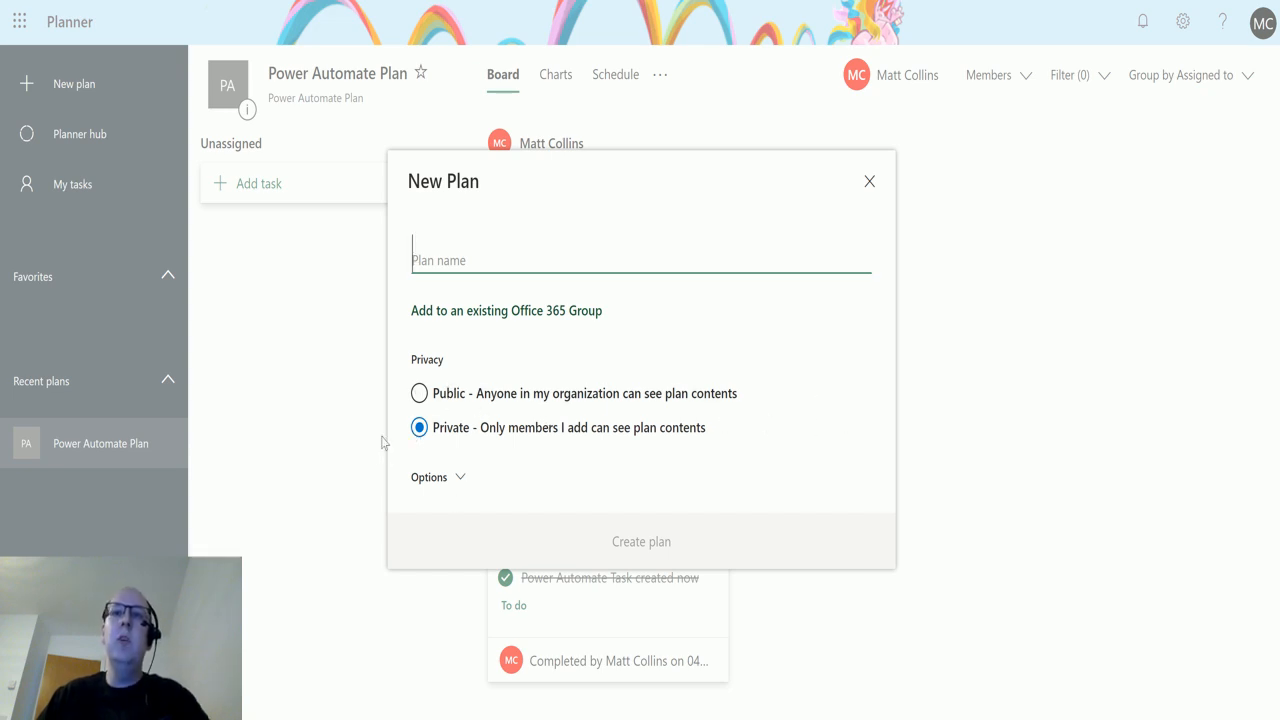
pyautogui.moveTo(496, 466)
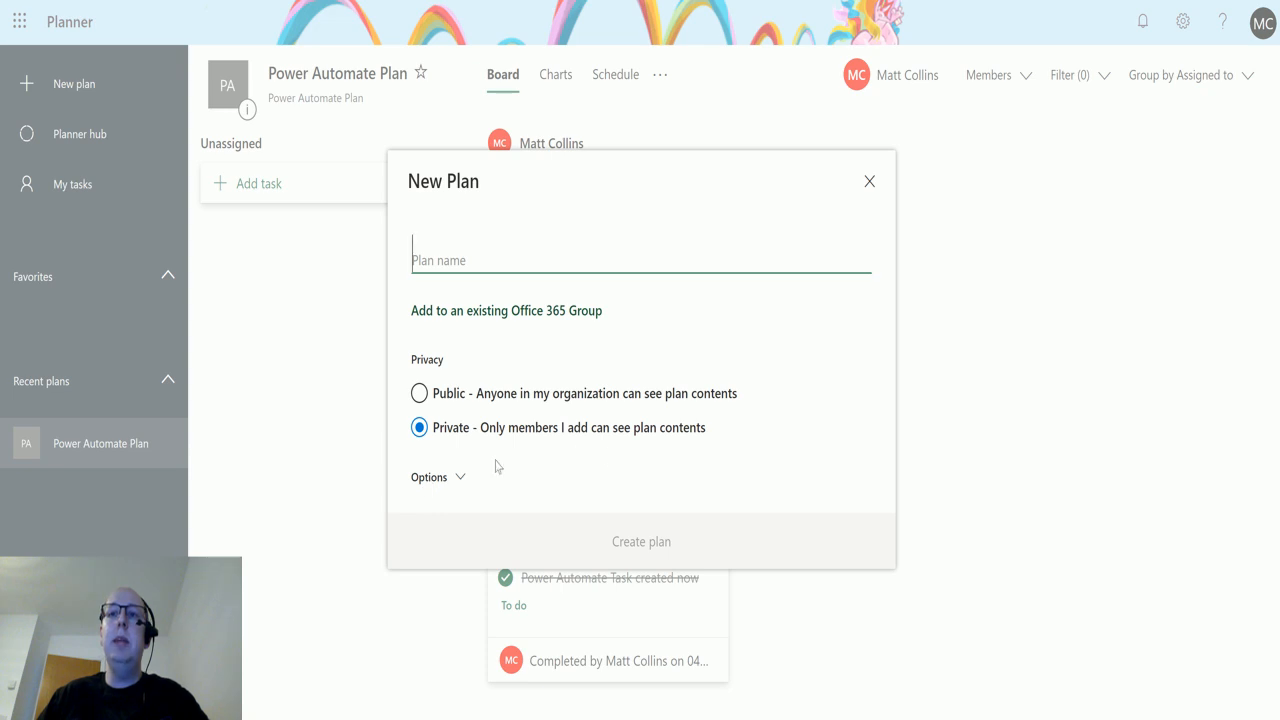
pyautogui.click(436, 476)
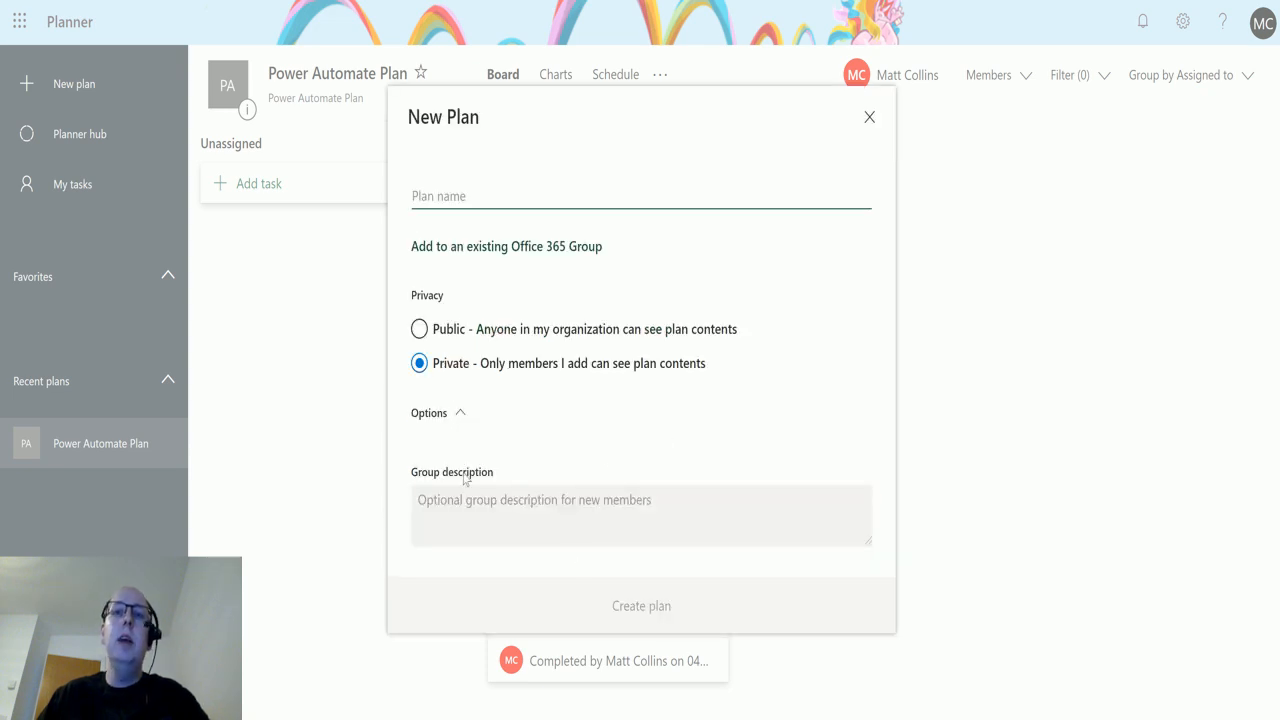
pyautogui.click(436, 412)
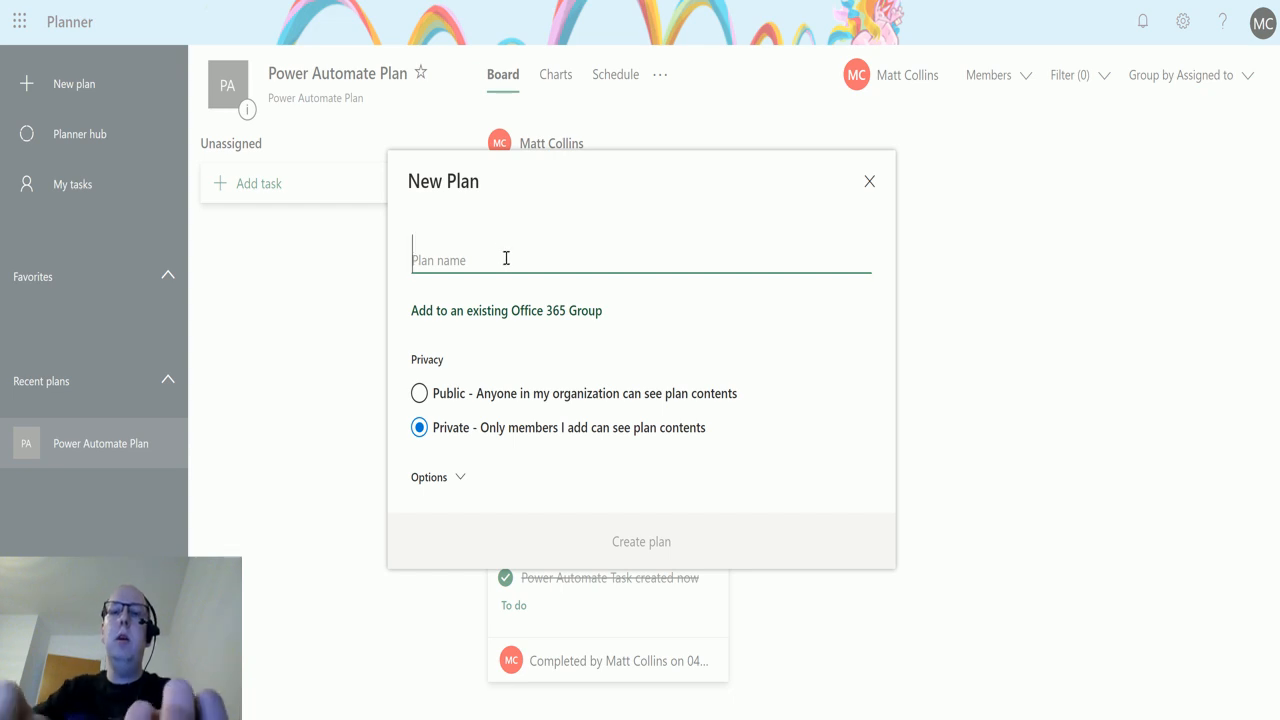
pyautogui.write('Test Plan')
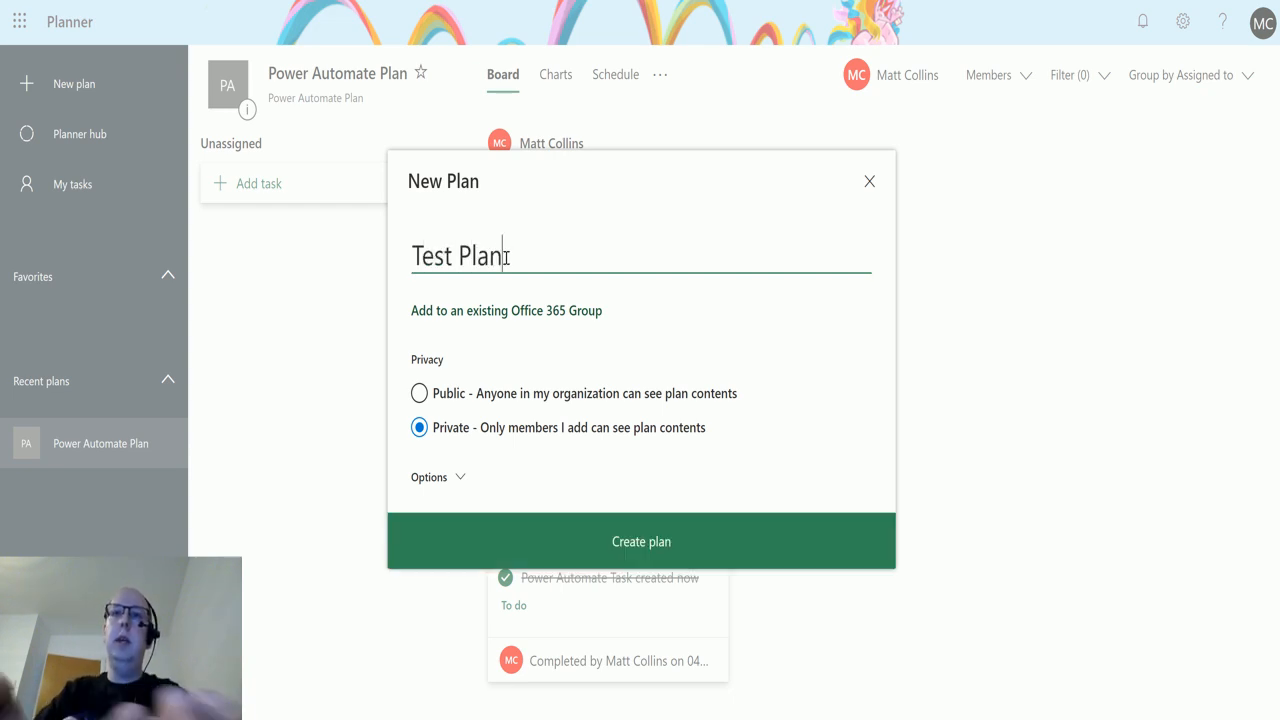
pyautogui.click(506, 310)
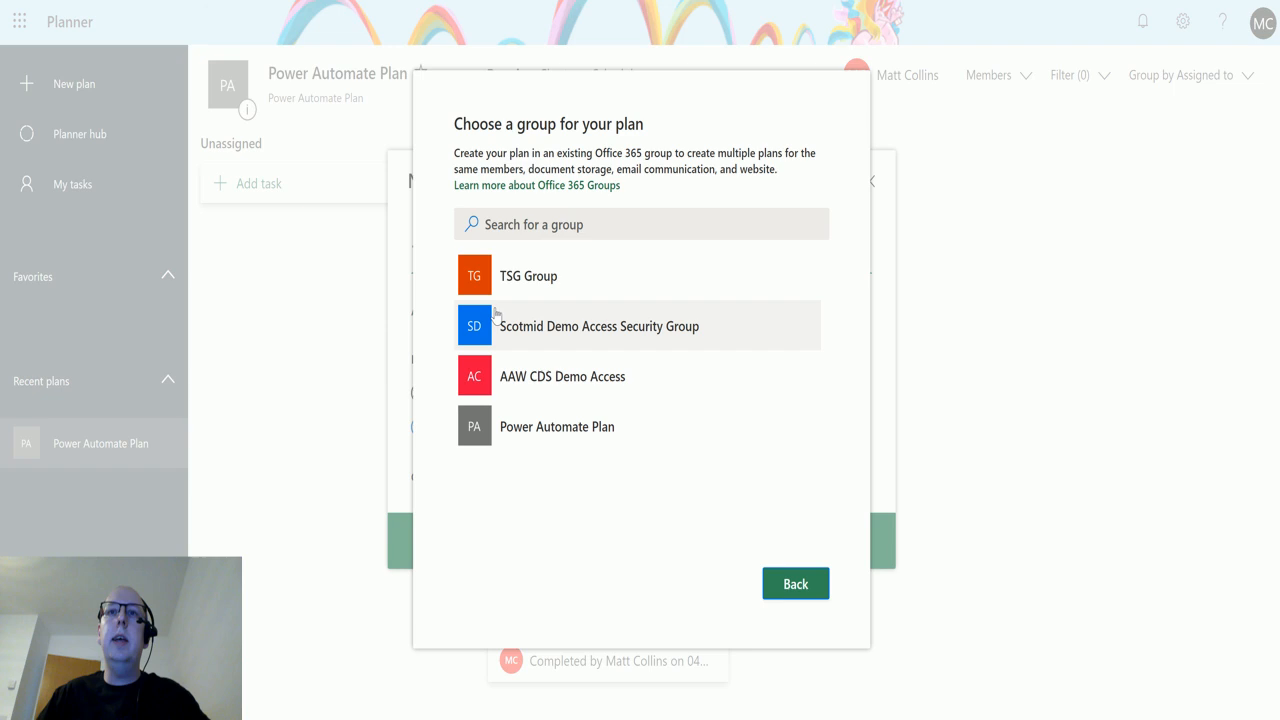
pyautogui.moveTo(558, 260)
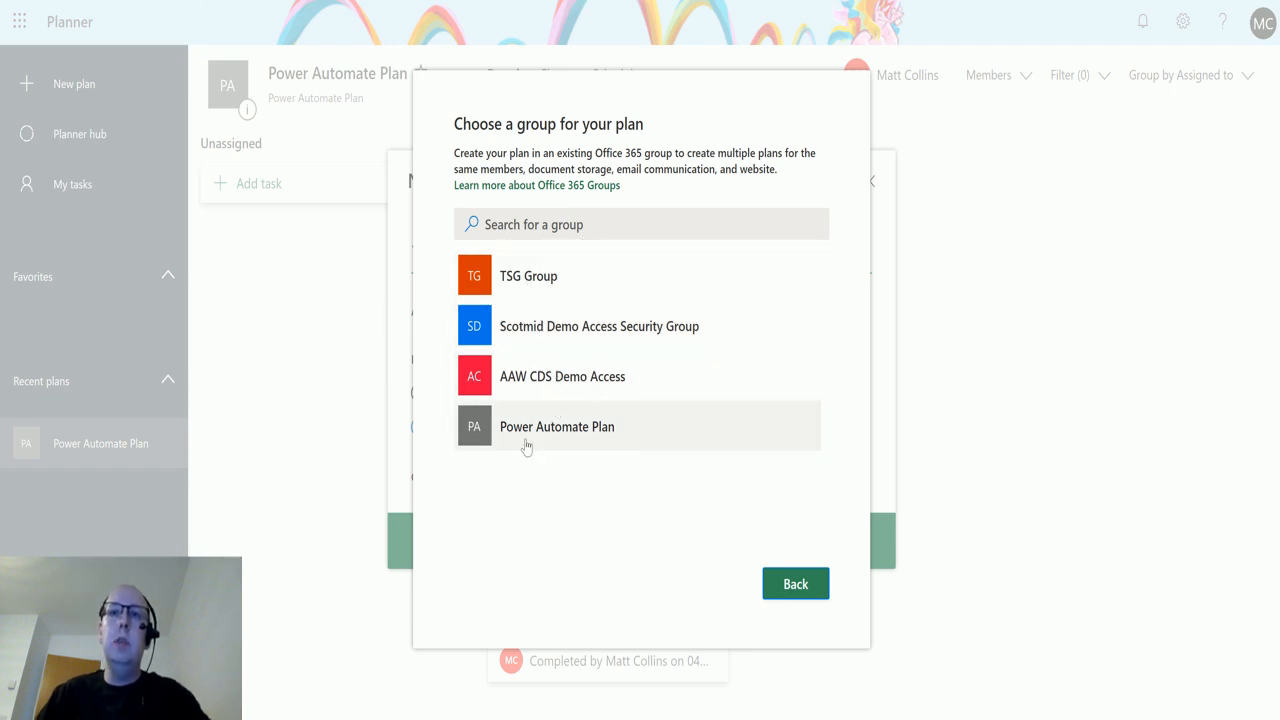
pyautogui.click(556, 426)
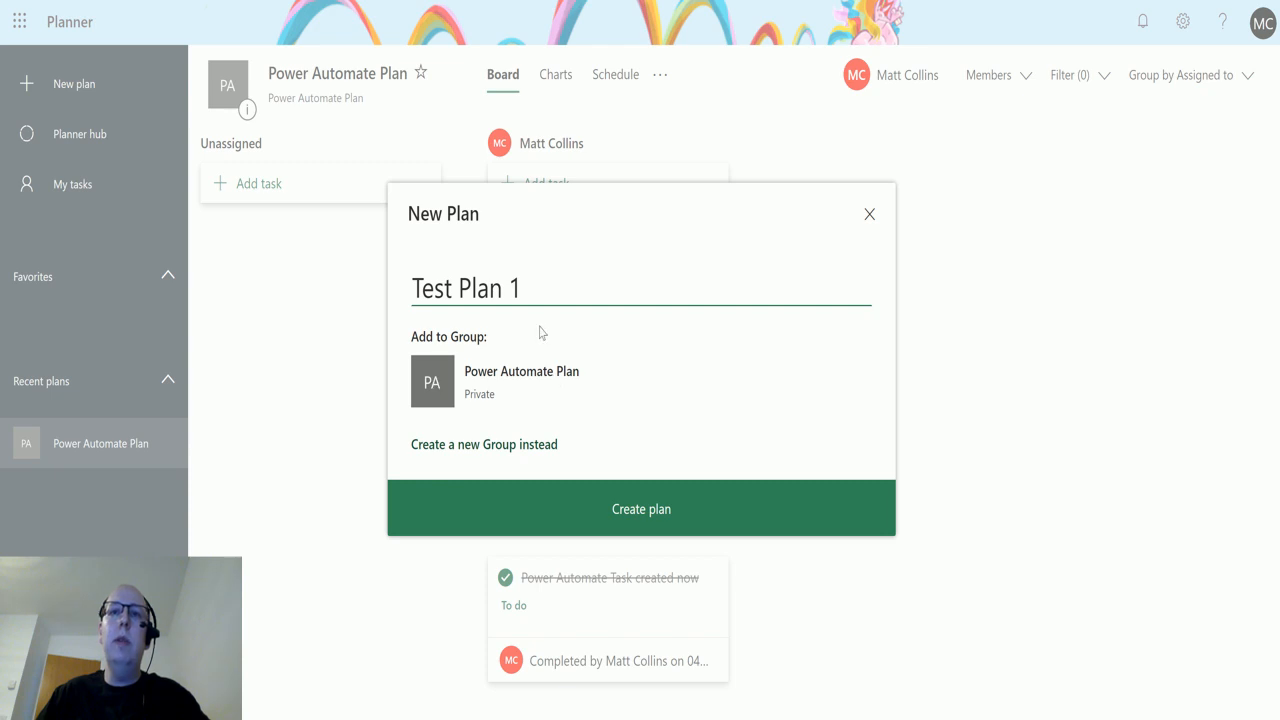
pyautogui.moveTo(390, 304)
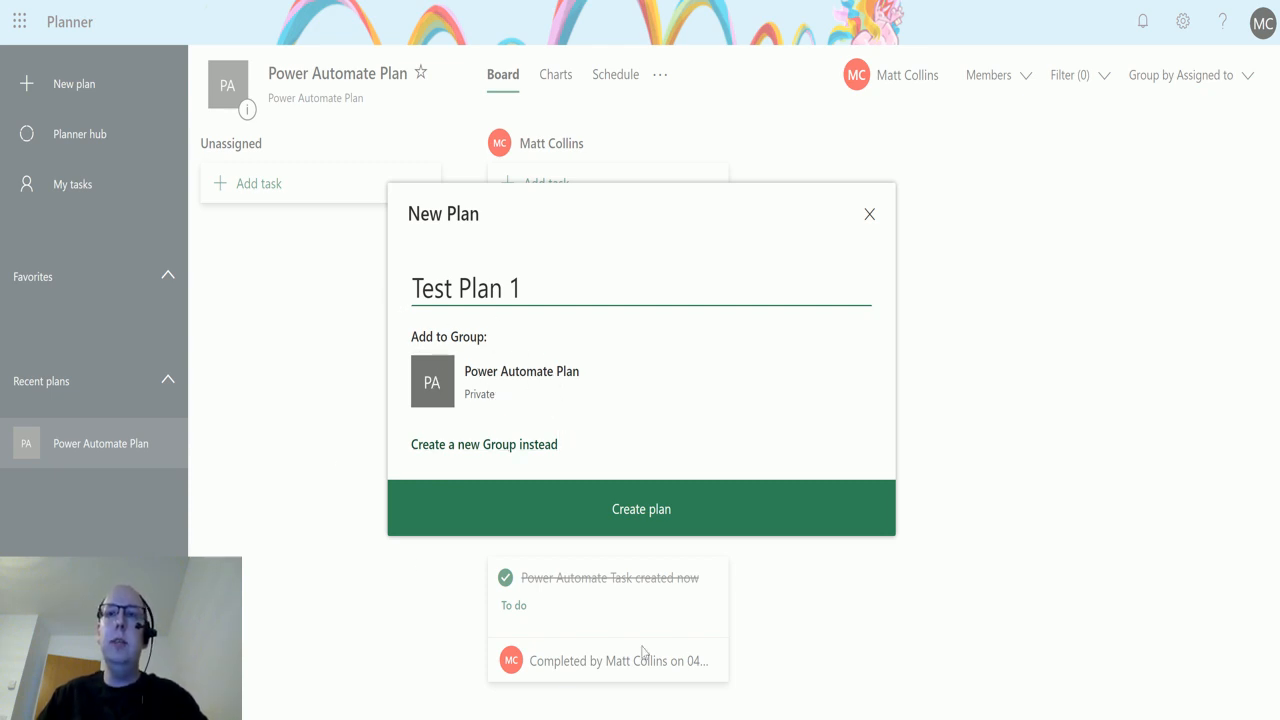
pyautogui.moveTo(640, 510)
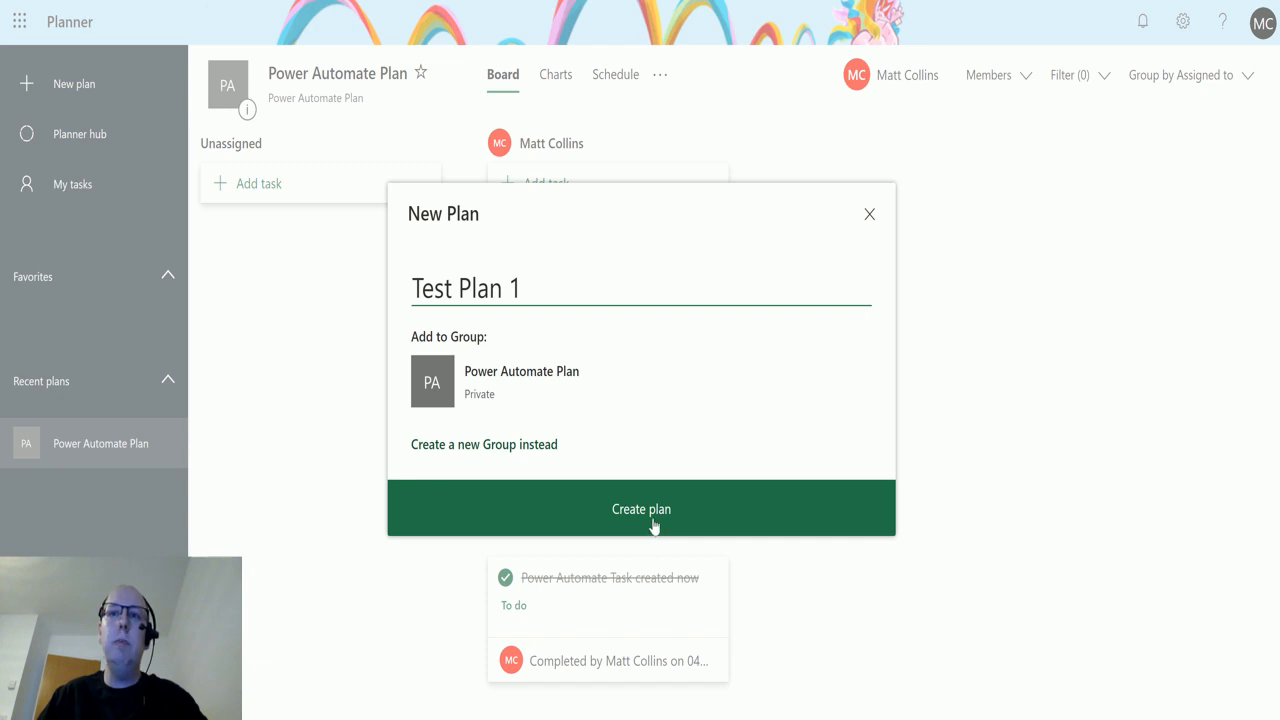
pyautogui.click(640, 510)
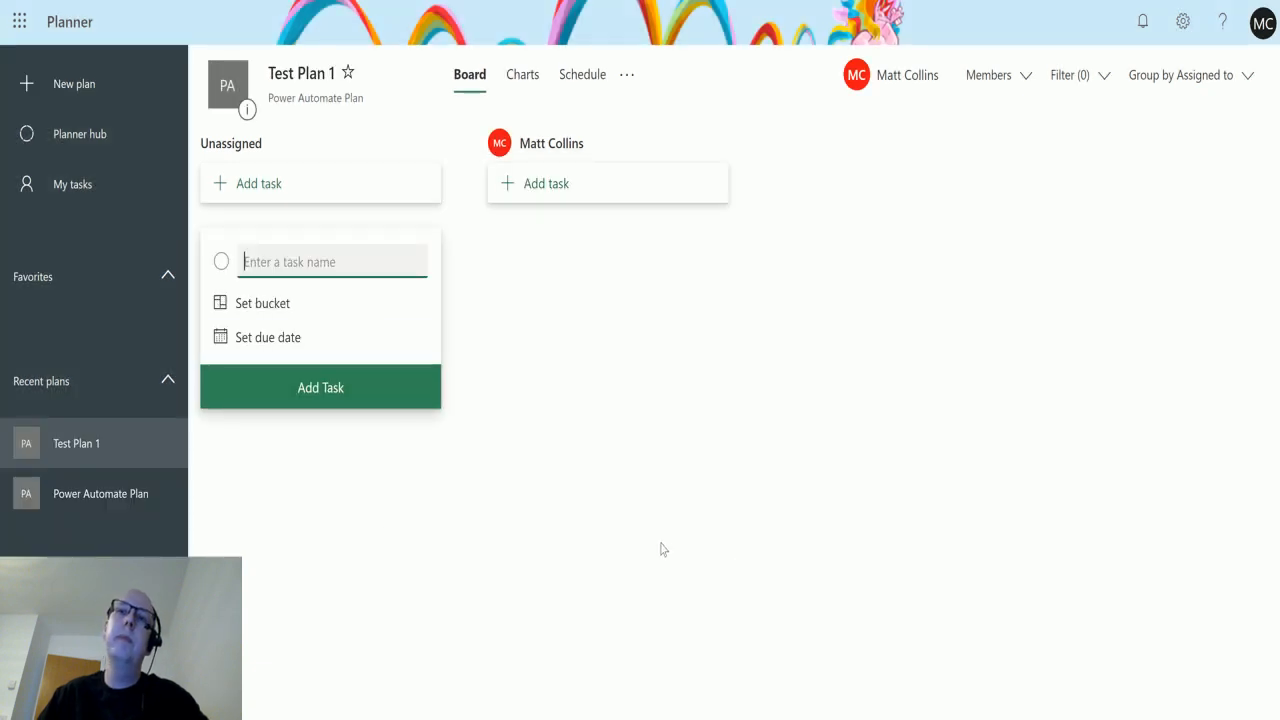
pyautogui.moveTo(136, 520)
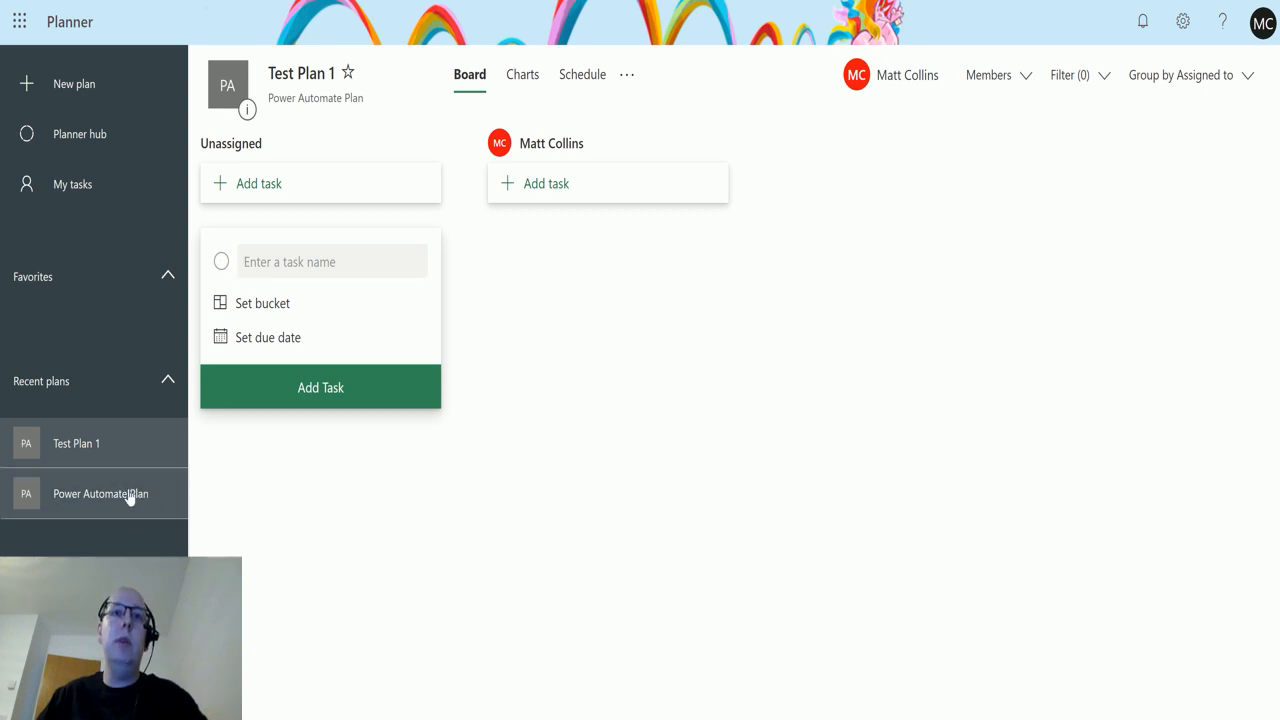
# Return to the Power Automate Plan board under Recent plans
pyautogui.click(100, 492)
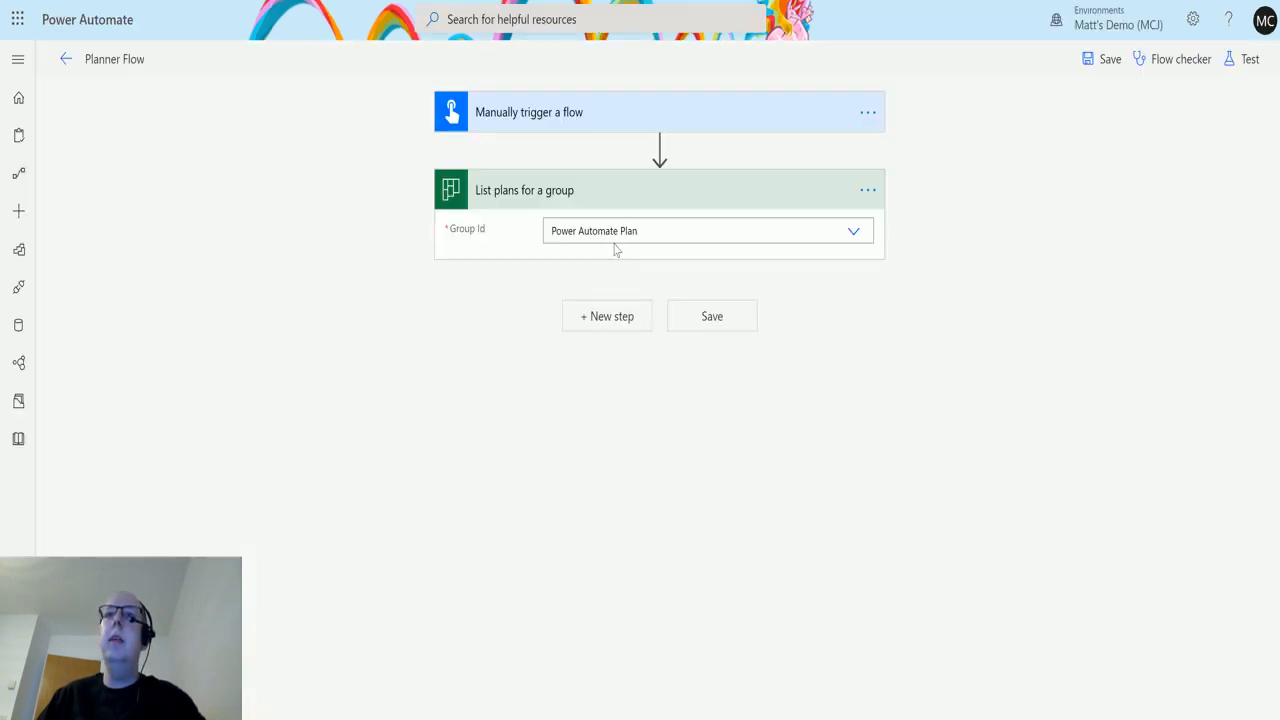
pyautogui.moveTo(784, 206)
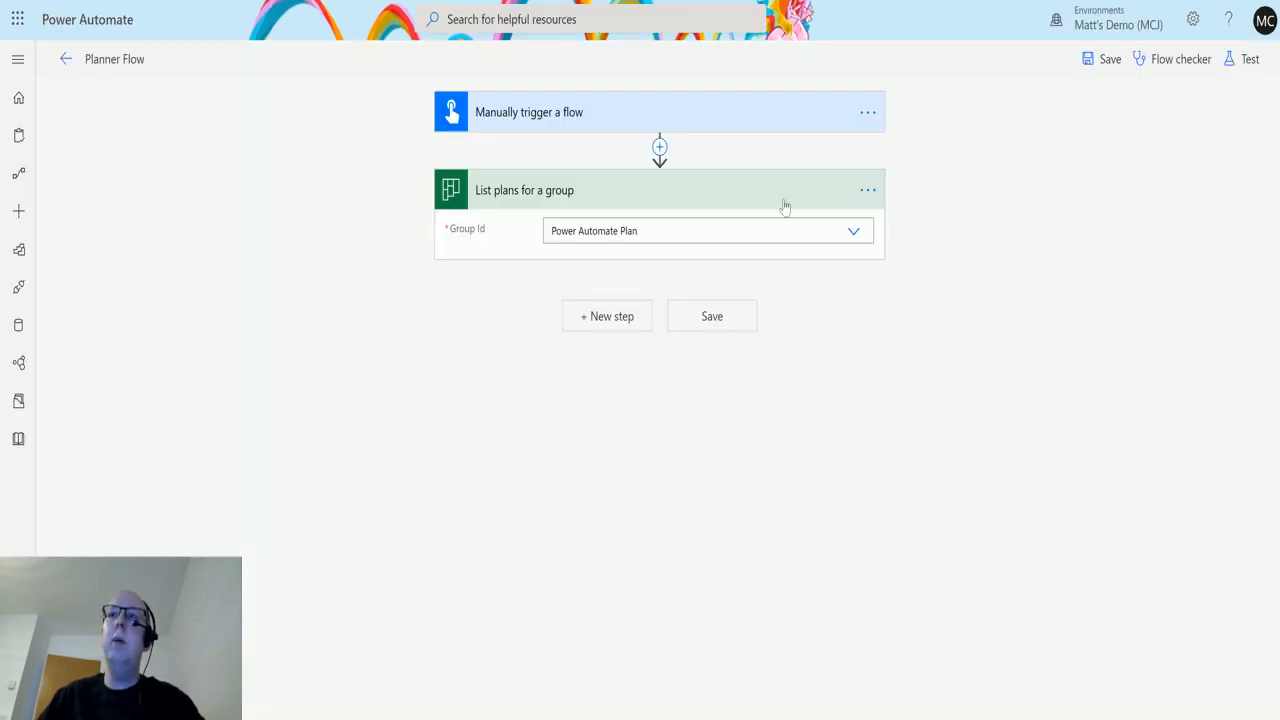
# Save and test the Planner Flow by manually running it
pyautogui.click(1248, 60)
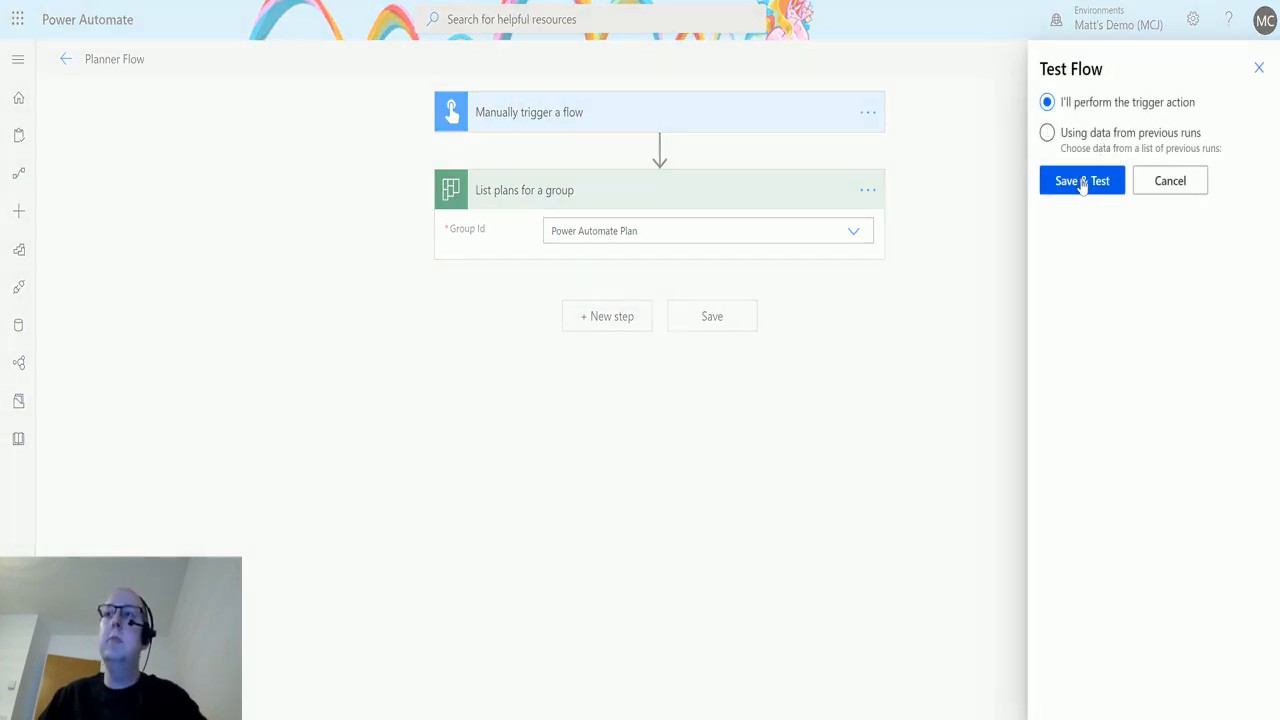
pyautogui.click(1080, 180)
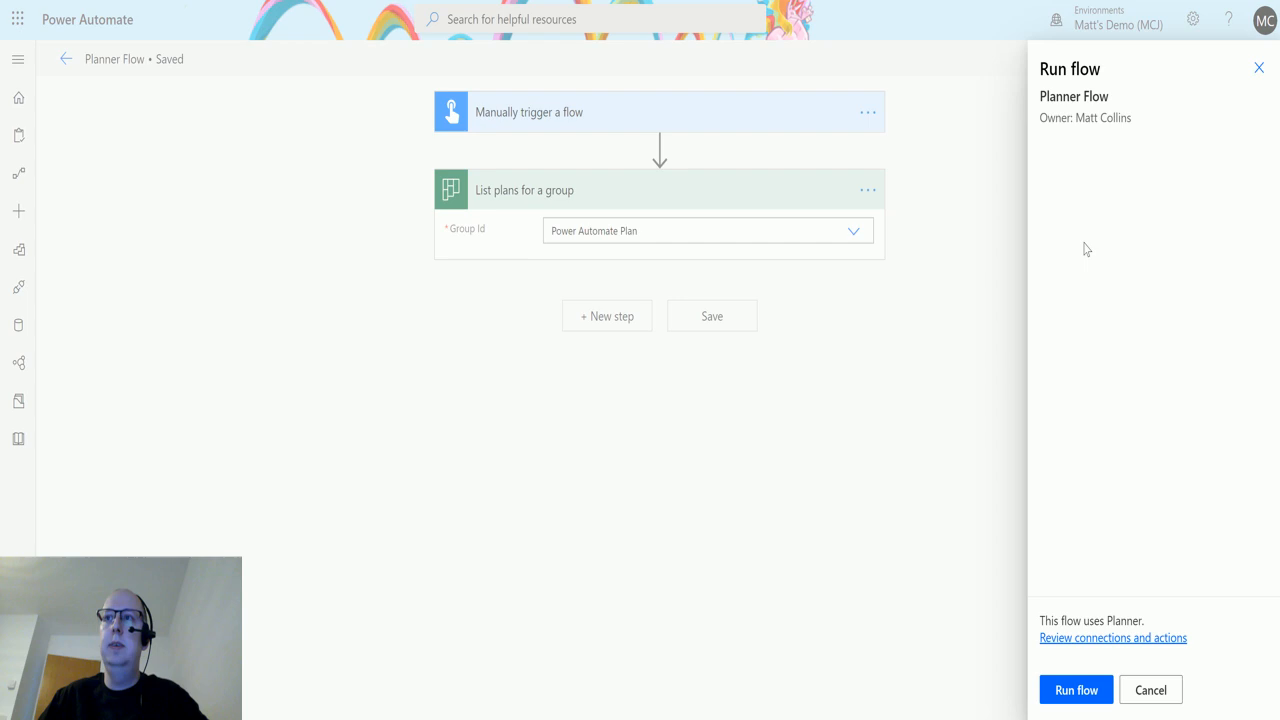
pyautogui.click(1076, 688)
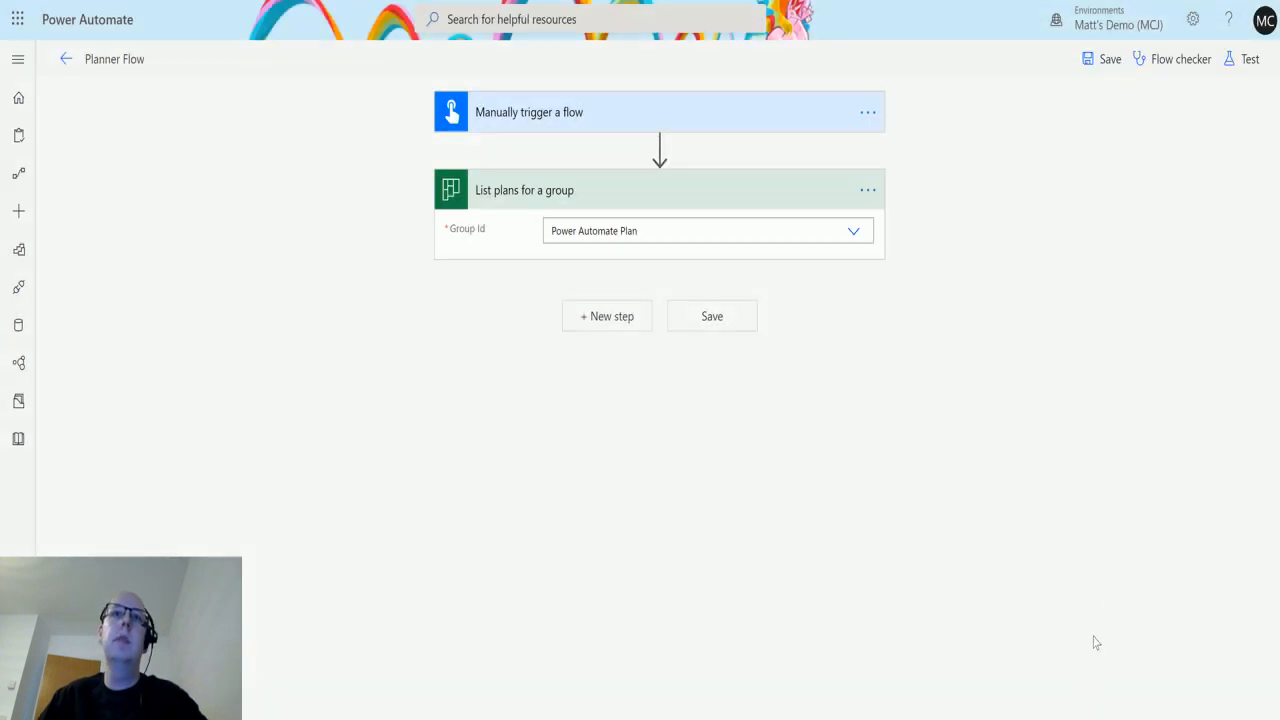
pyautogui.click(1248, 60)
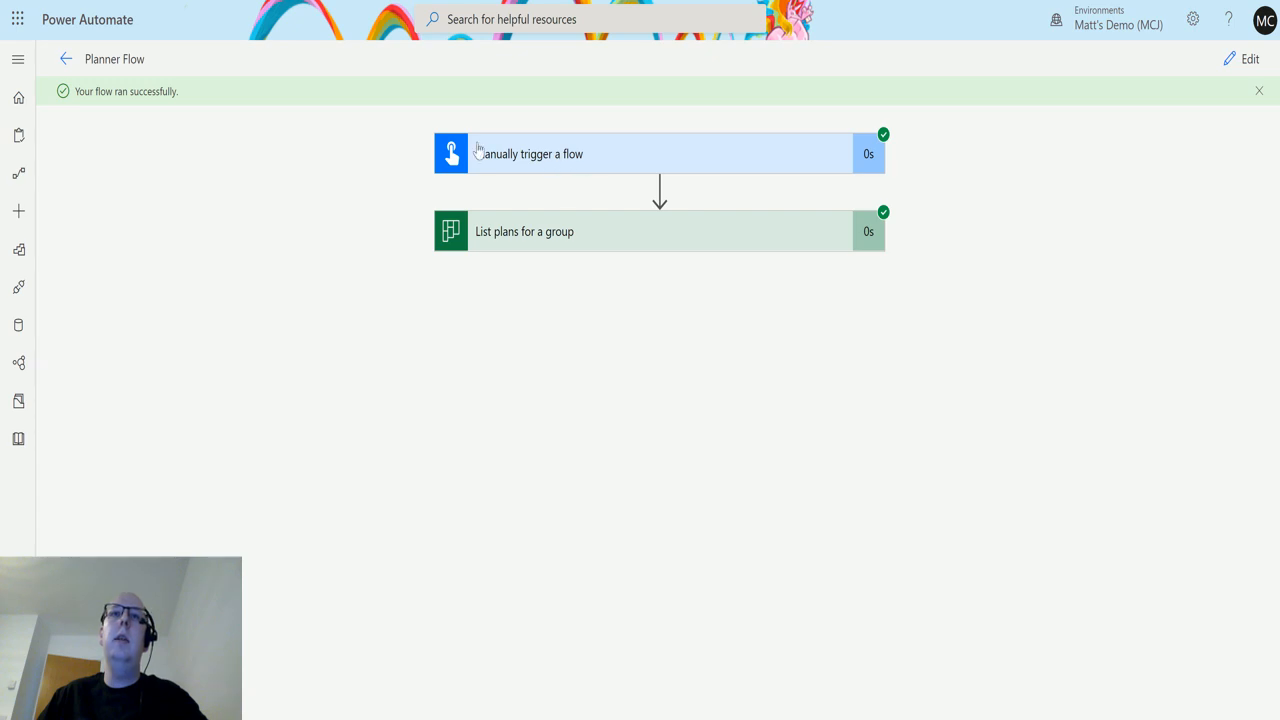
pyautogui.moveTo(604, 220)
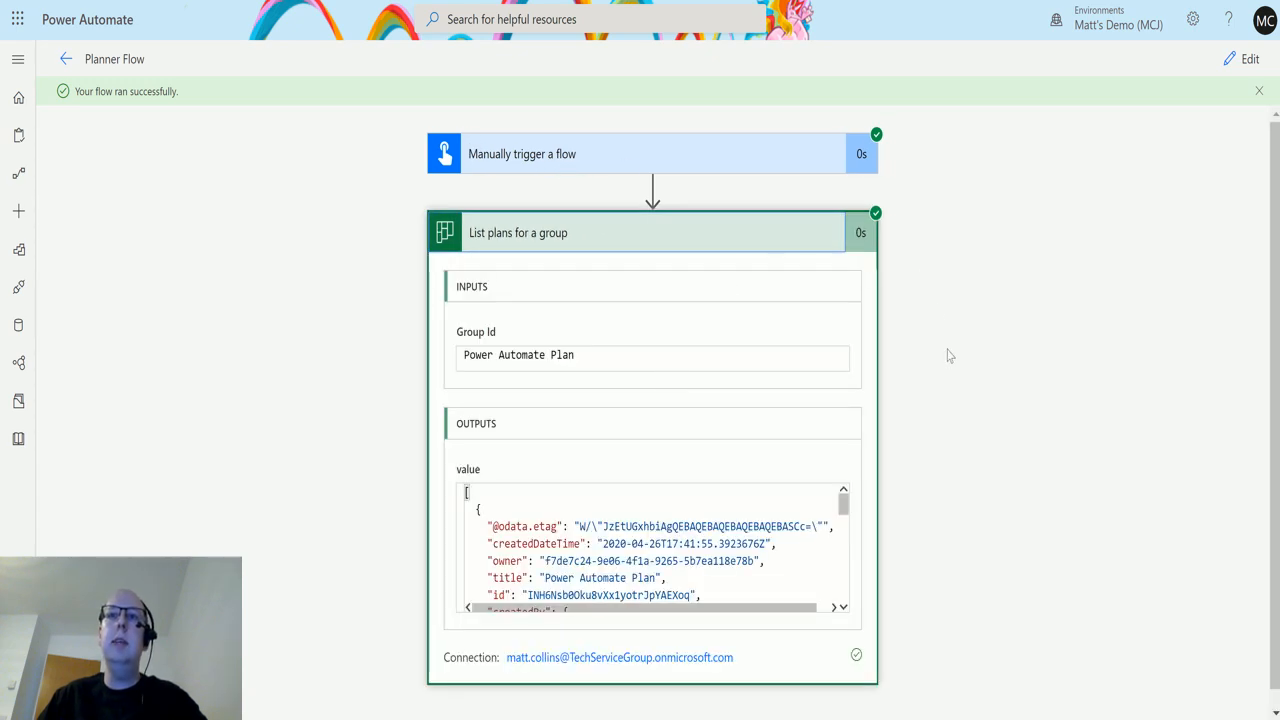
pyautogui.moveTo(892, 480)
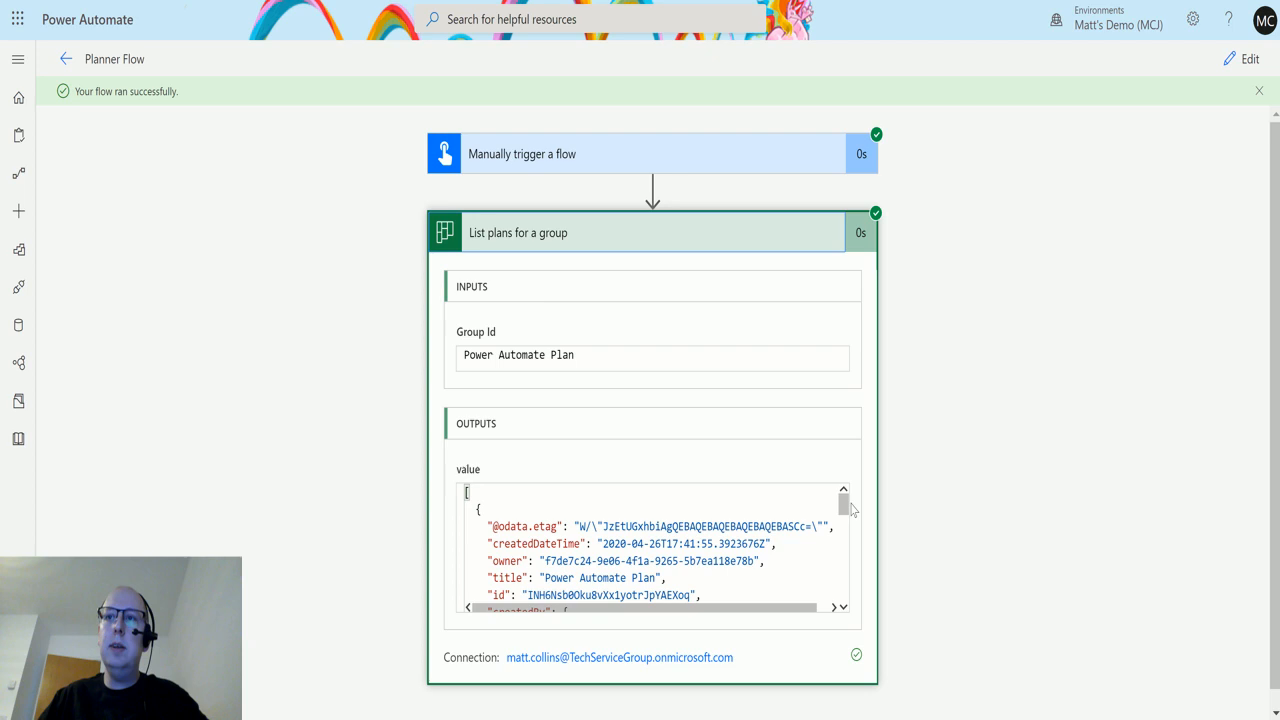
# Review the run outputs showing Power Automate Plan and Test Plan 1 listed
pyautogui.scroll(-3)
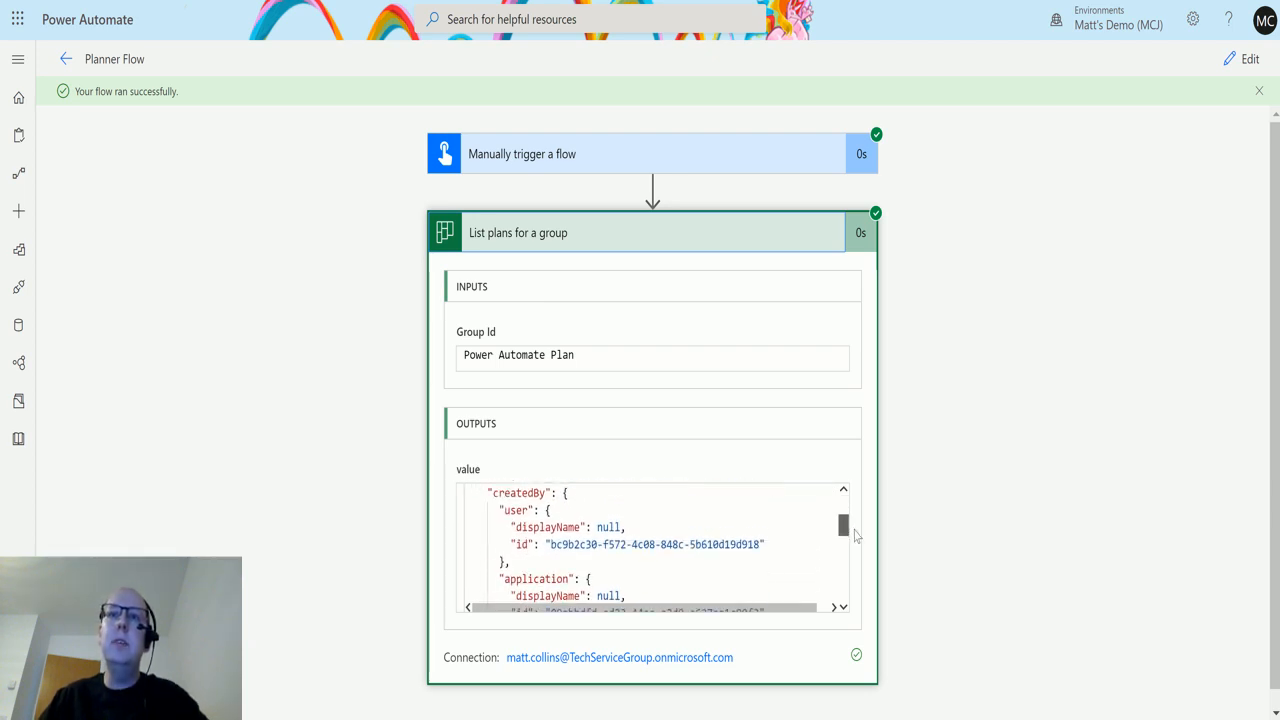
pyautogui.scroll(-3)
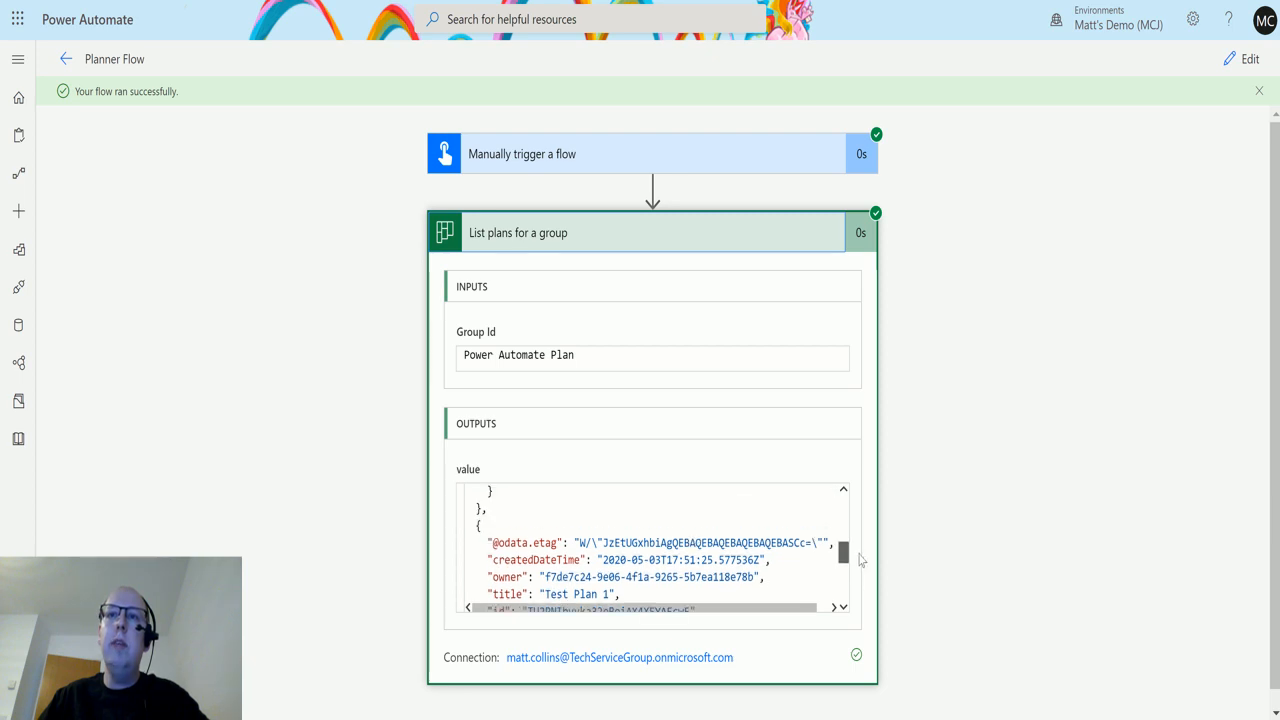
pyautogui.scroll(-3)
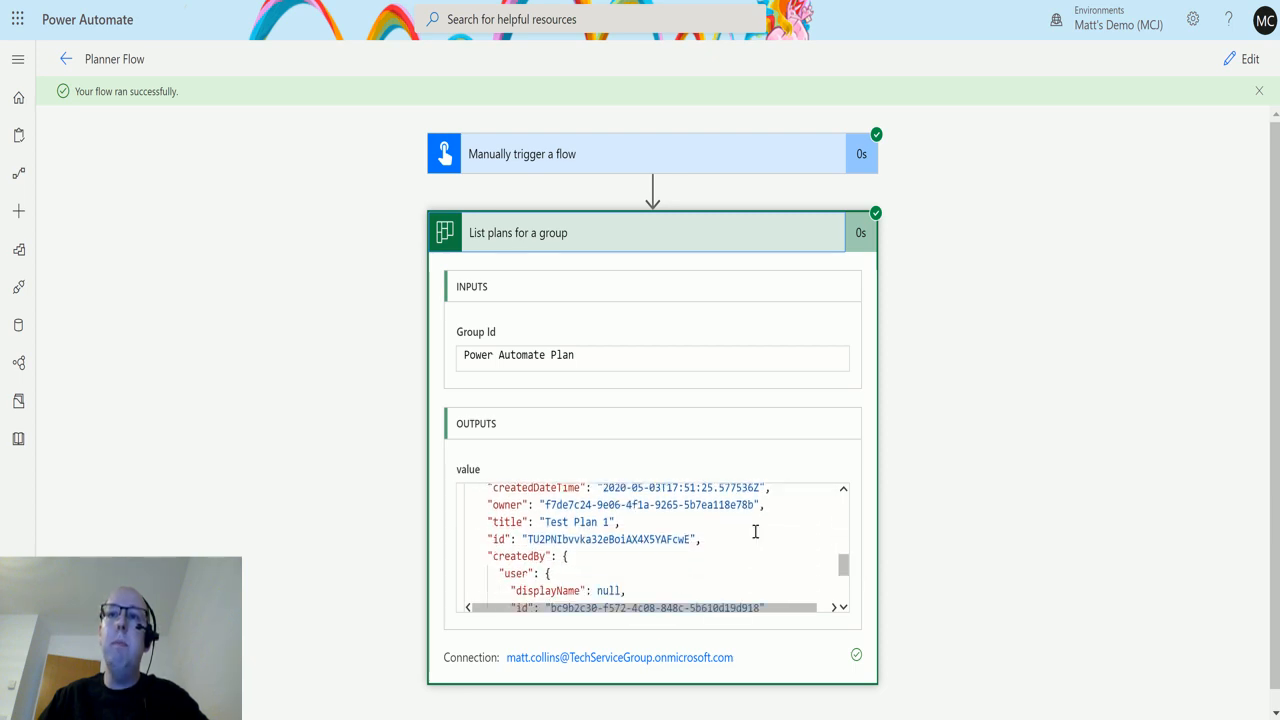
pyautogui.scroll(-3)
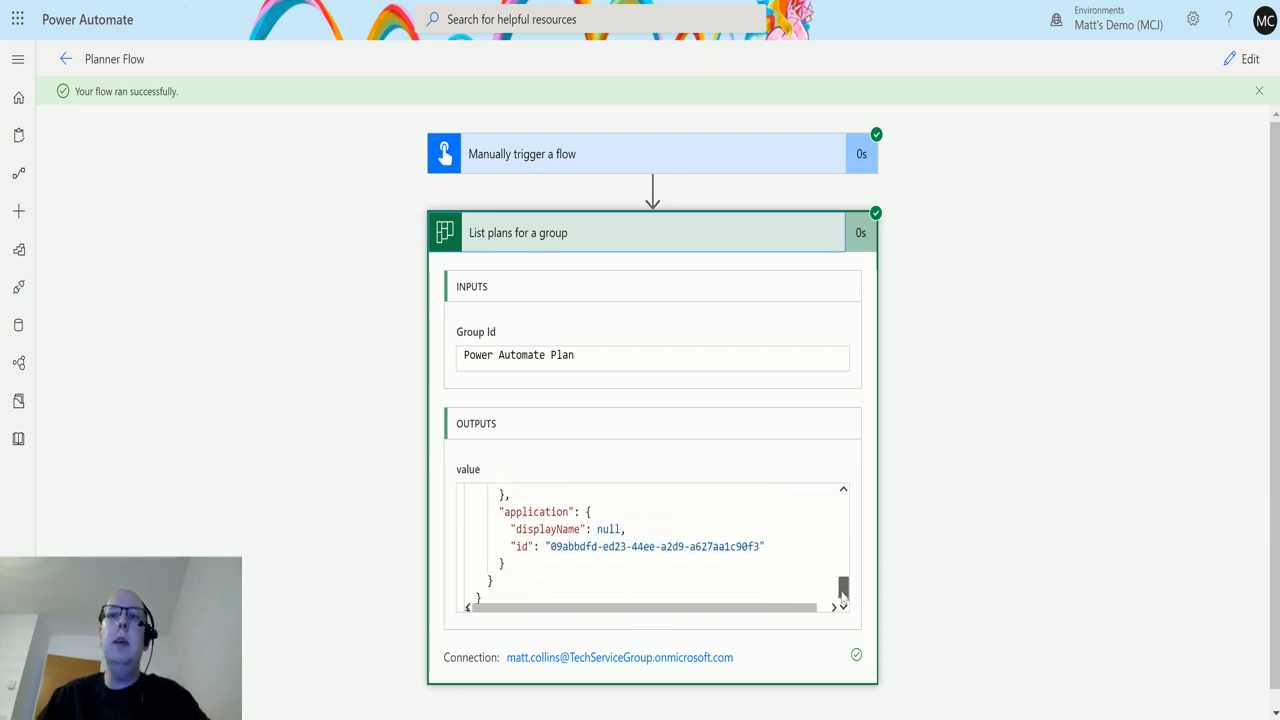
pyautogui.scroll(-3)
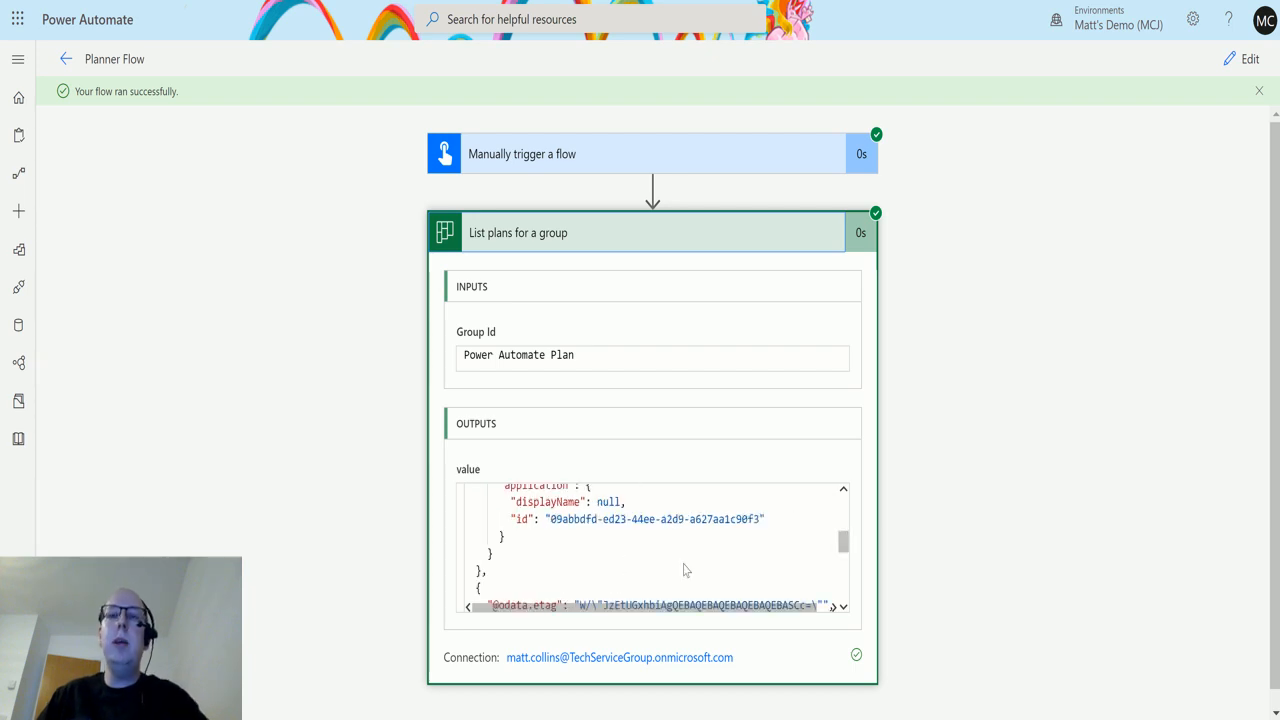
pyautogui.moveTo(868, 640)
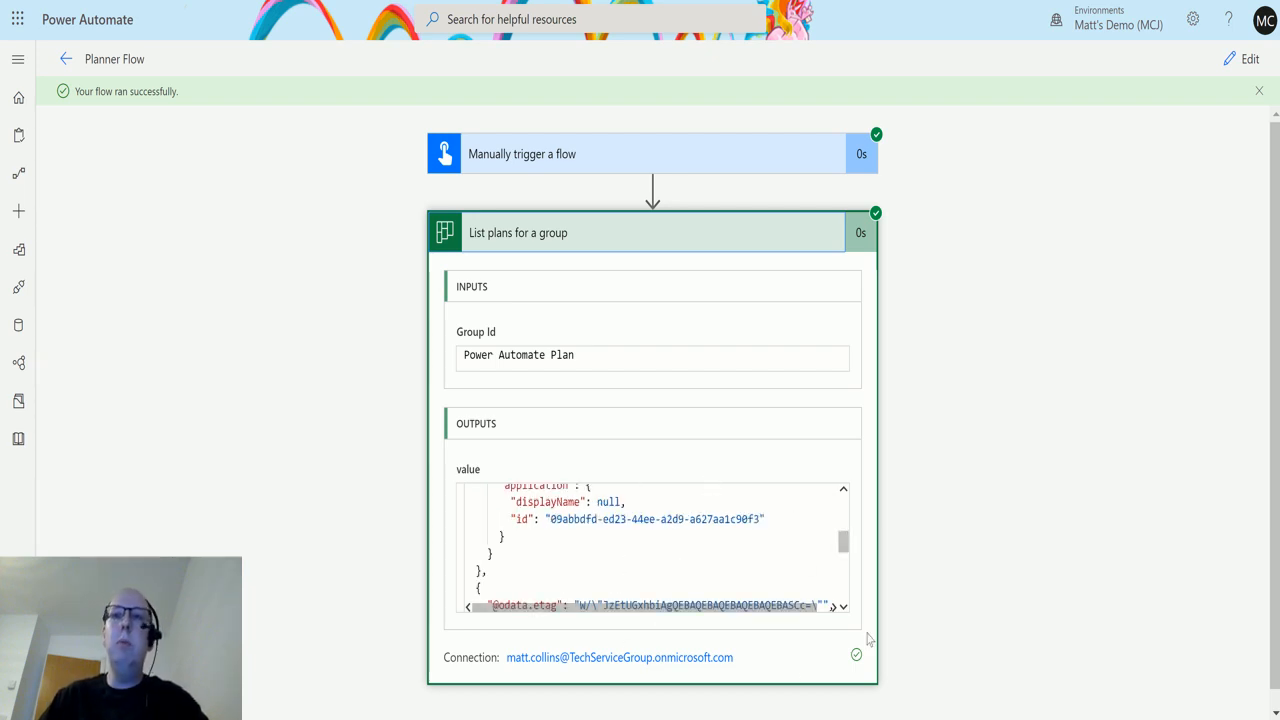
pyautogui.scroll(3)
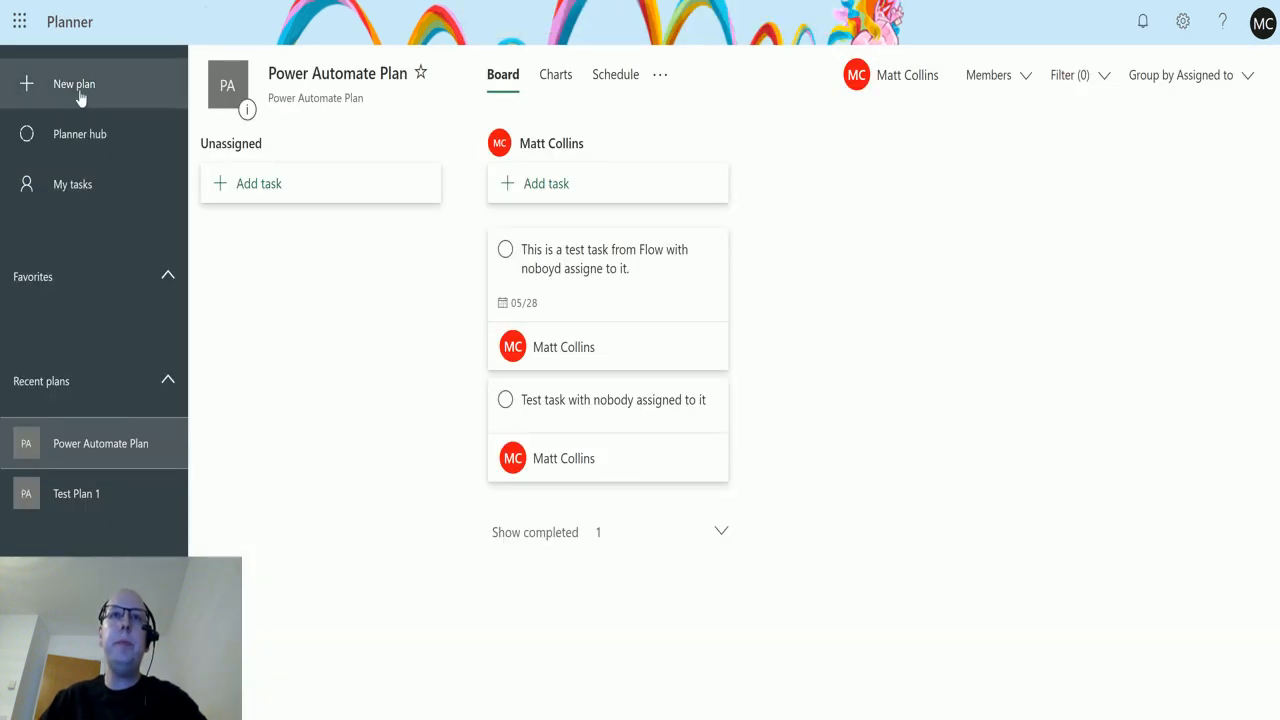
# Create another private Planner plan named Test Plan 2
pyautogui.click(72, 84)
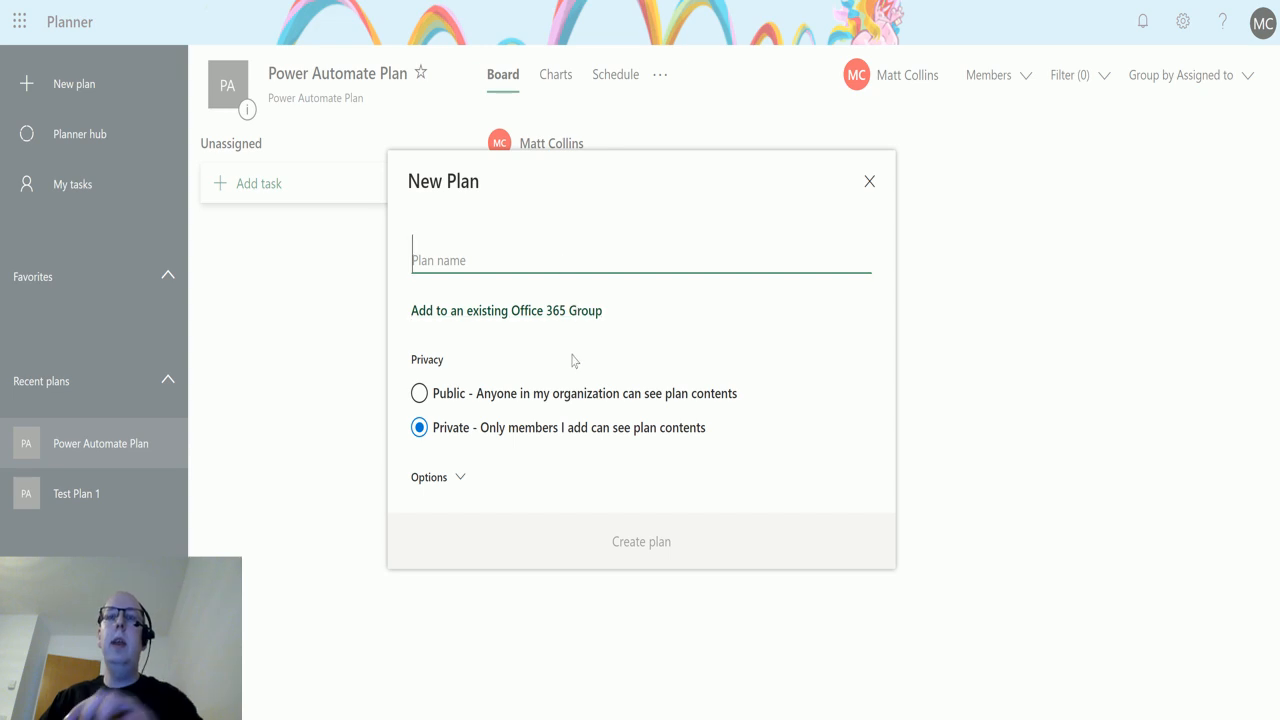
pyautogui.write('Tes')
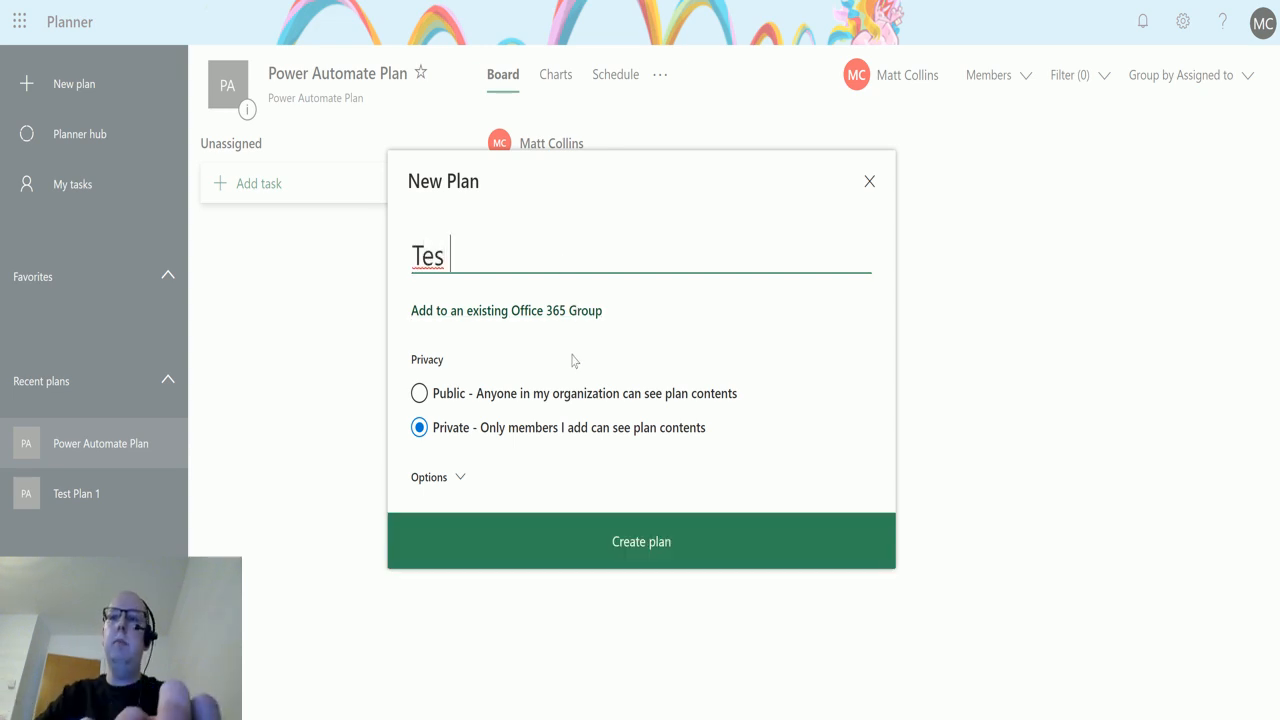
pyautogui.write('Plan')
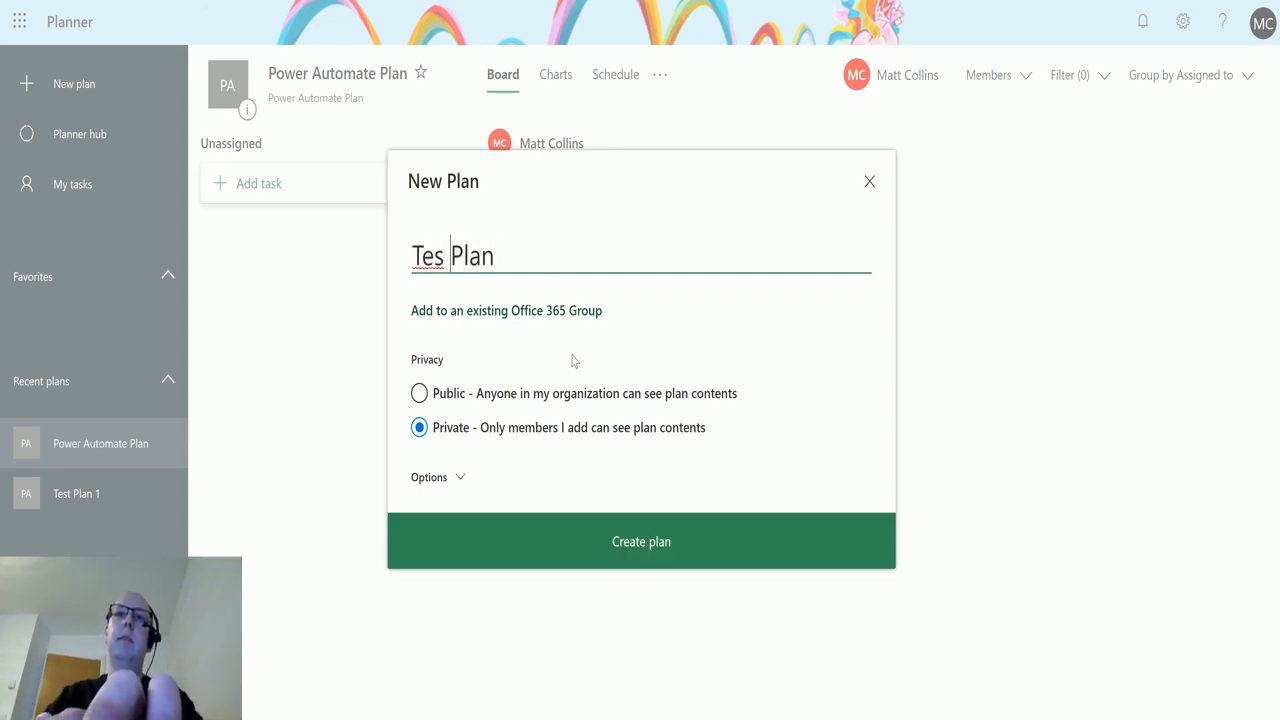
pyautogui.write('Test Plan 2')
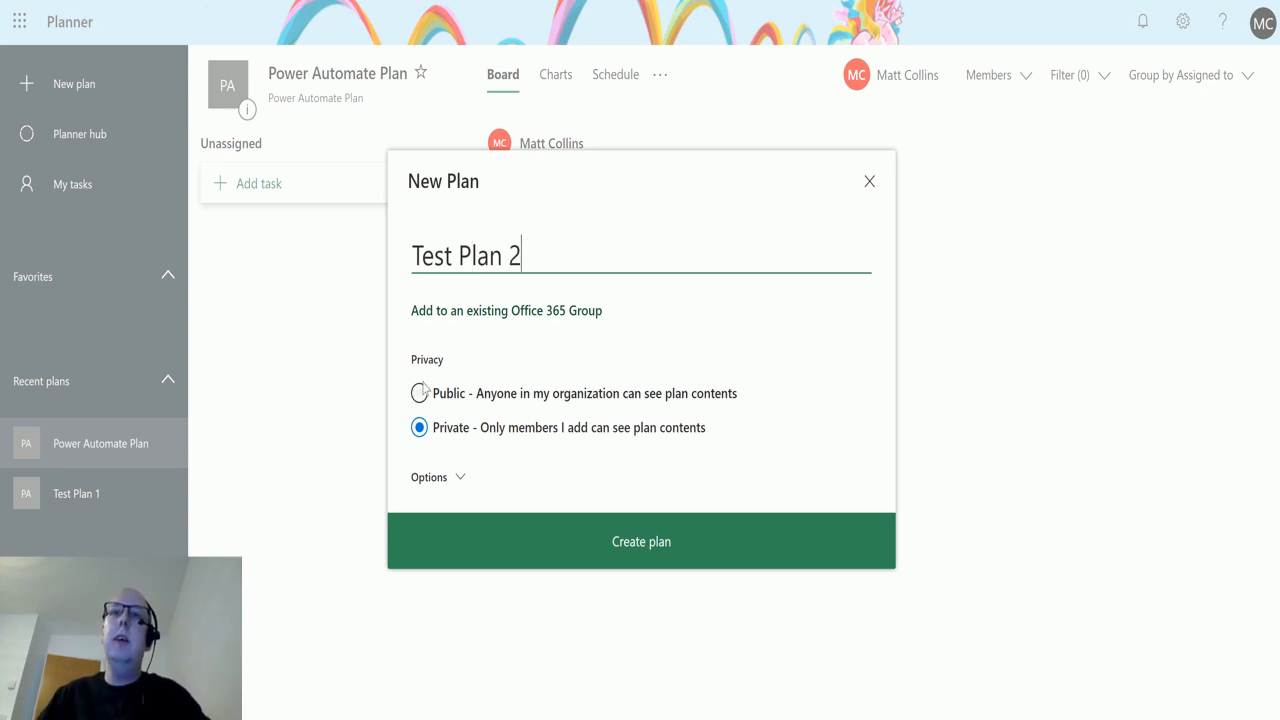
pyautogui.click(640, 540)
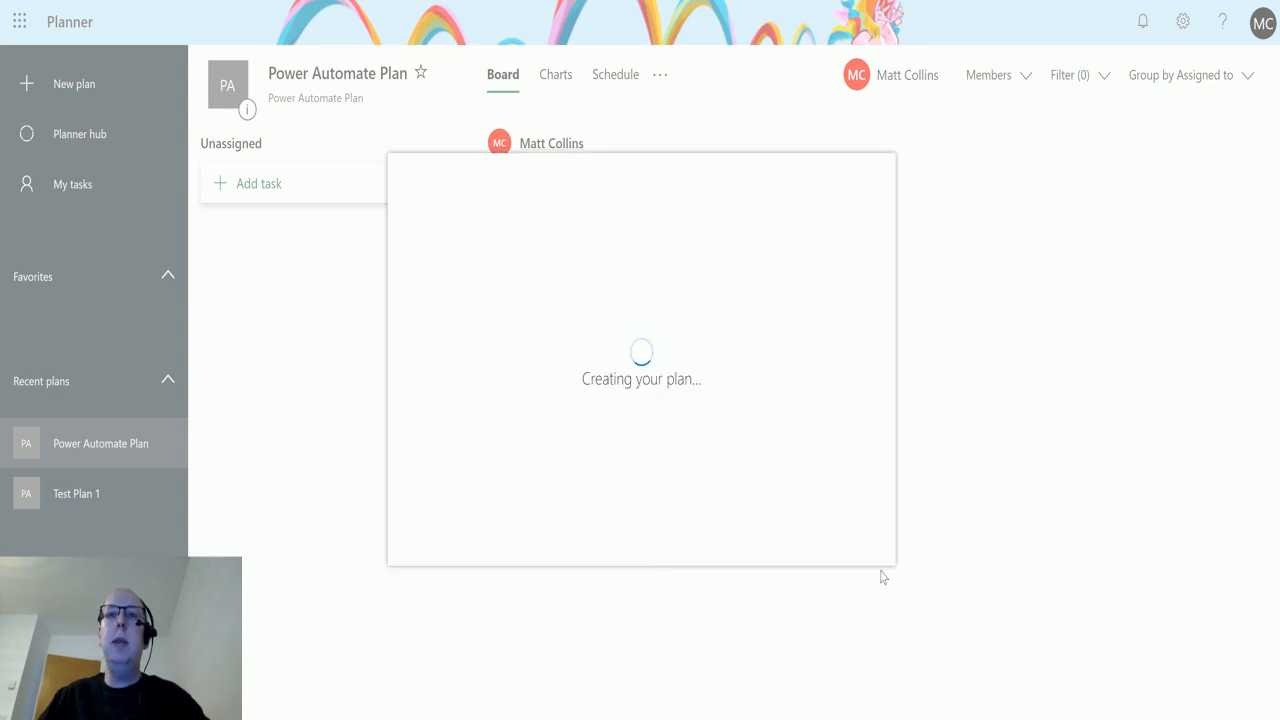
pyautogui.moveTo(808, 554)
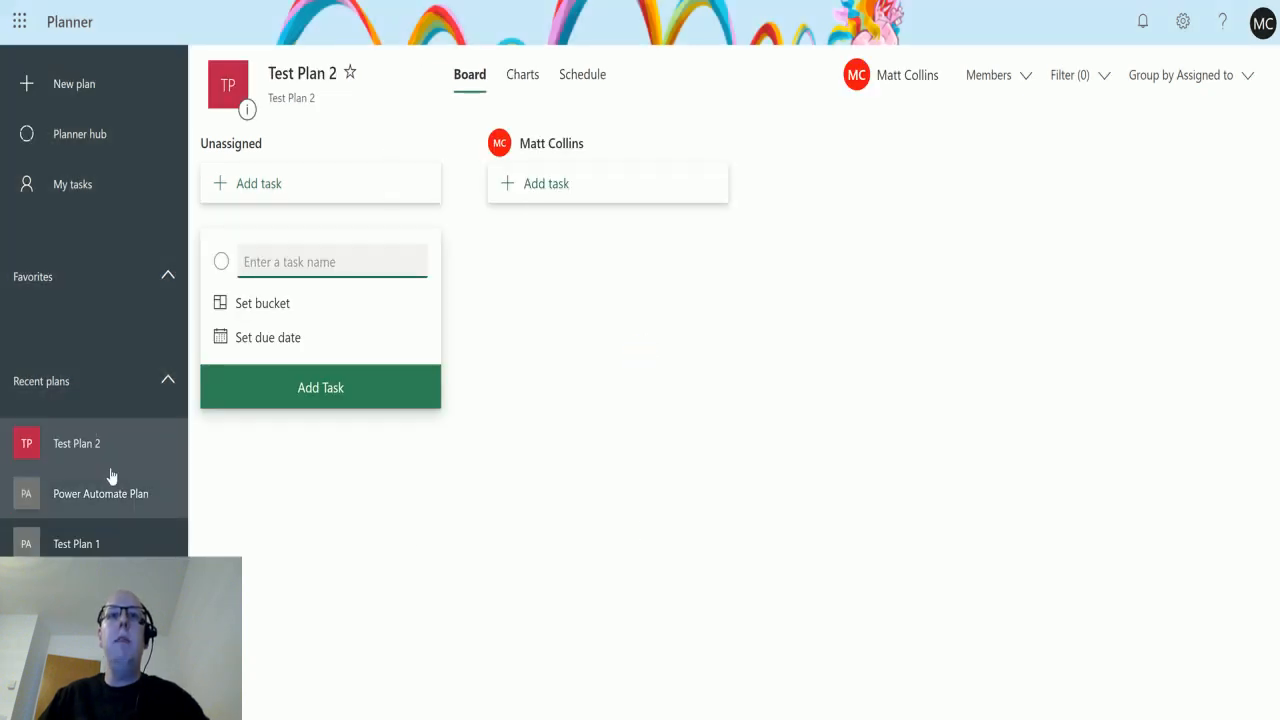
pyautogui.moveTo(148, 508)
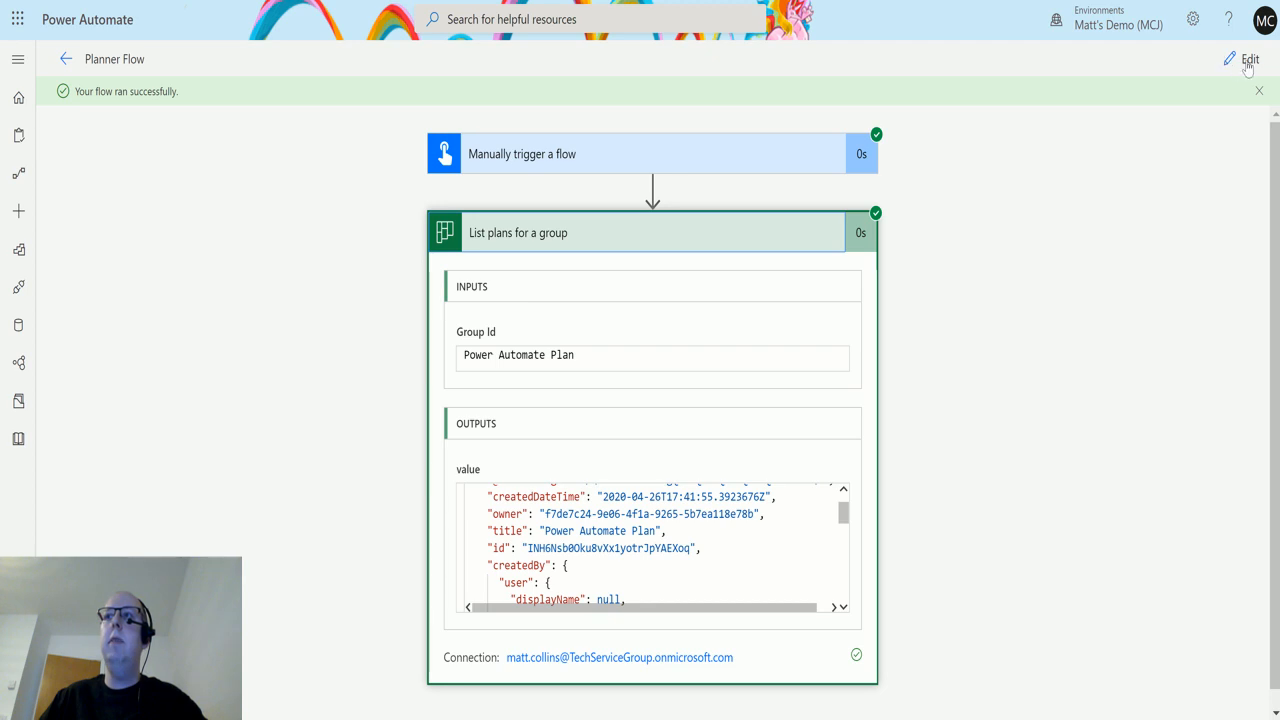
# Add a Compose step outputting each plan's 'value Title', wrapped in an Apply to each loop
pyautogui.click(1250, 60)
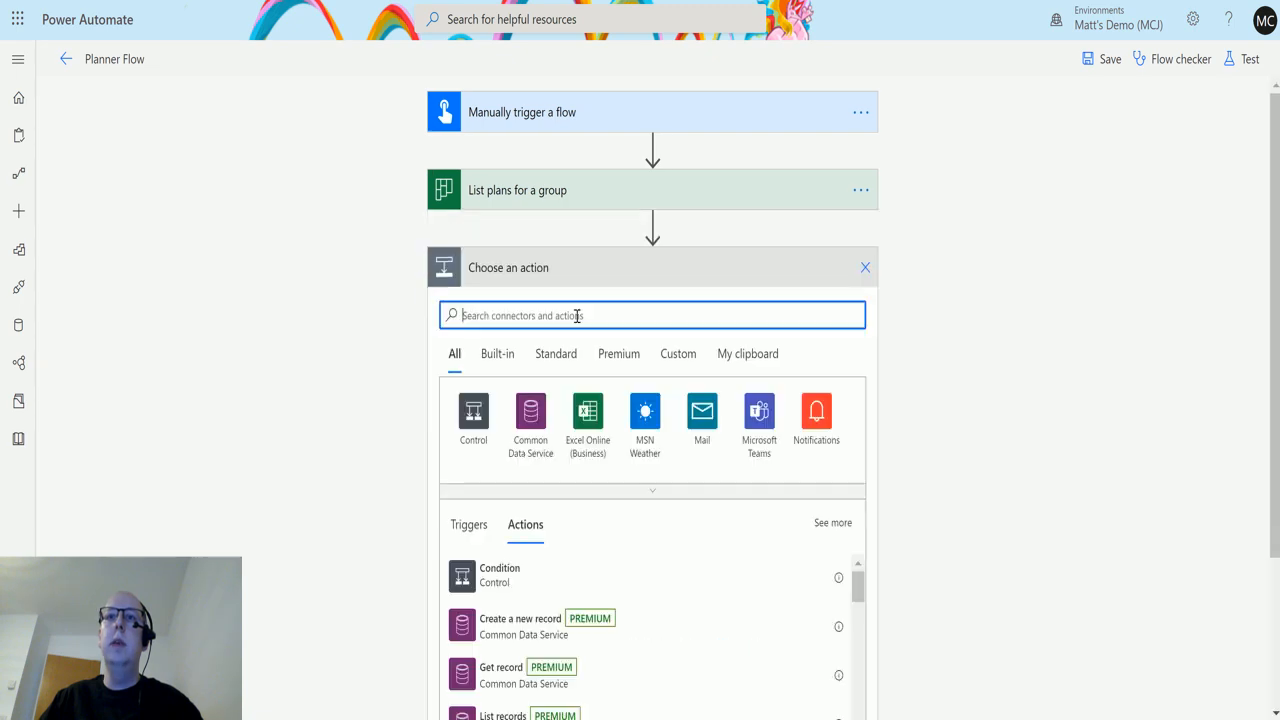
pyautogui.write('compose')
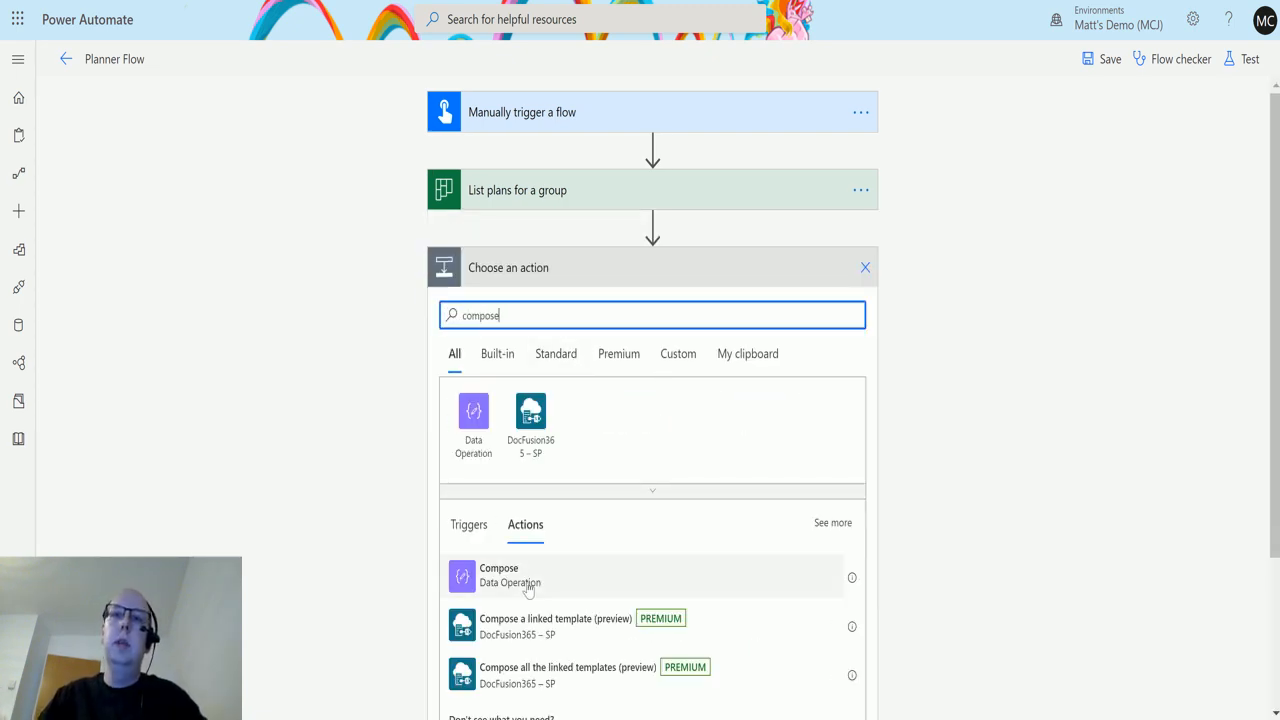
pyautogui.click(498, 576)
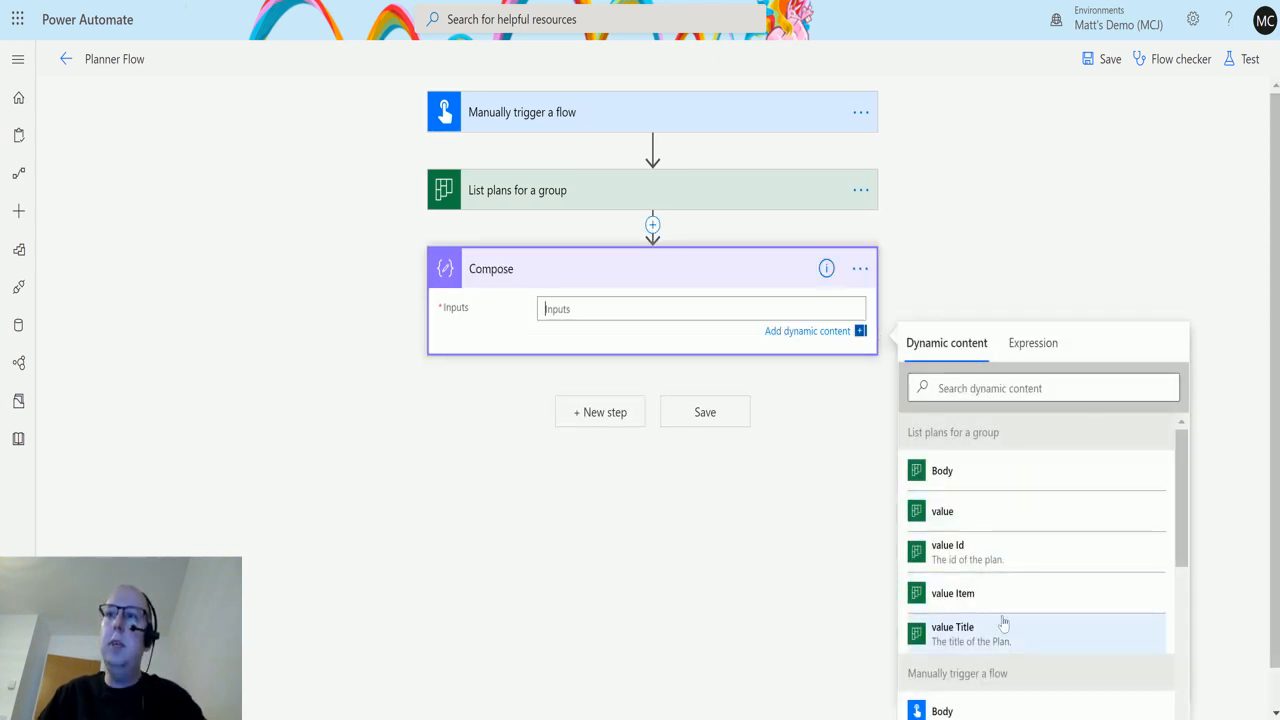
pyautogui.click(942, 512)
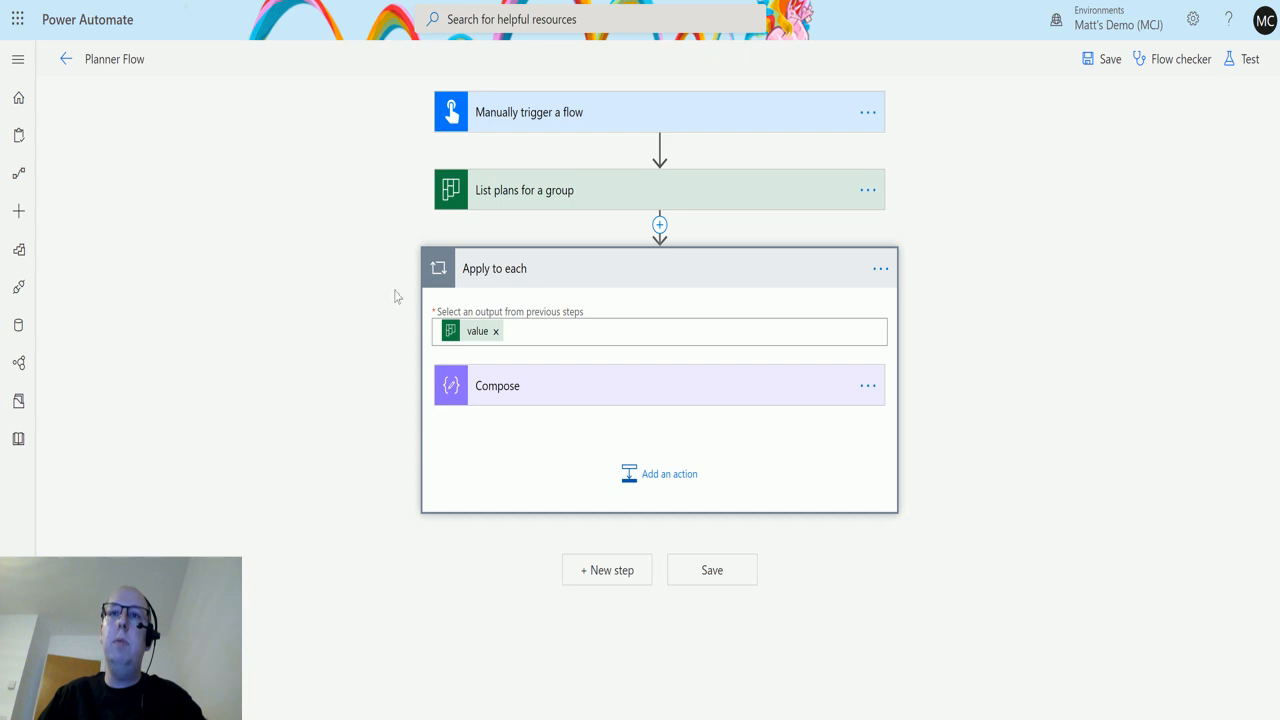
pyautogui.moveTo(584, 420)
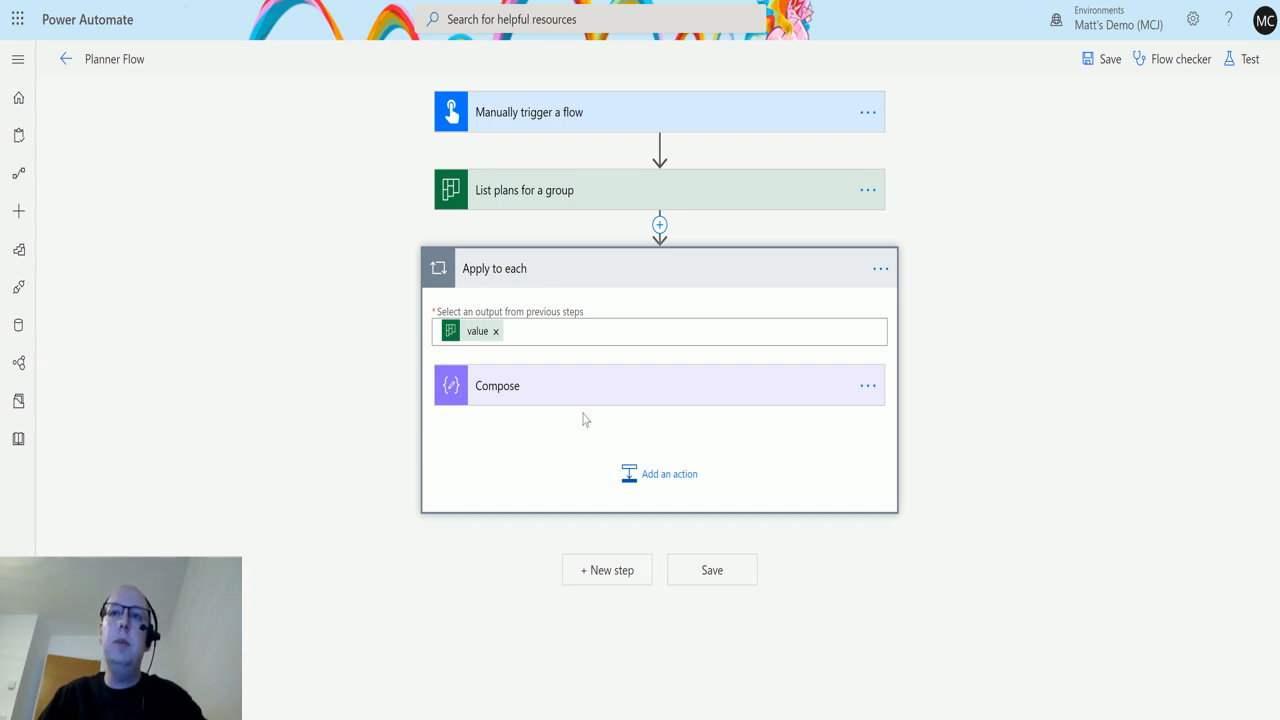
pyautogui.moveTo(1246, 68)
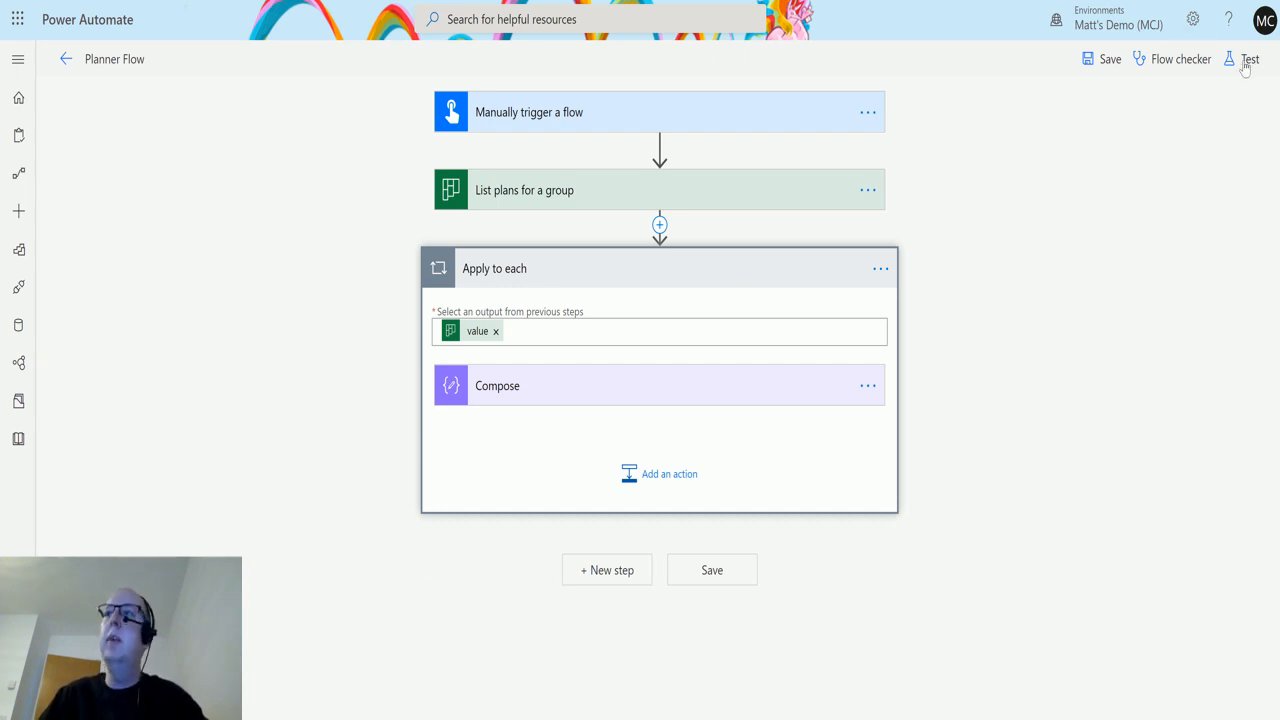
# Save and test the flow, then view the run results with Compose outputting Power Automate Plan
pyautogui.click(1248, 58)
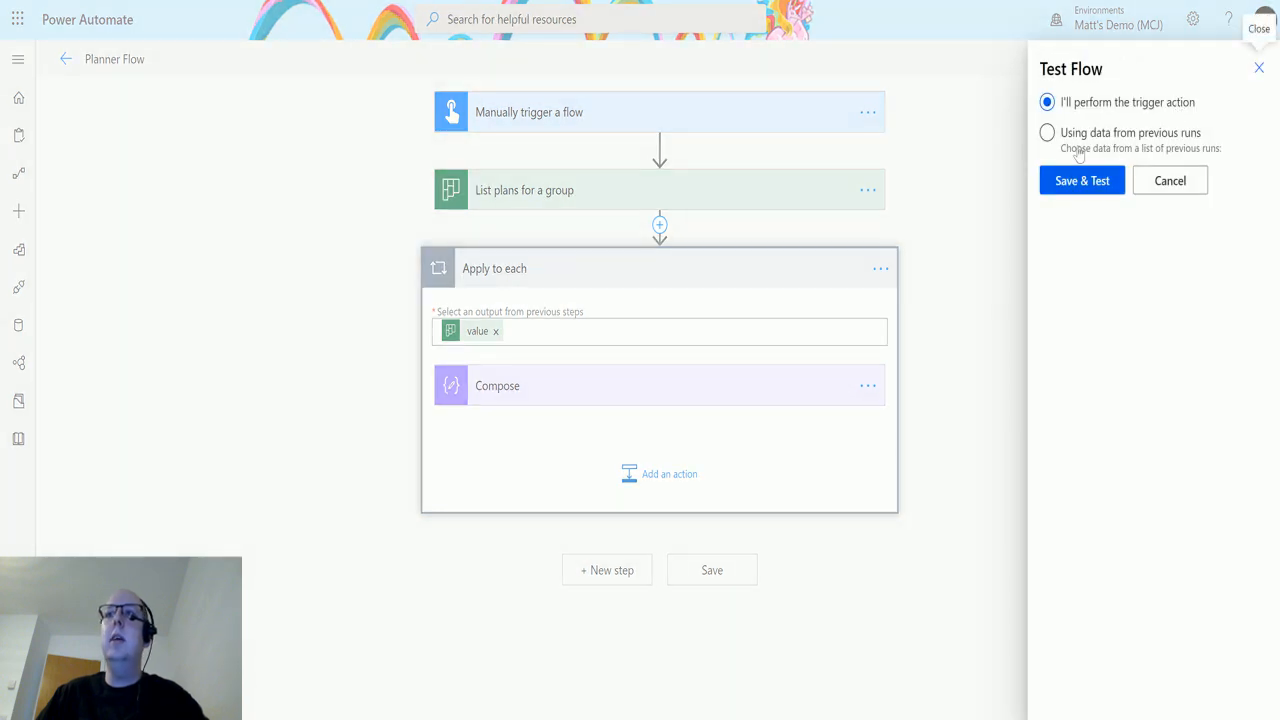
pyautogui.click(1080, 180)
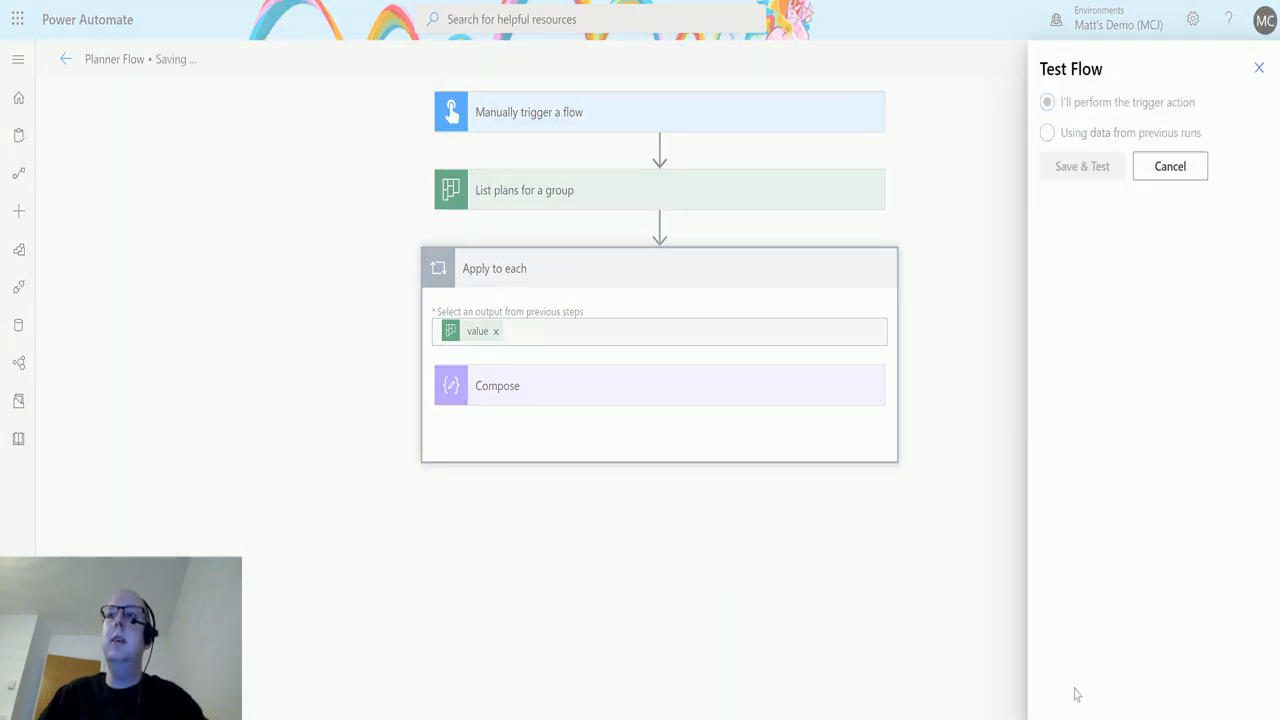
pyautogui.click(1082, 166)
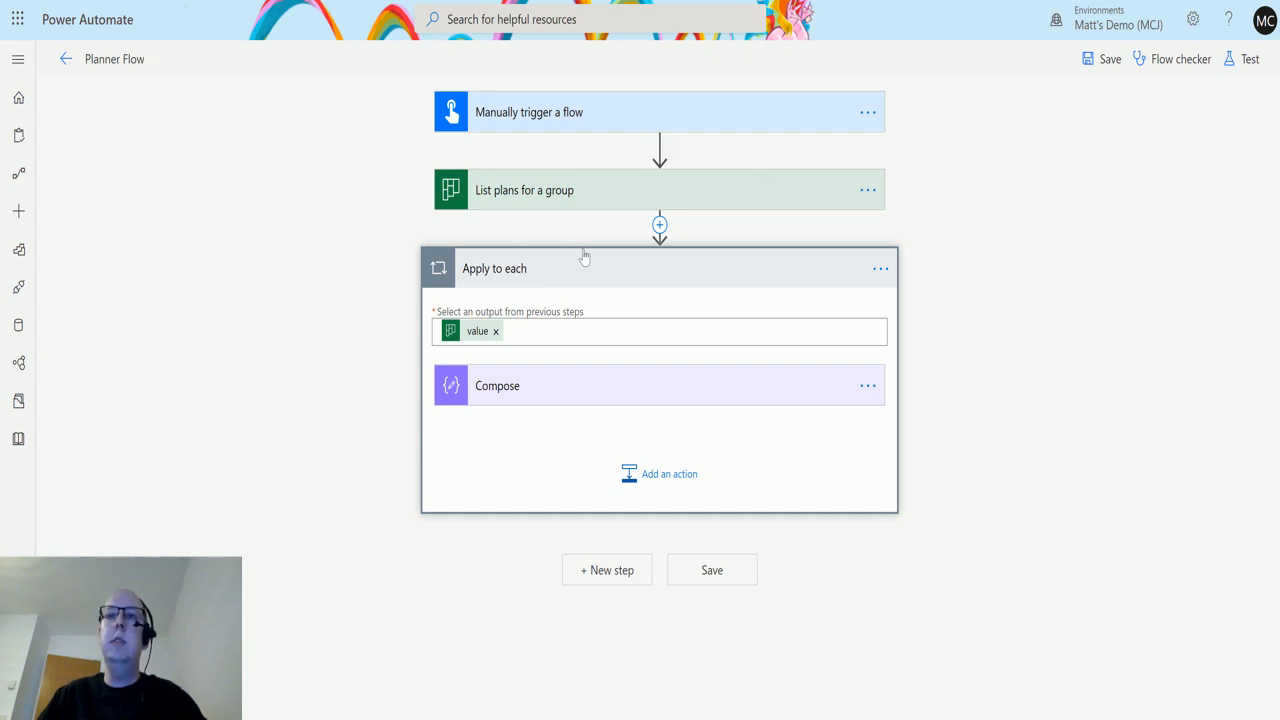
pyautogui.moveTo(864, 248)
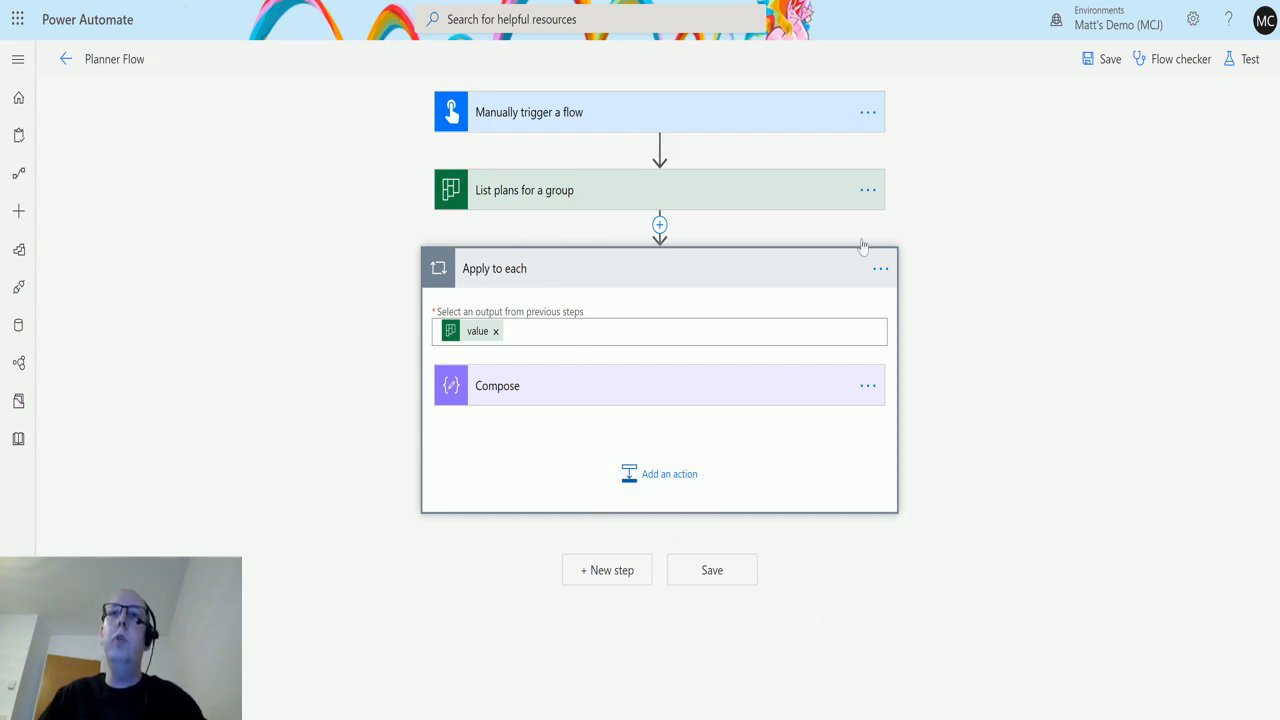
pyautogui.click(1248, 58)
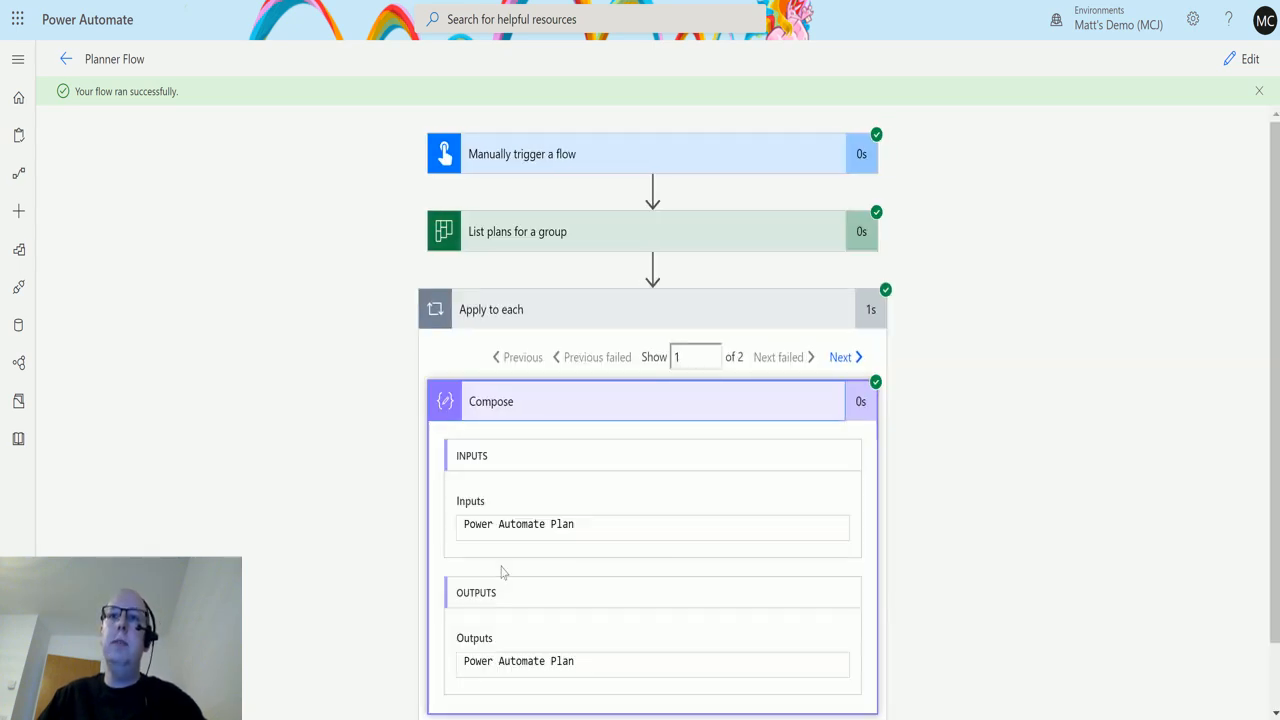
pyautogui.click(844, 356)
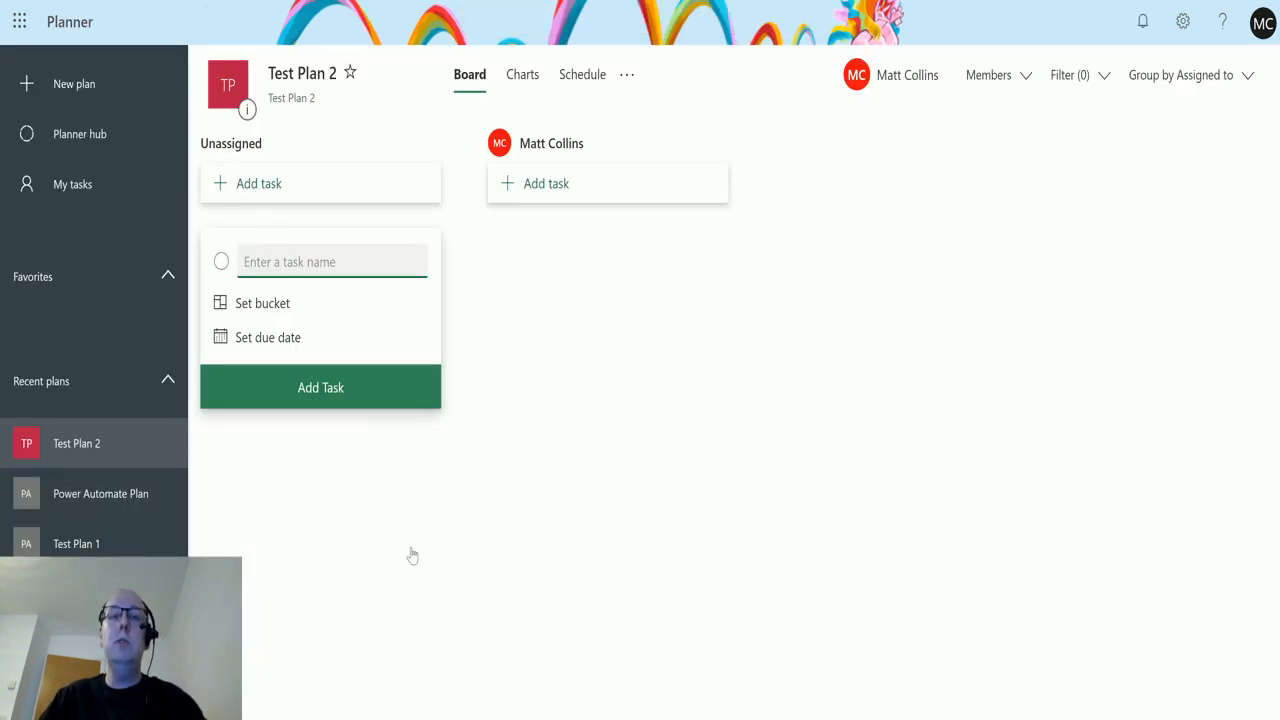
pyautogui.moveTo(426, 510)
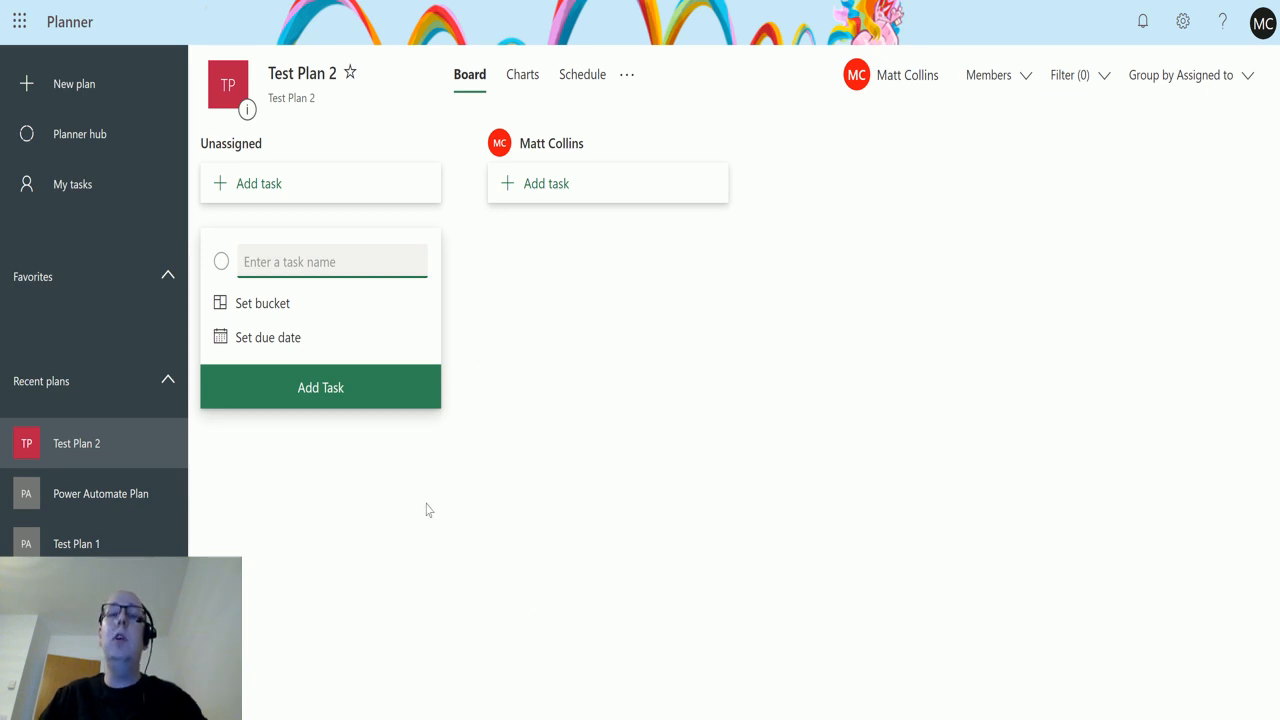
pyautogui.moveTo(464, 290)
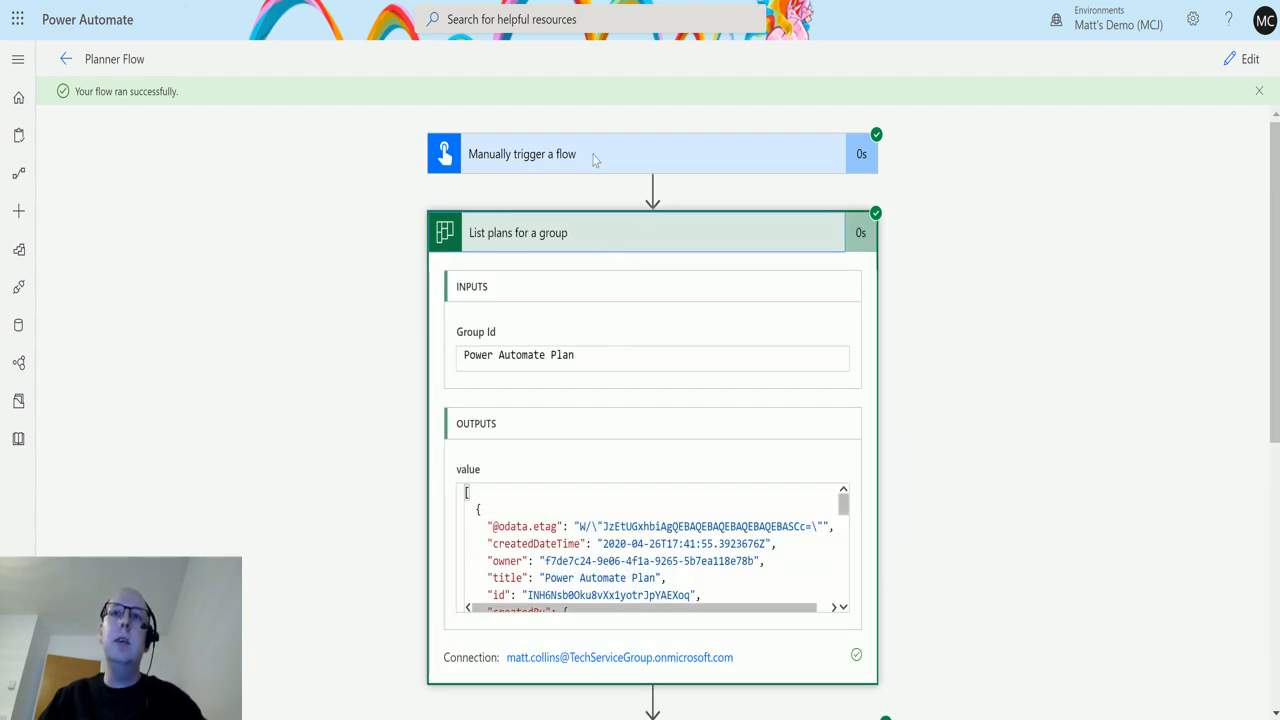
pyautogui.moveTo(456, 370)
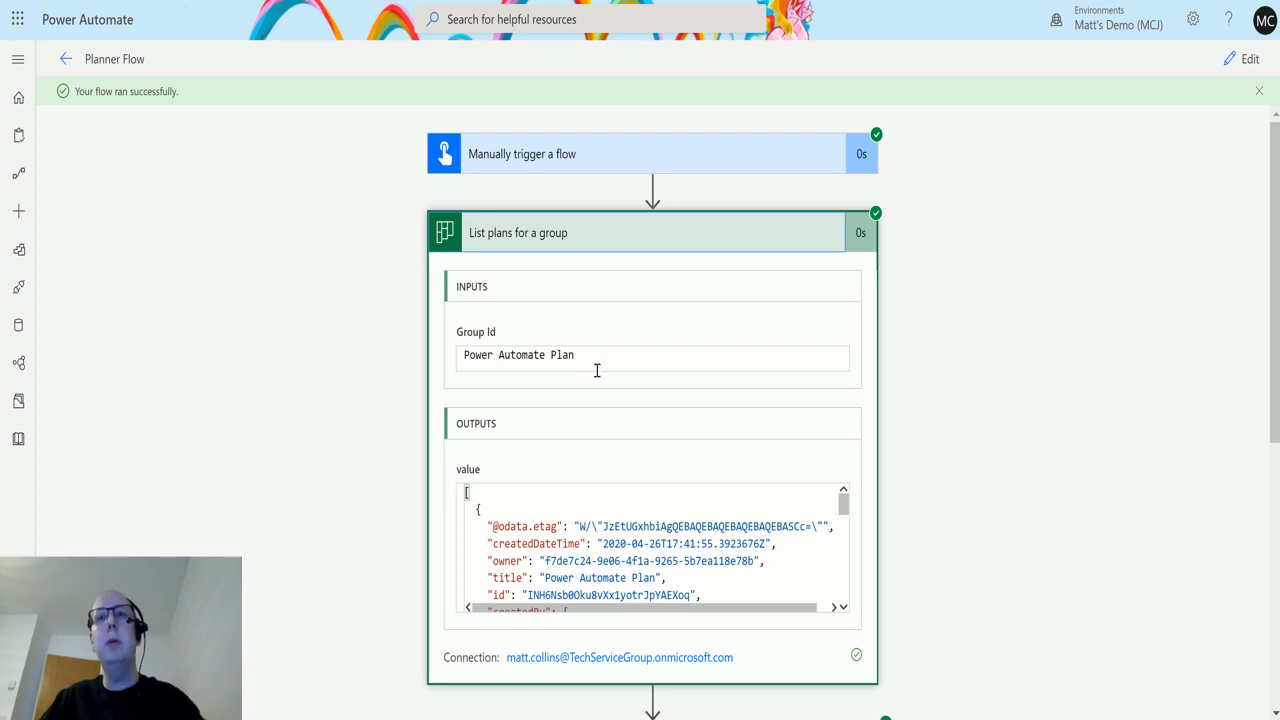
pyautogui.moveTo(472, 496)
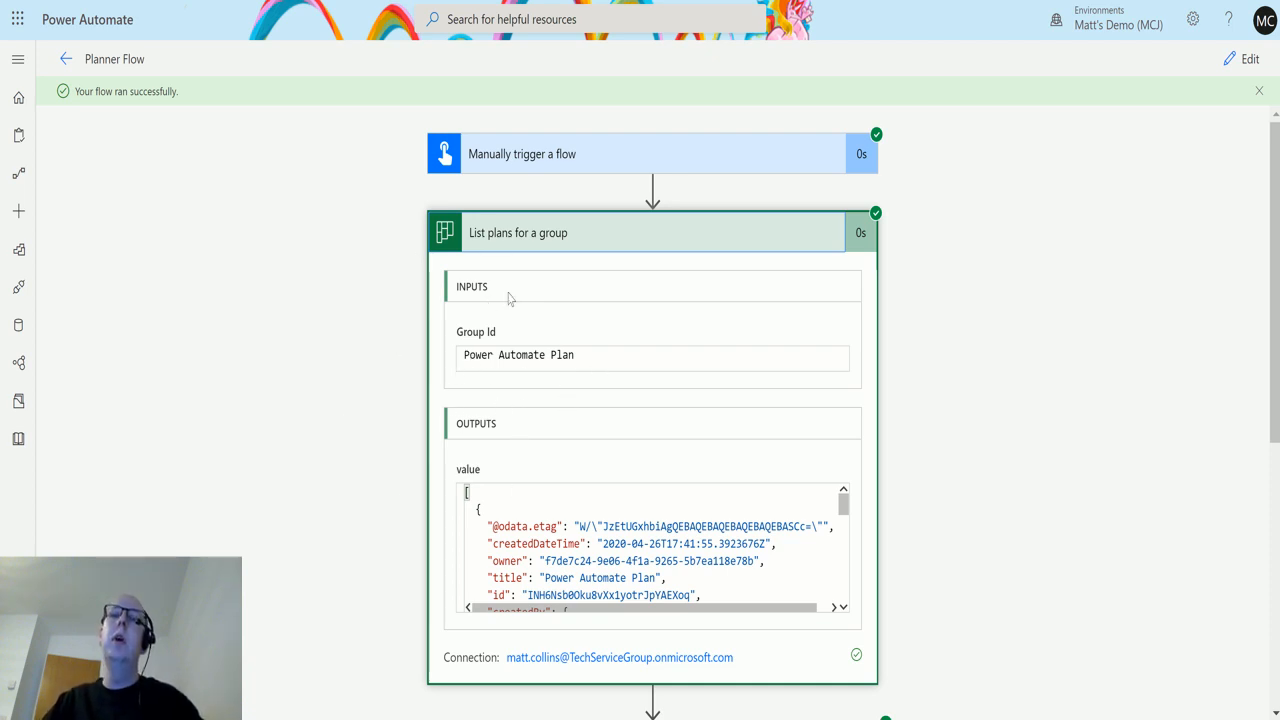
pyautogui.moveTo(492, 290)
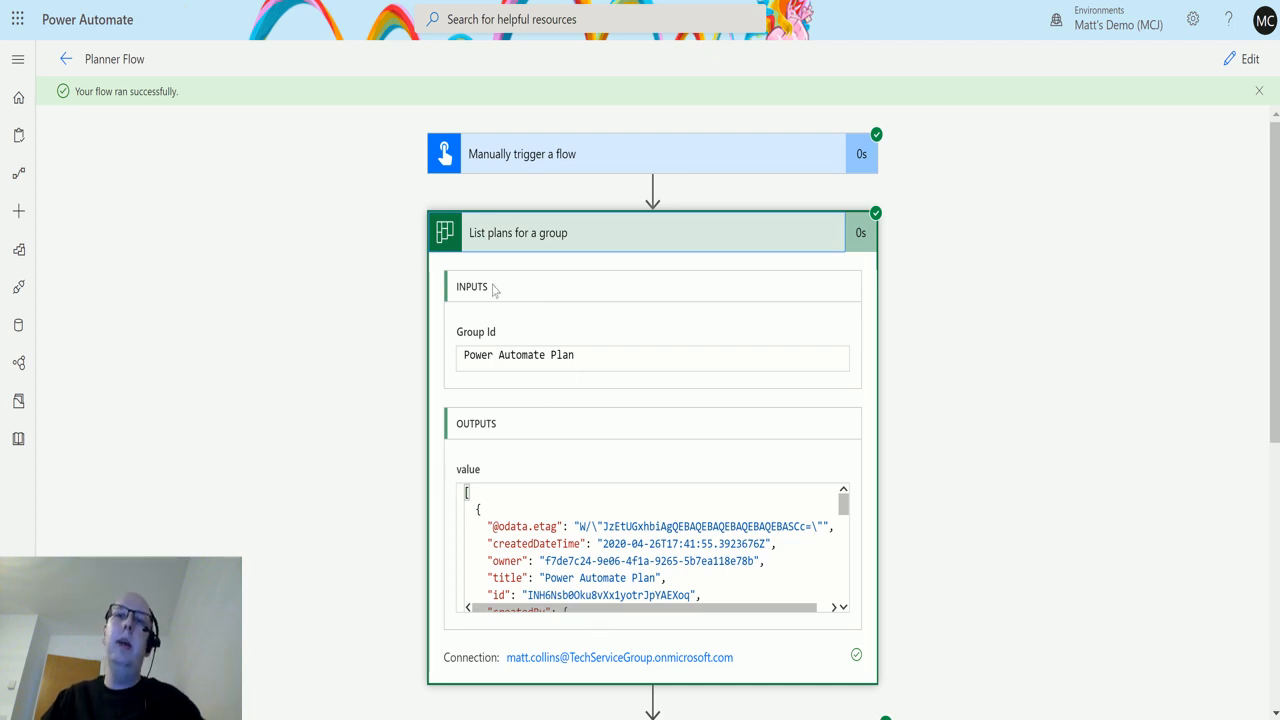
pyautogui.moveTo(610, 388)
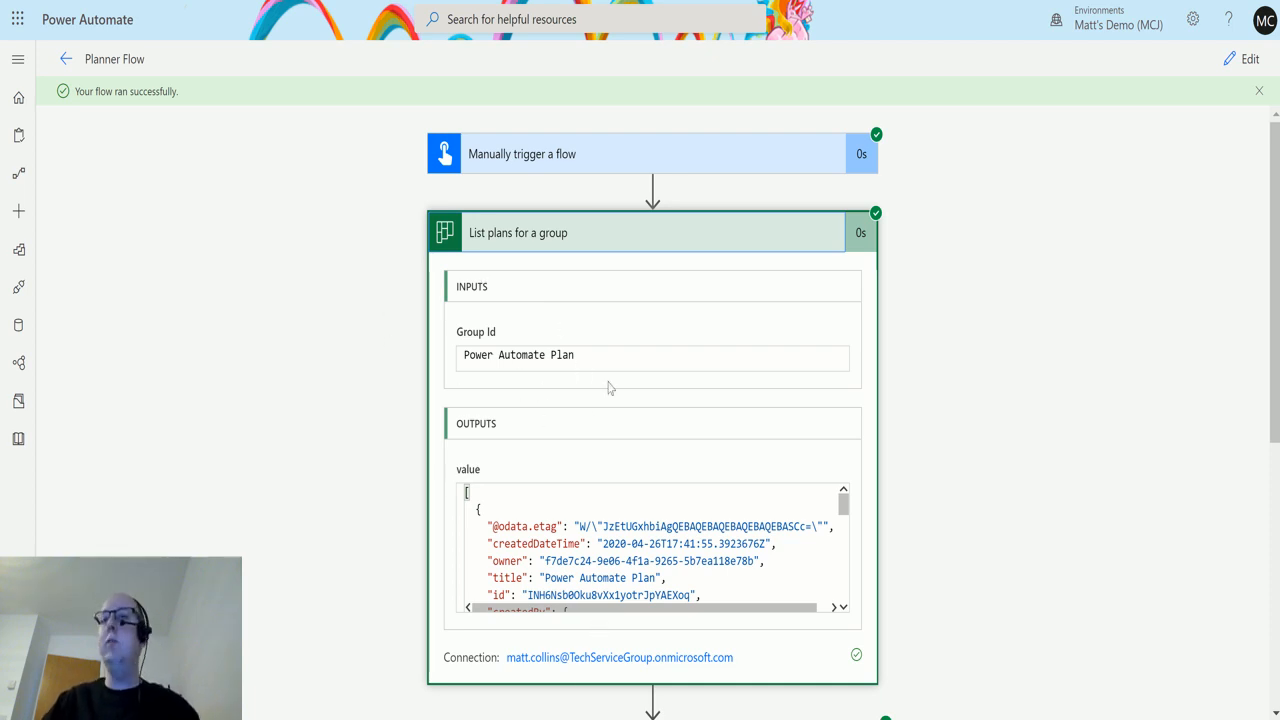
pyautogui.moveTo(538, 414)
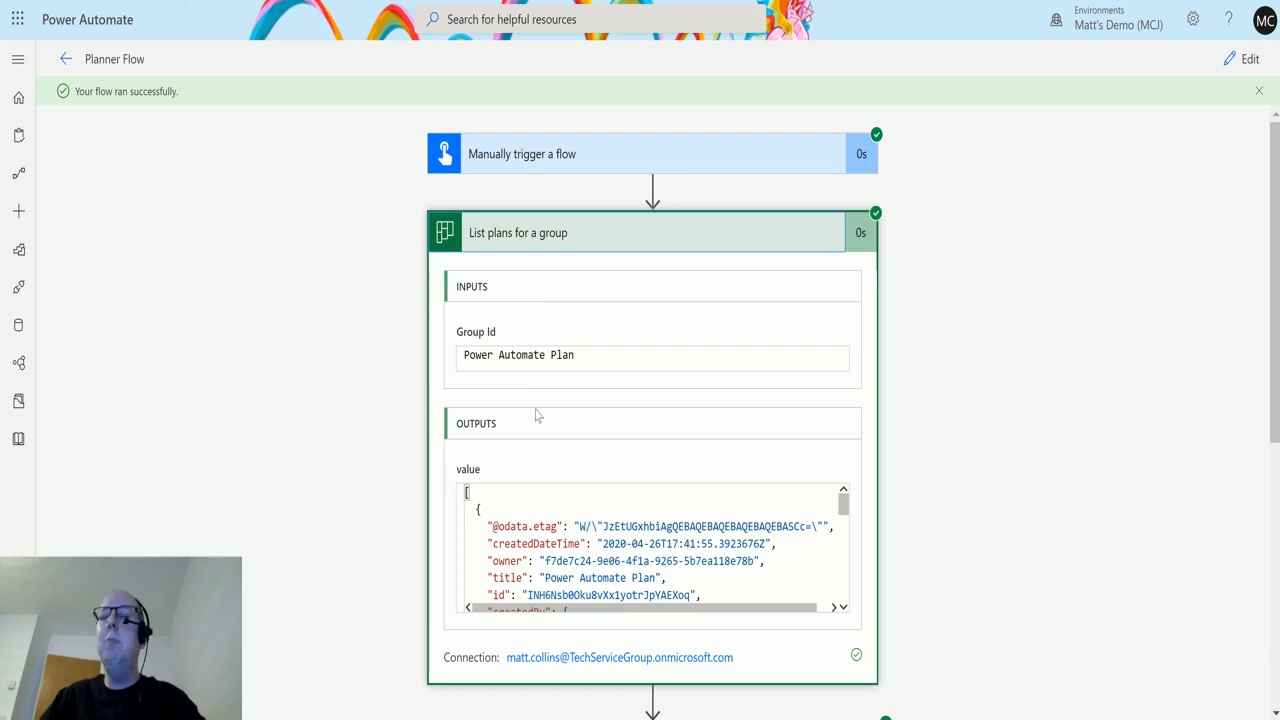
pyautogui.moveTo(420, 348)
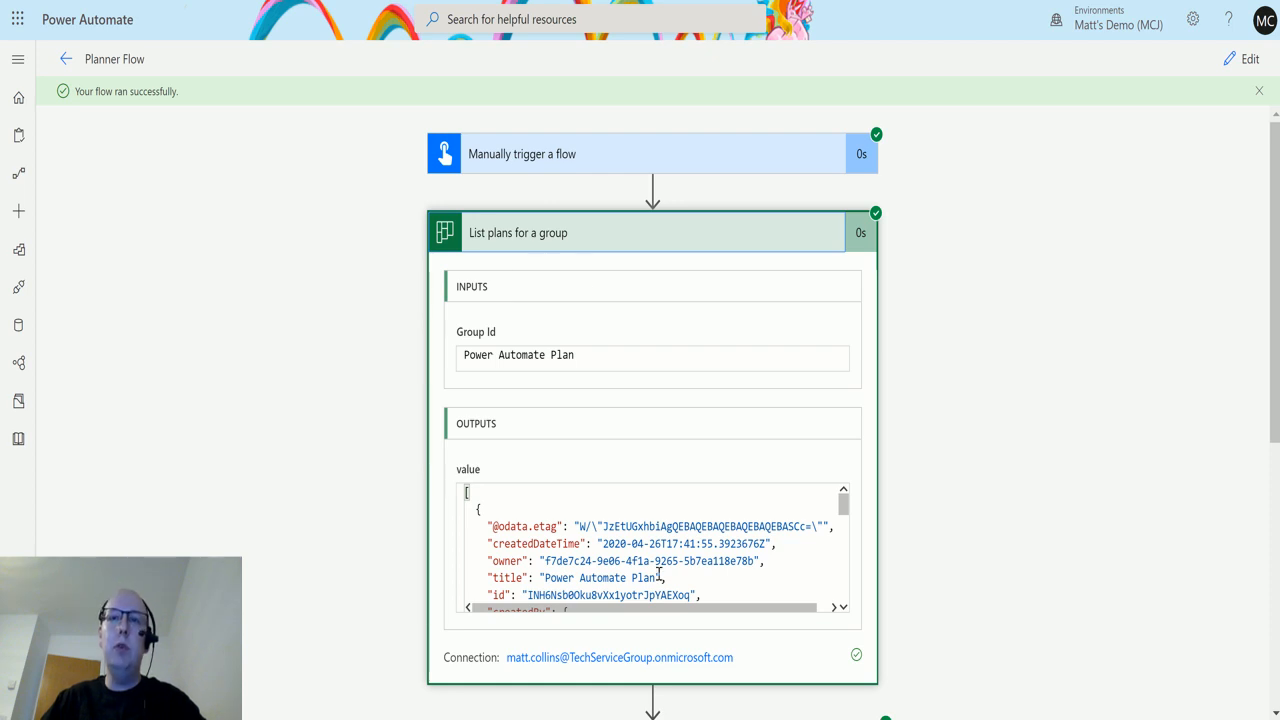
pyautogui.moveTo(504, 414)
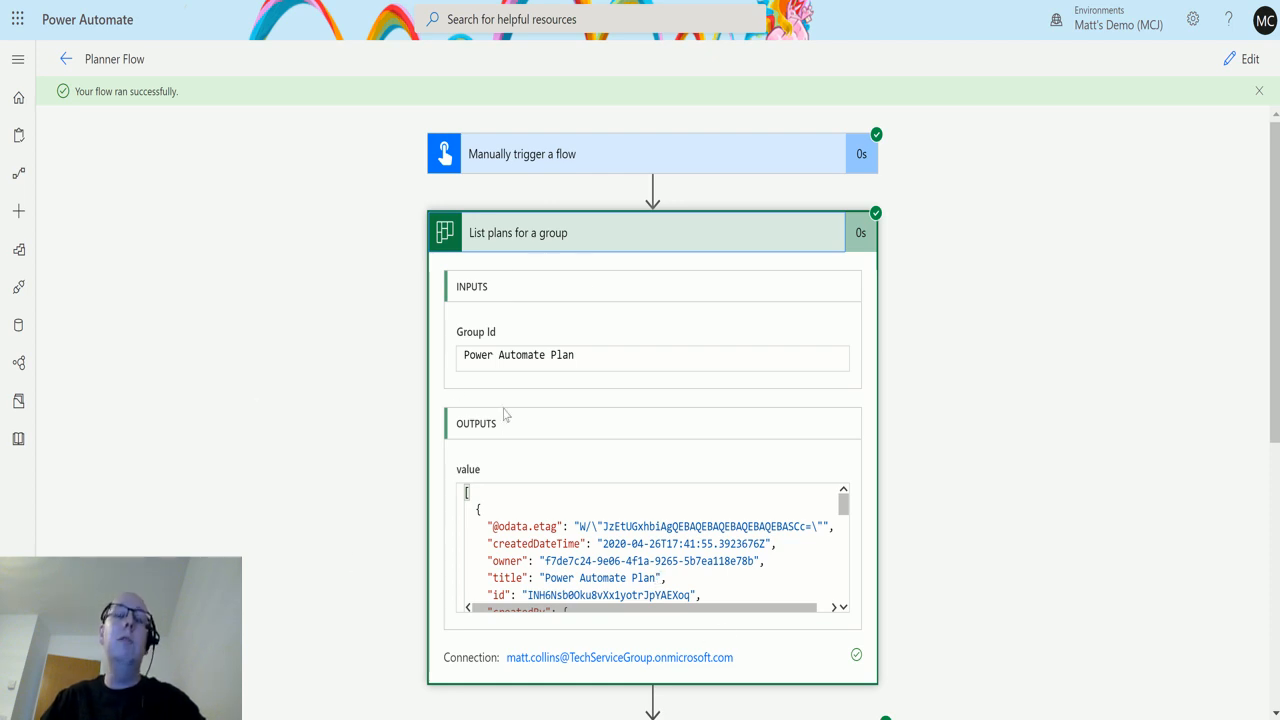
pyautogui.moveTo(800, 432)
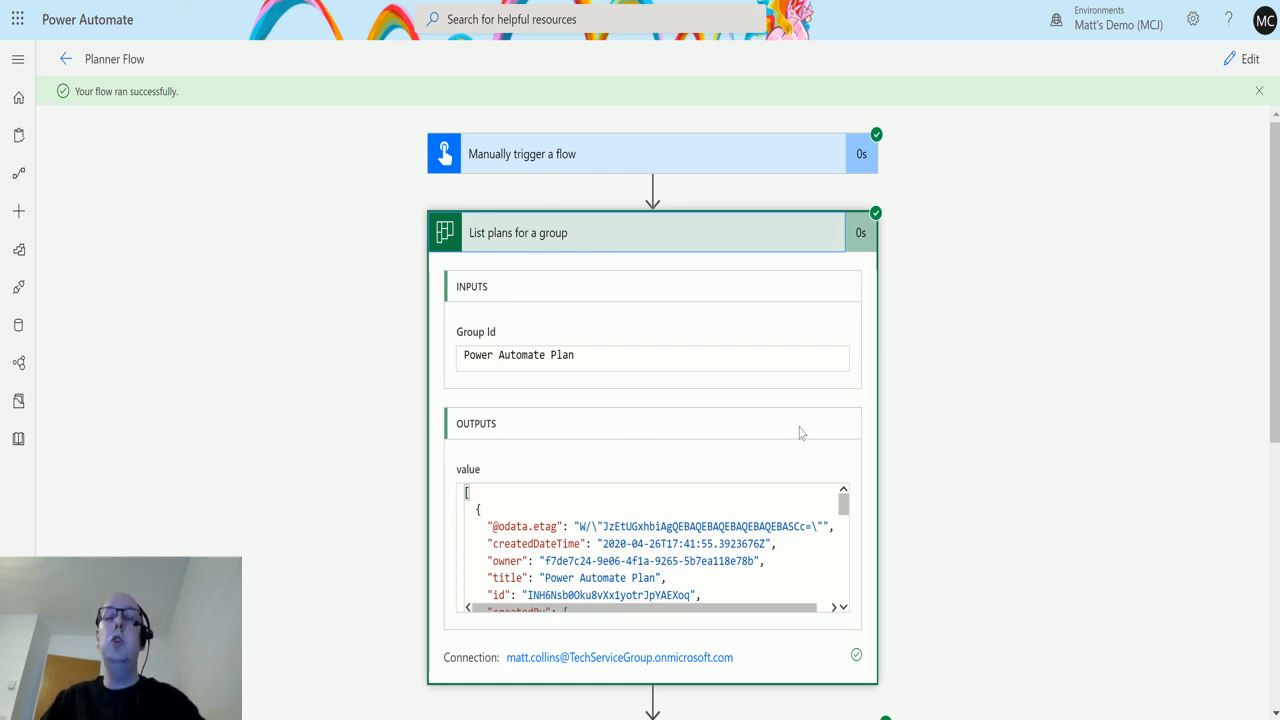
pyautogui.moveTo(528, 496)
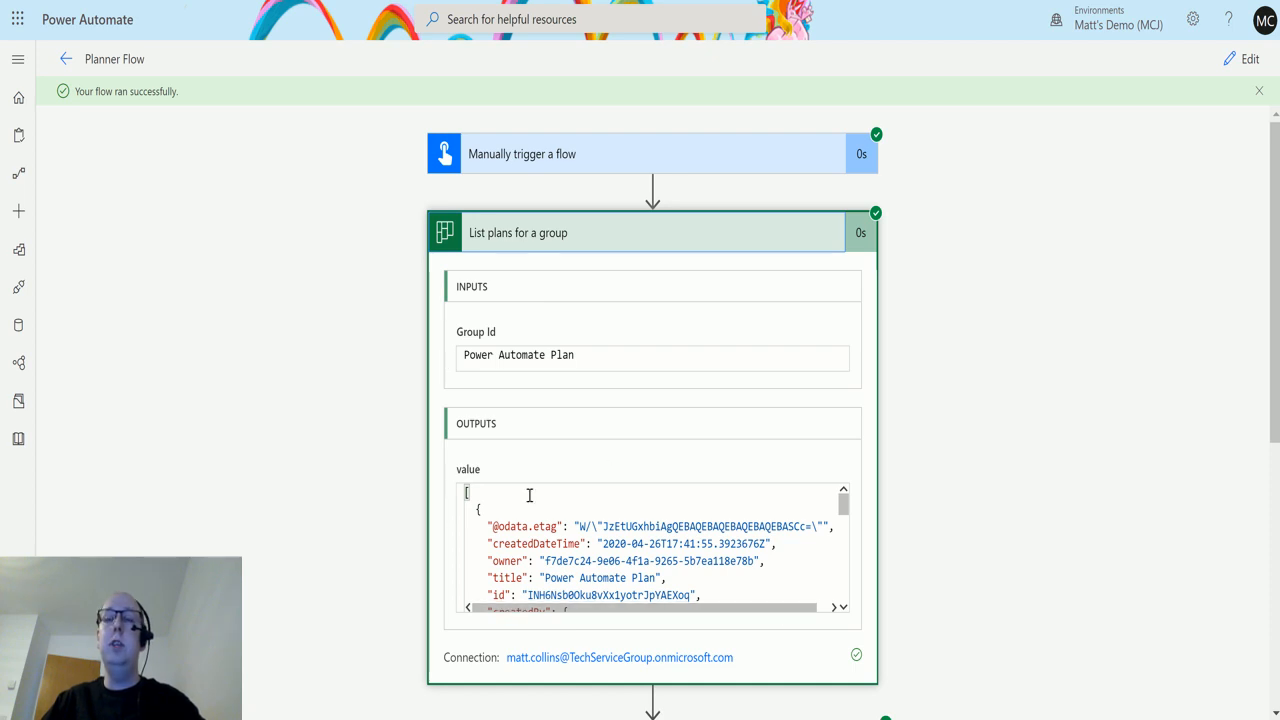
pyautogui.moveTo(474, 424)
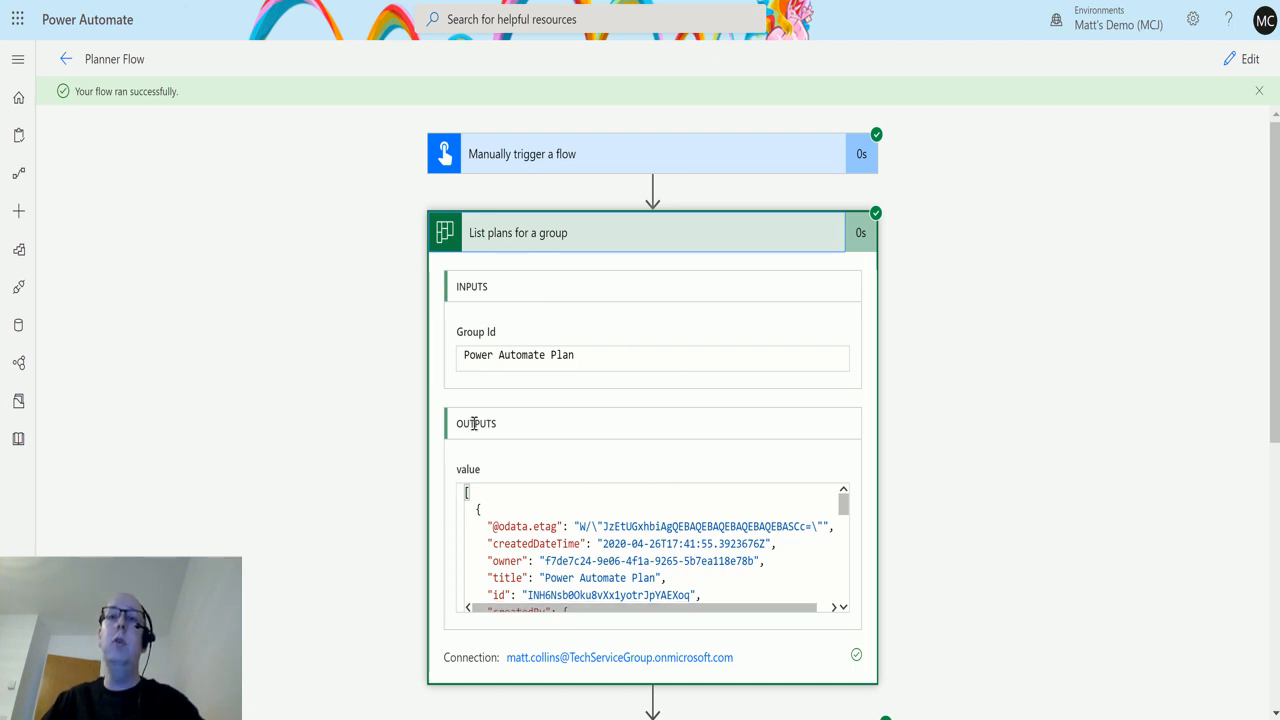
pyautogui.moveTo(992, 528)
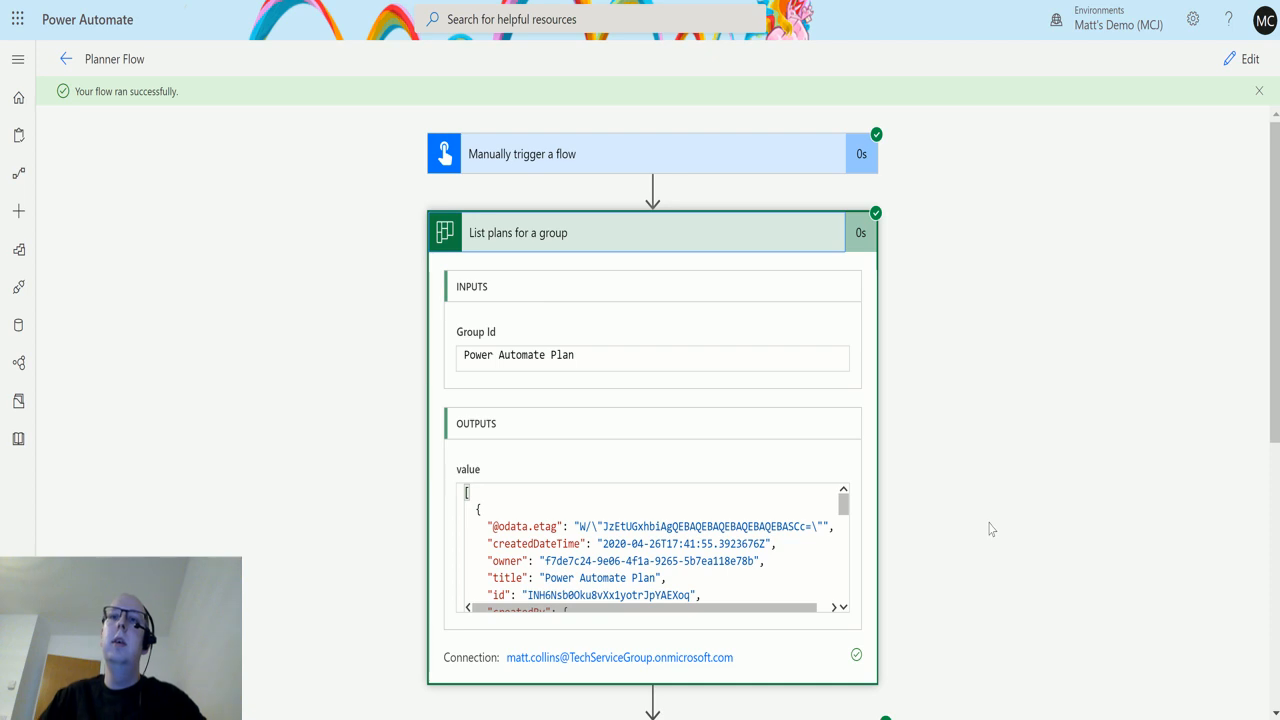